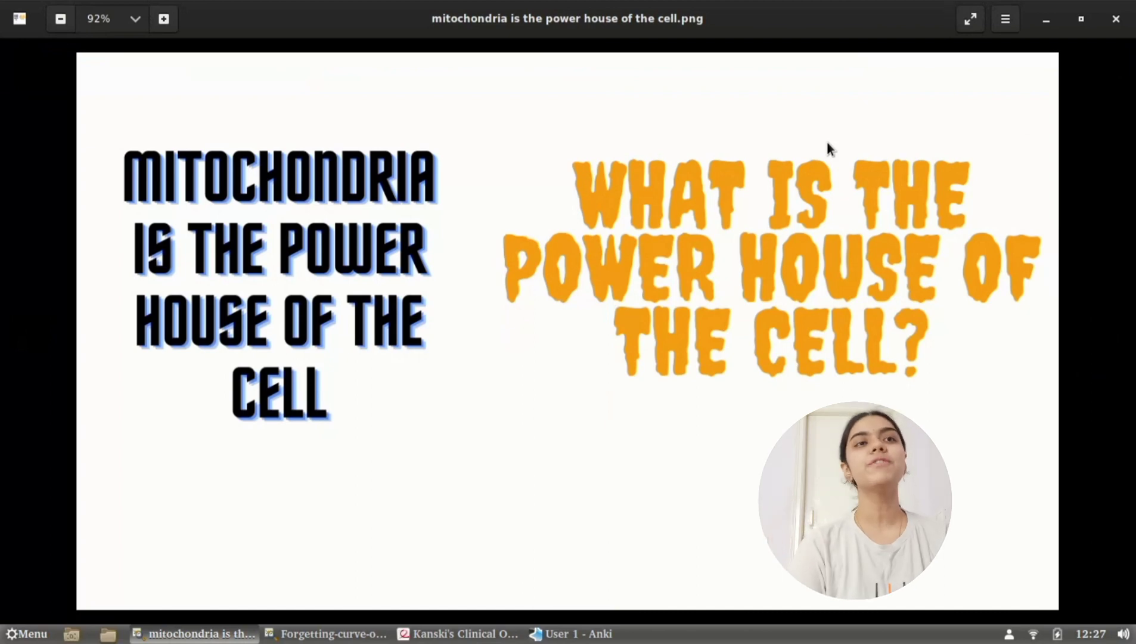
mouse_move(415, 184)
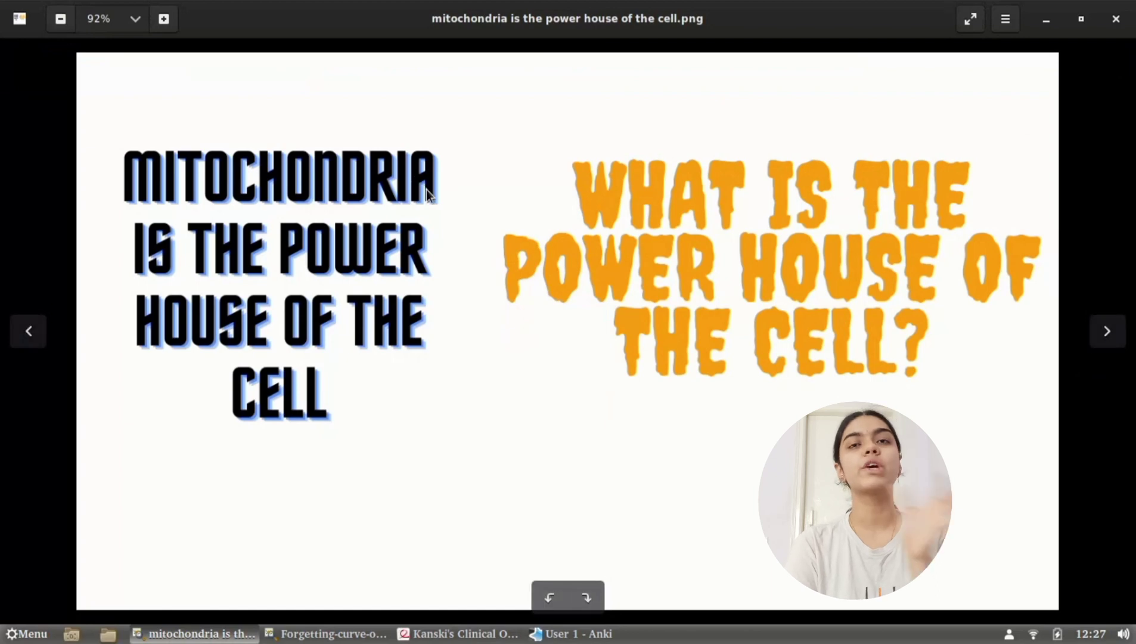
mouse_move(384, 283)
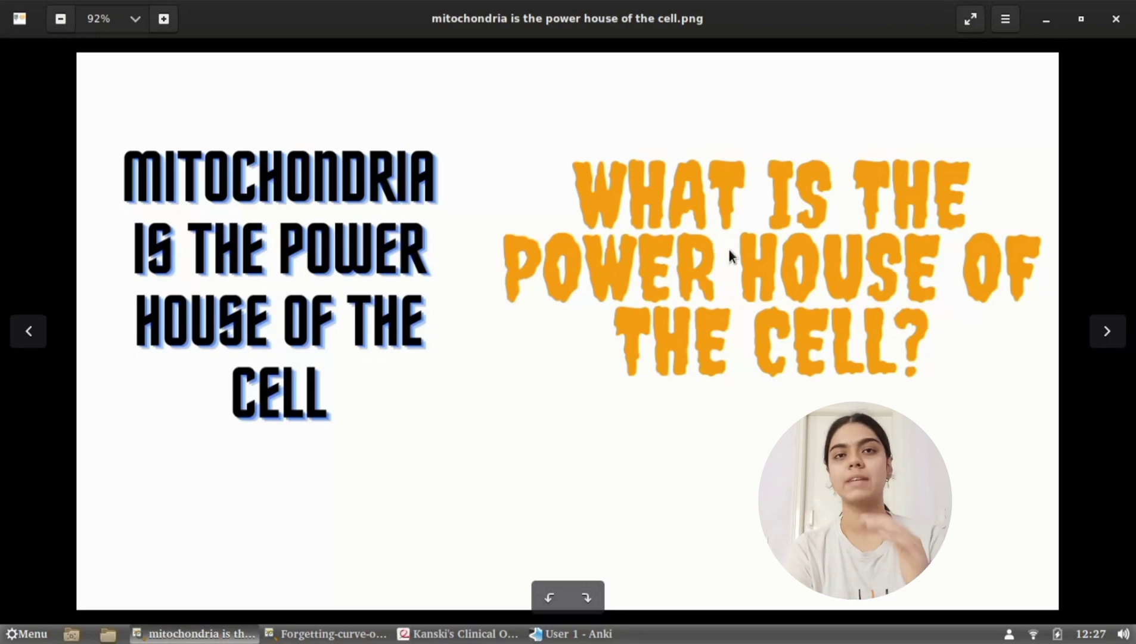
mouse_move(191, 149)
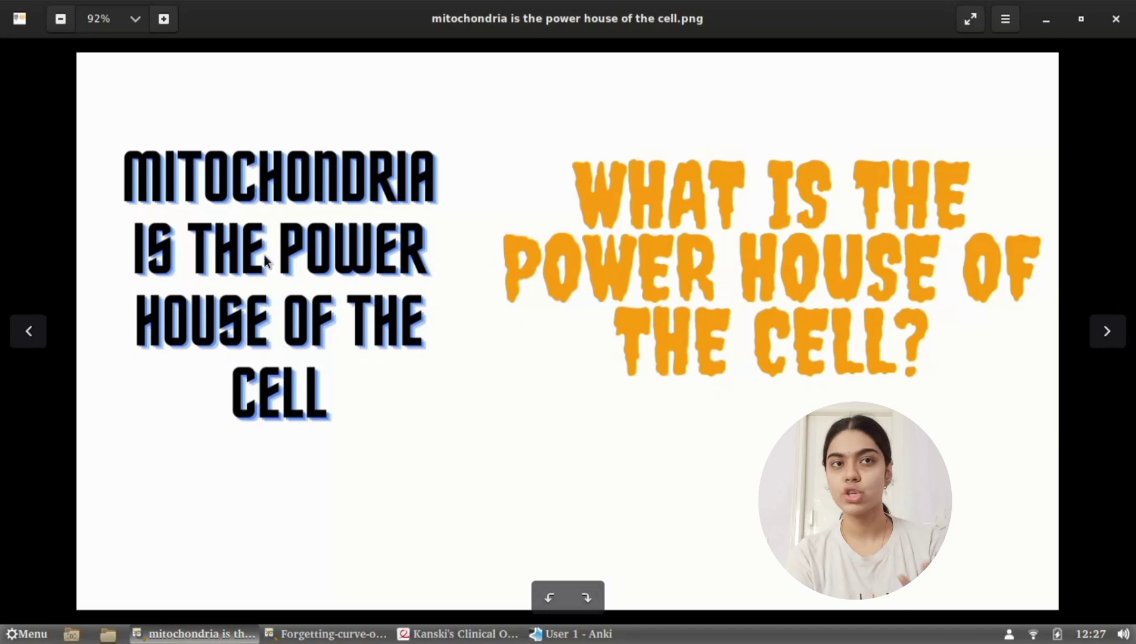
mouse_move(648, 225)
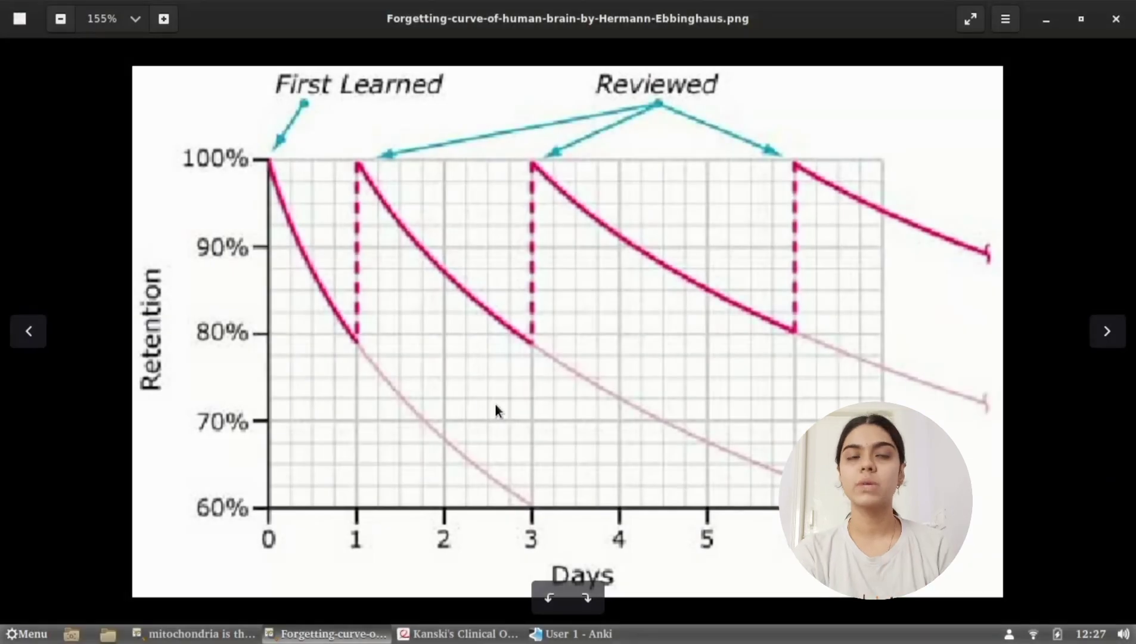
mouse_move(420, 460)
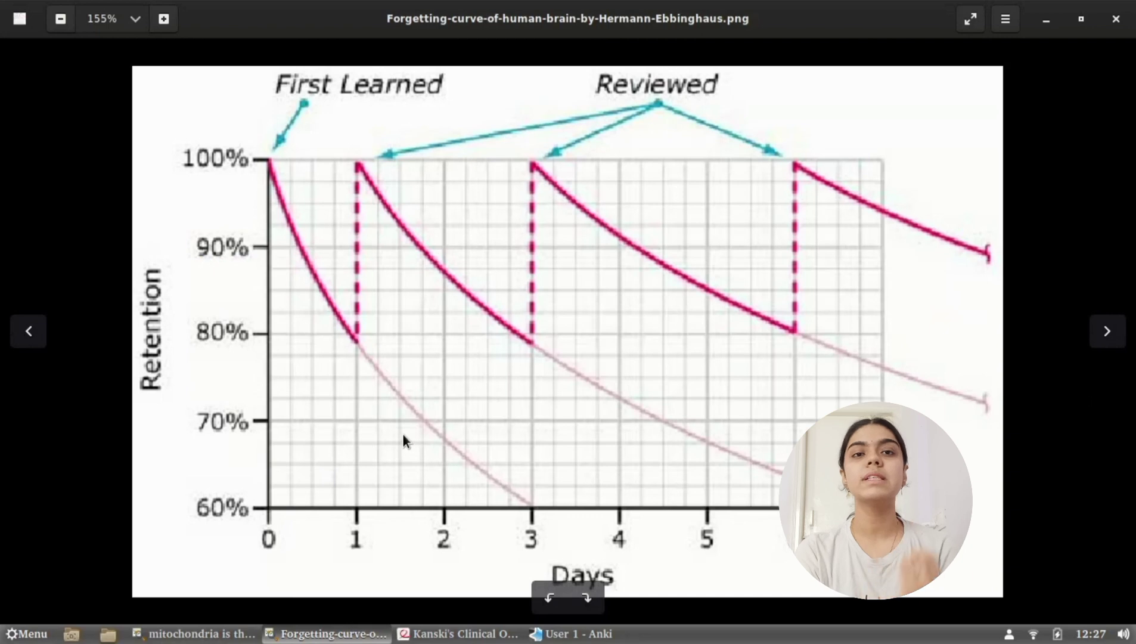
mouse_move(400, 390)
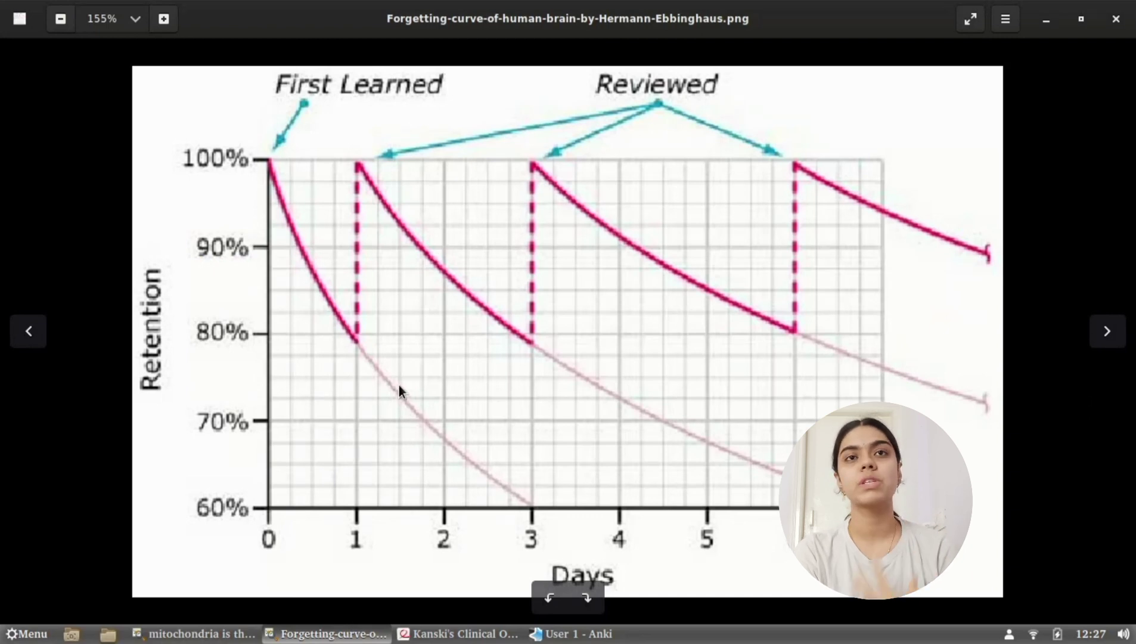
mouse_move(467, 324)
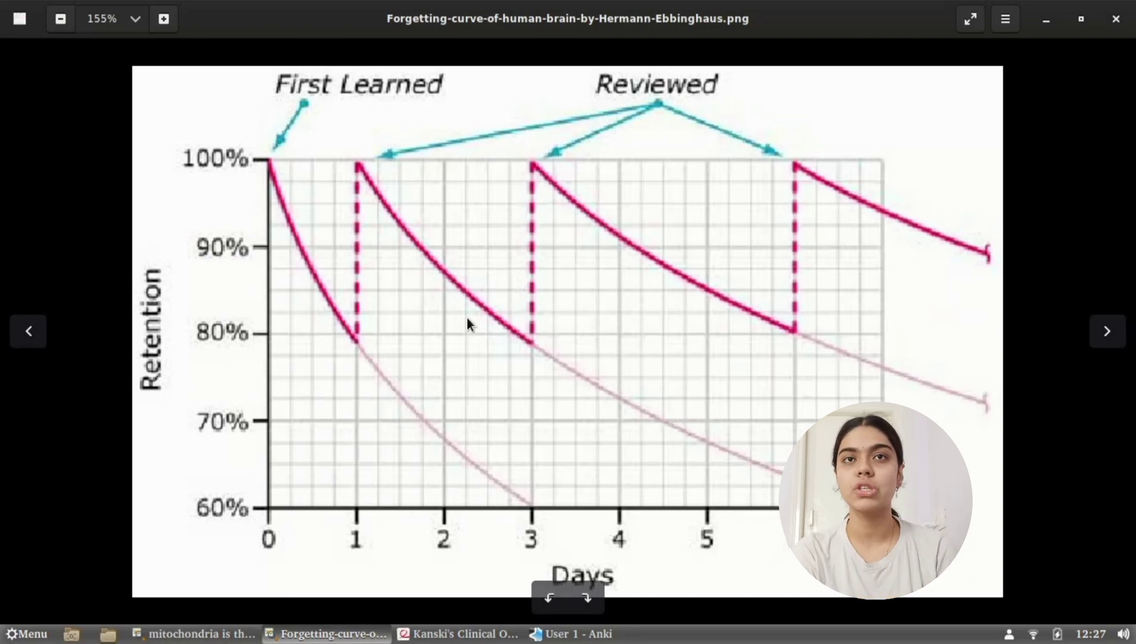
mouse_move(464, 362)
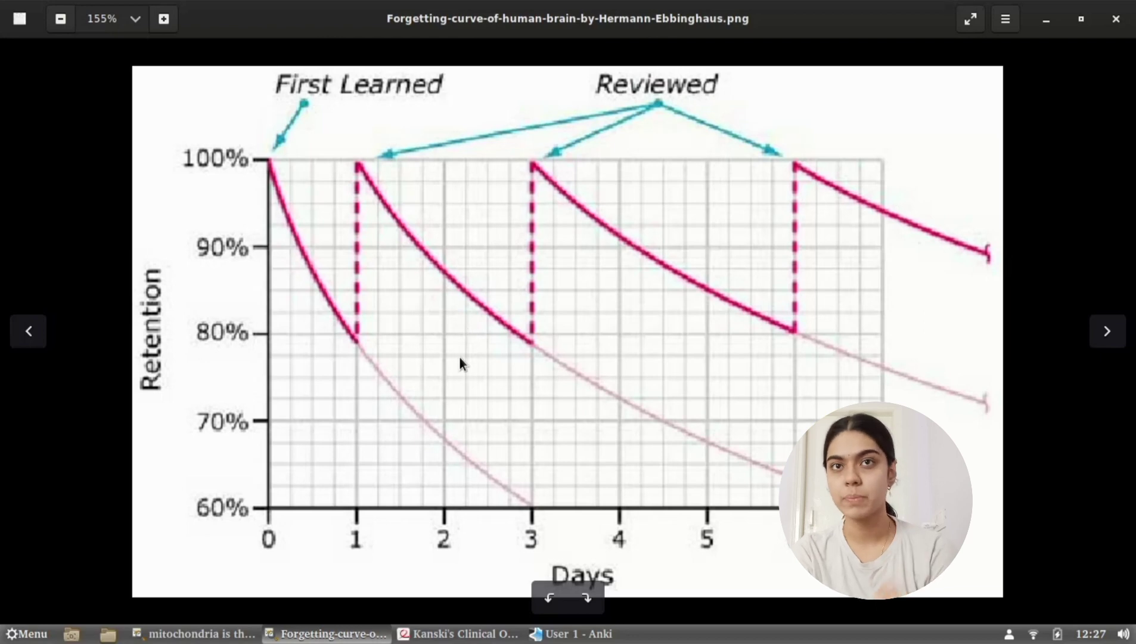
mouse_move(288, 143)
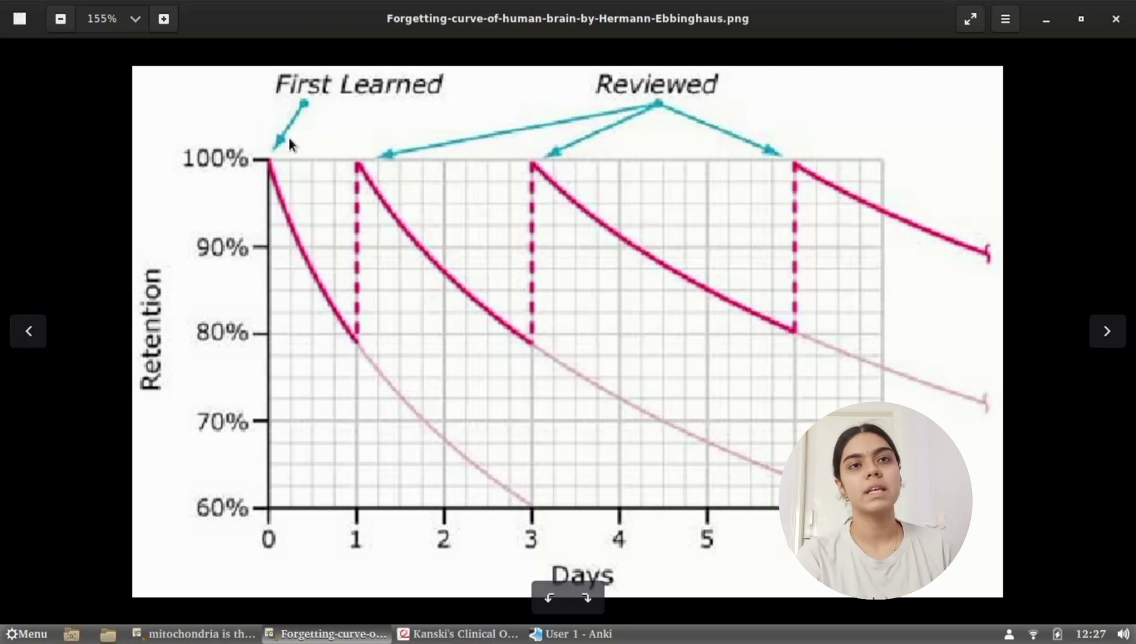
mouse_move(259, 197)
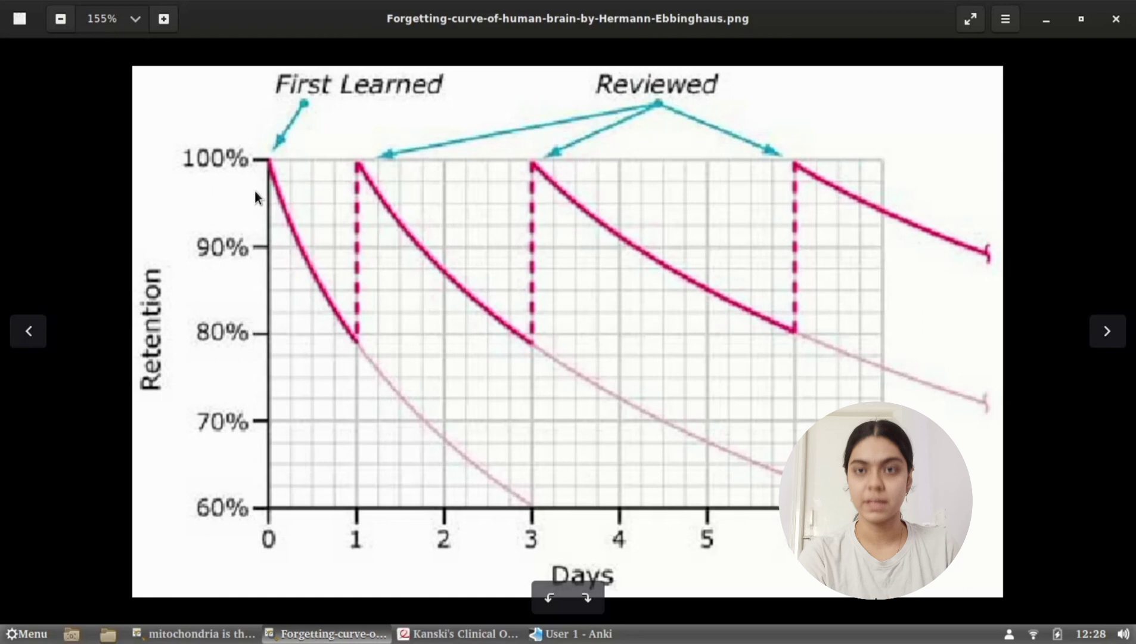
mouse_move(271, 198)
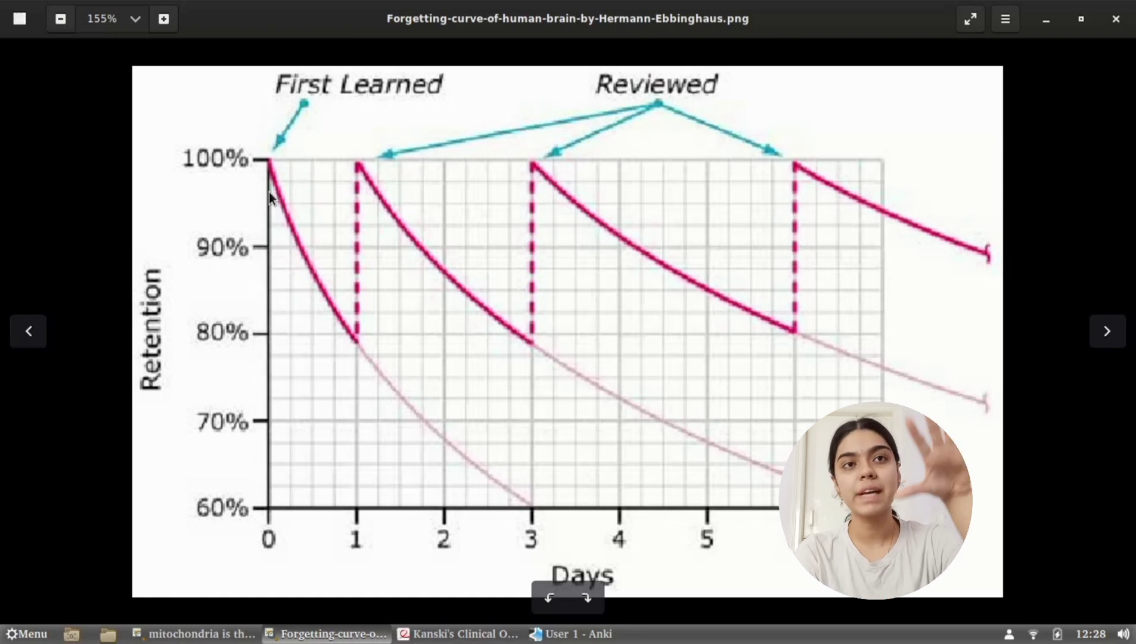
mouse_move(335, 333)
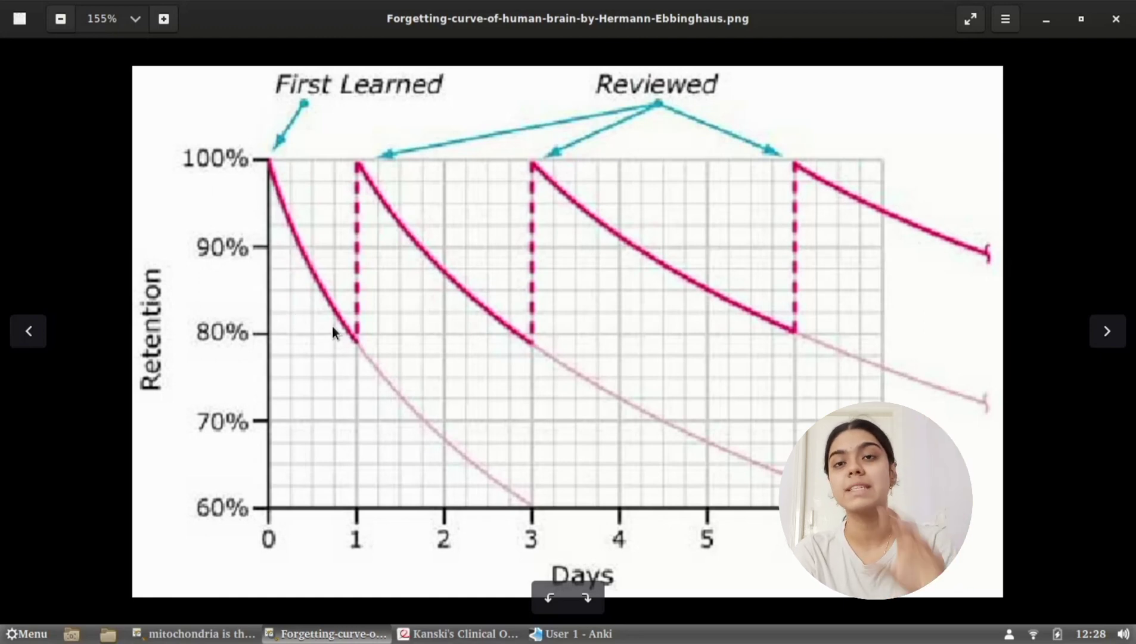
mouse_move(300, 223)
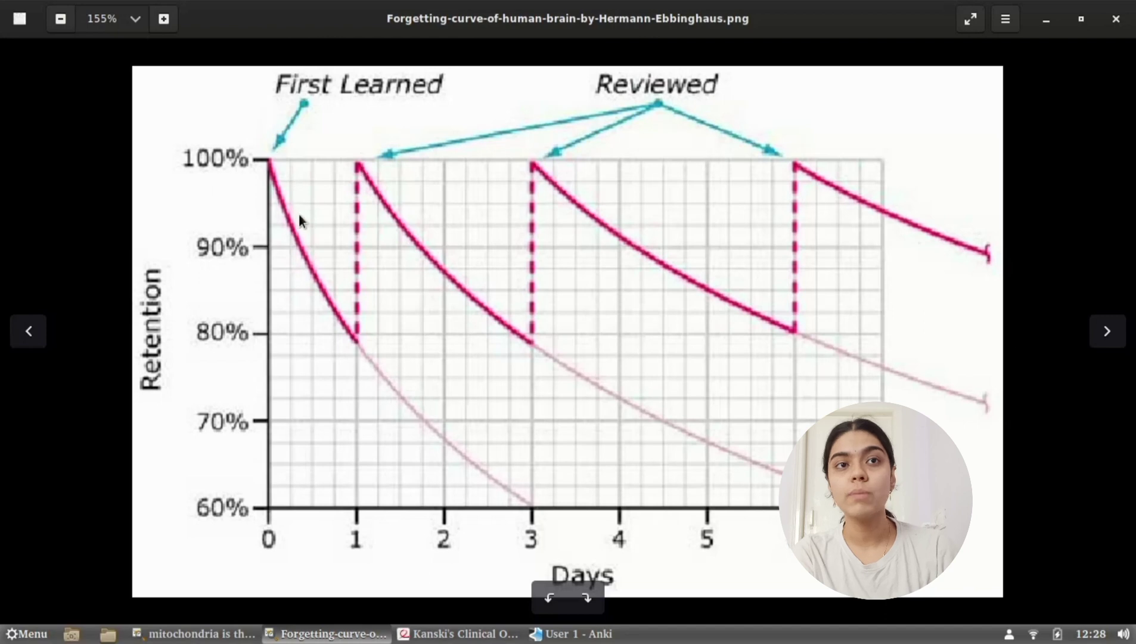
mouse_move(341, 339)
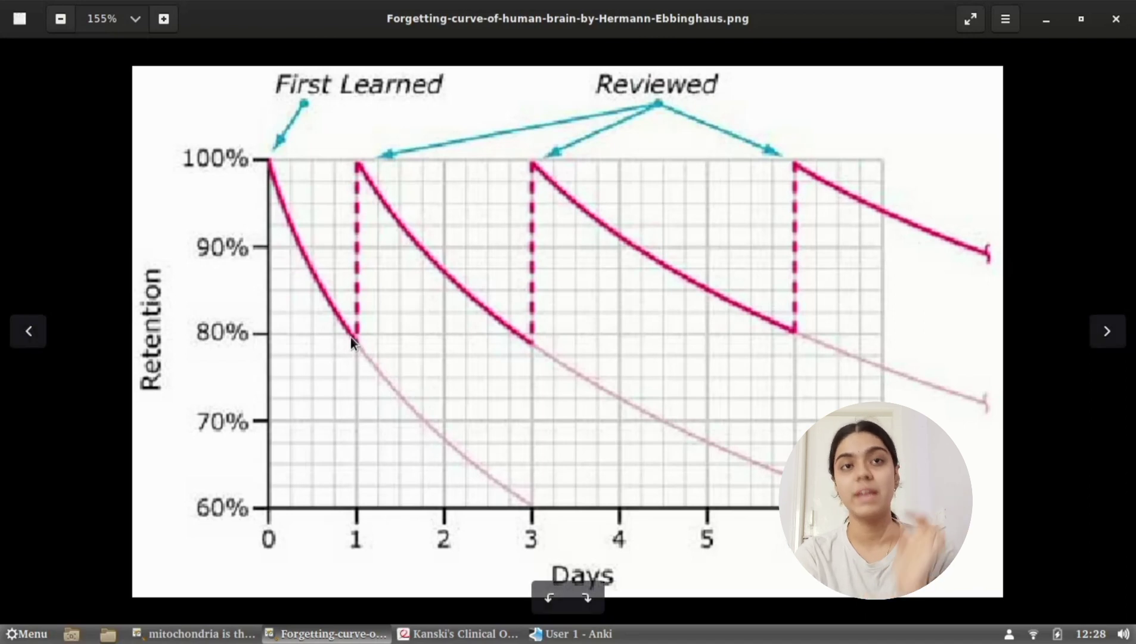
mouse_move(341, 203)
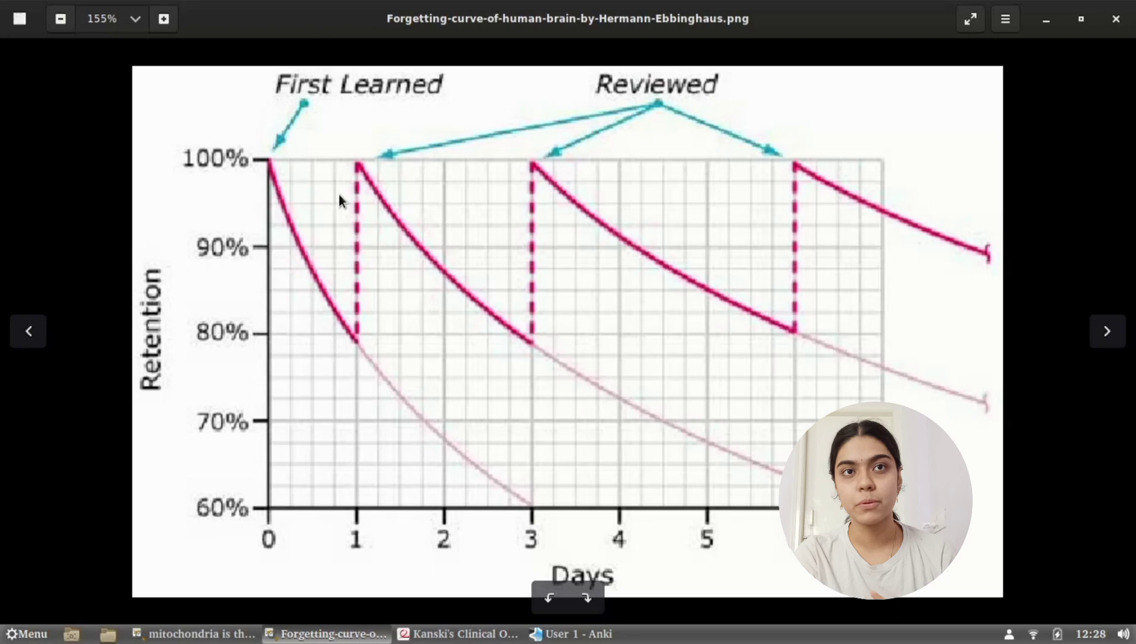
mouse_move(360, 183)
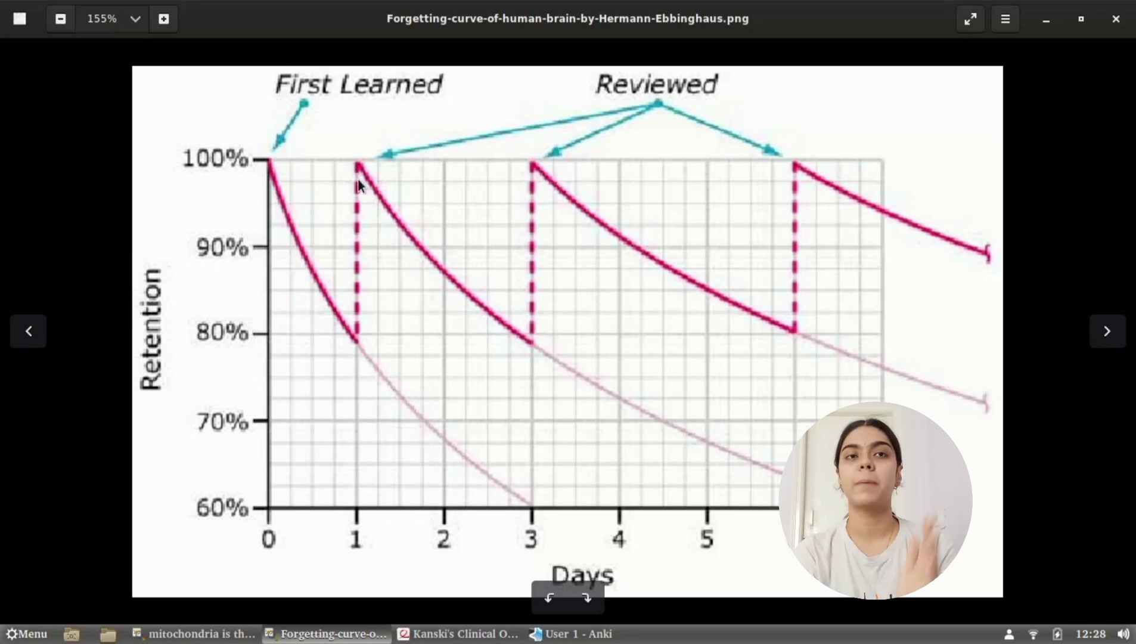
mouse_move(529, 168)
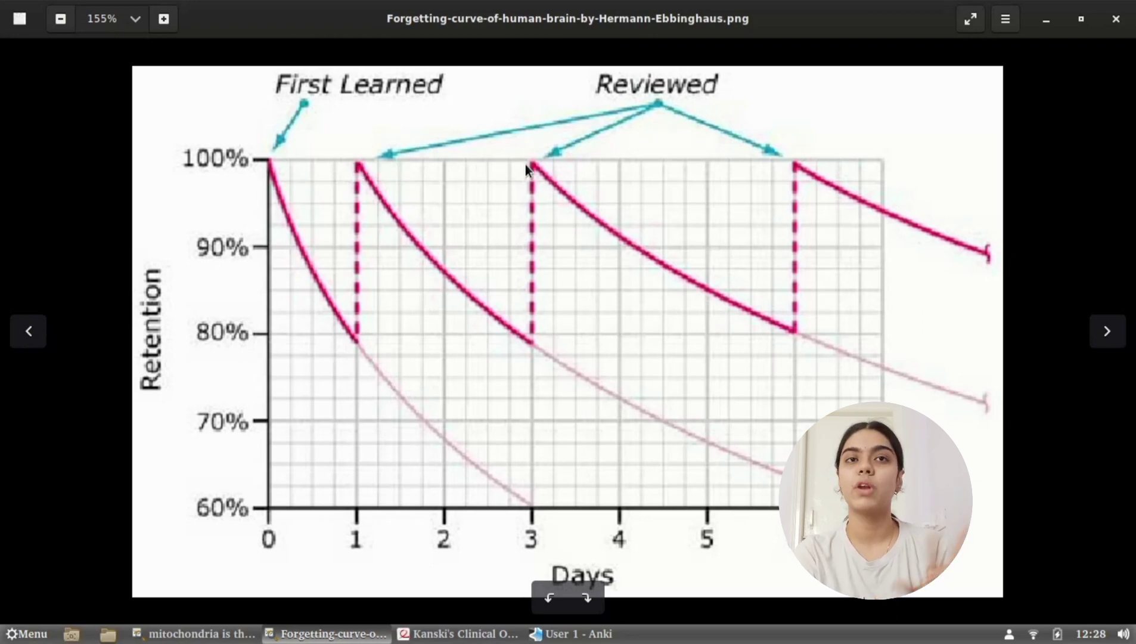
mouse_move(261, 186)
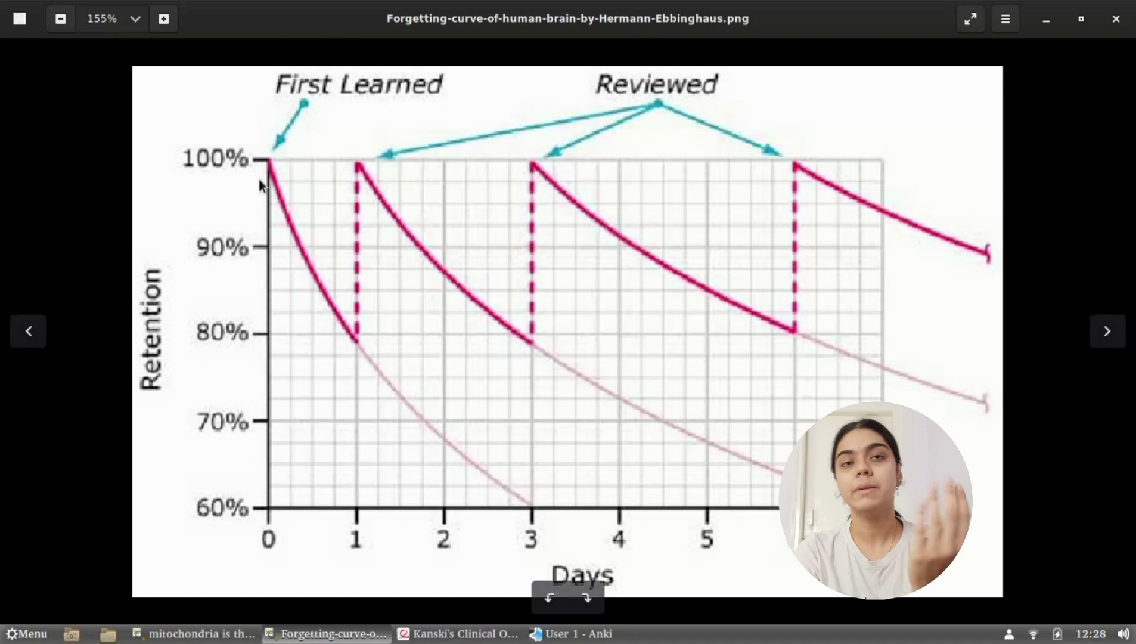
mouse_move(544, 370)
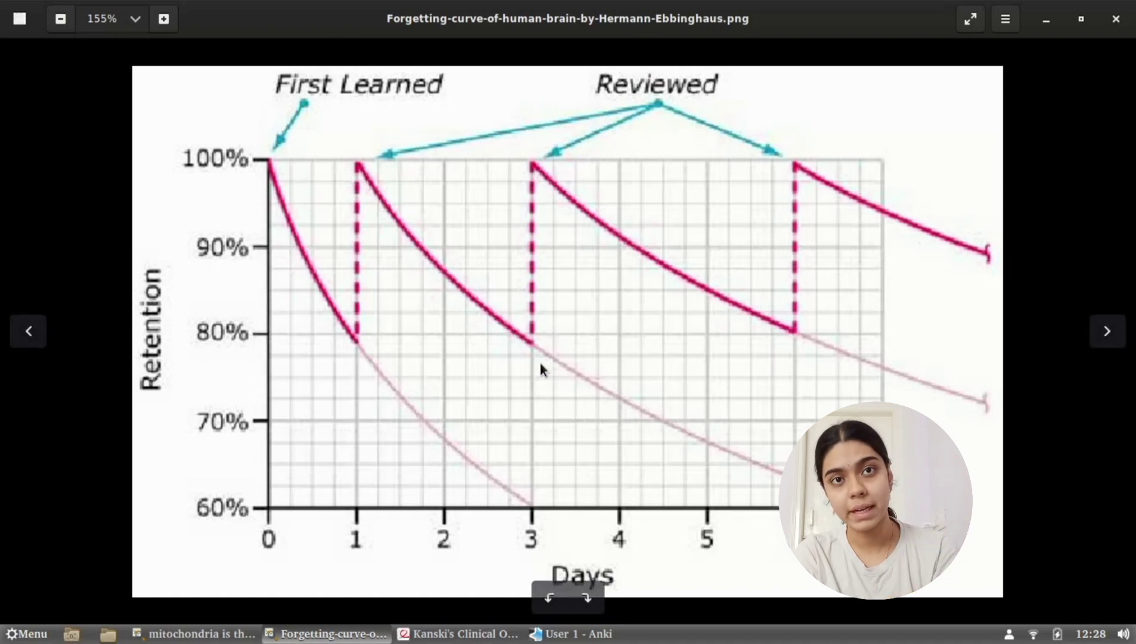
mouse_move(526, 327)
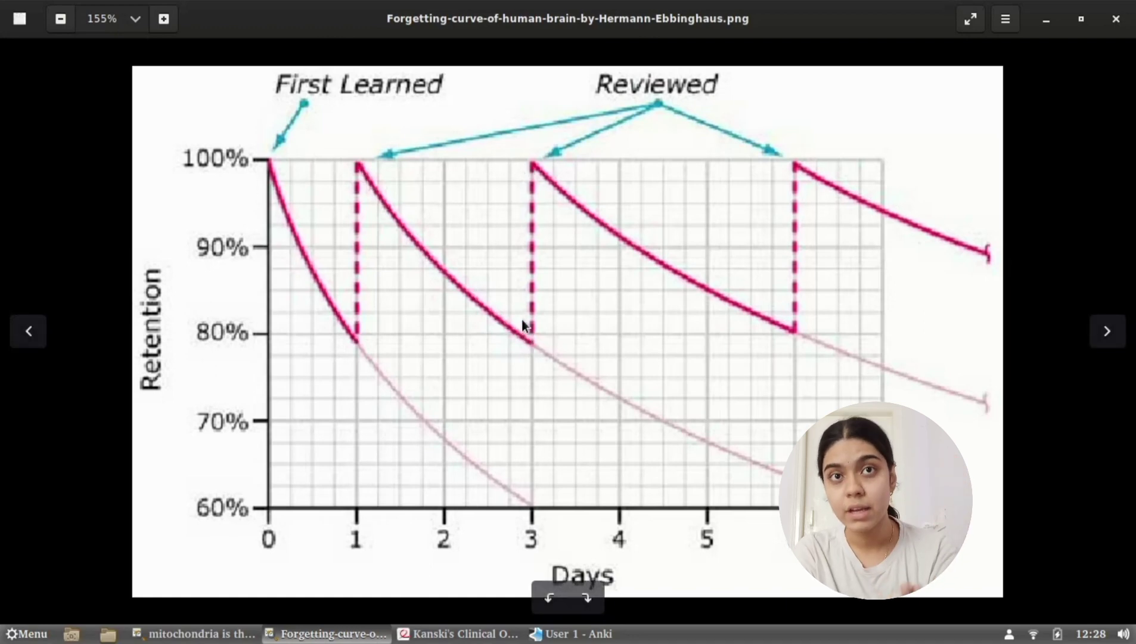
mouse_move(529, 344)
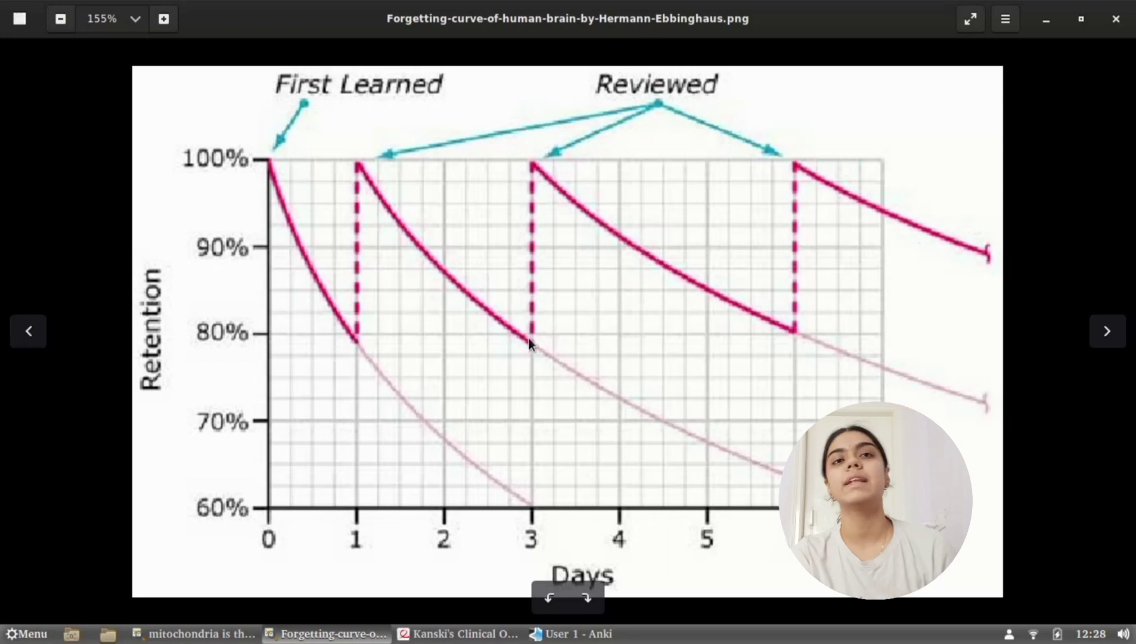
mouse_move(767, 352)
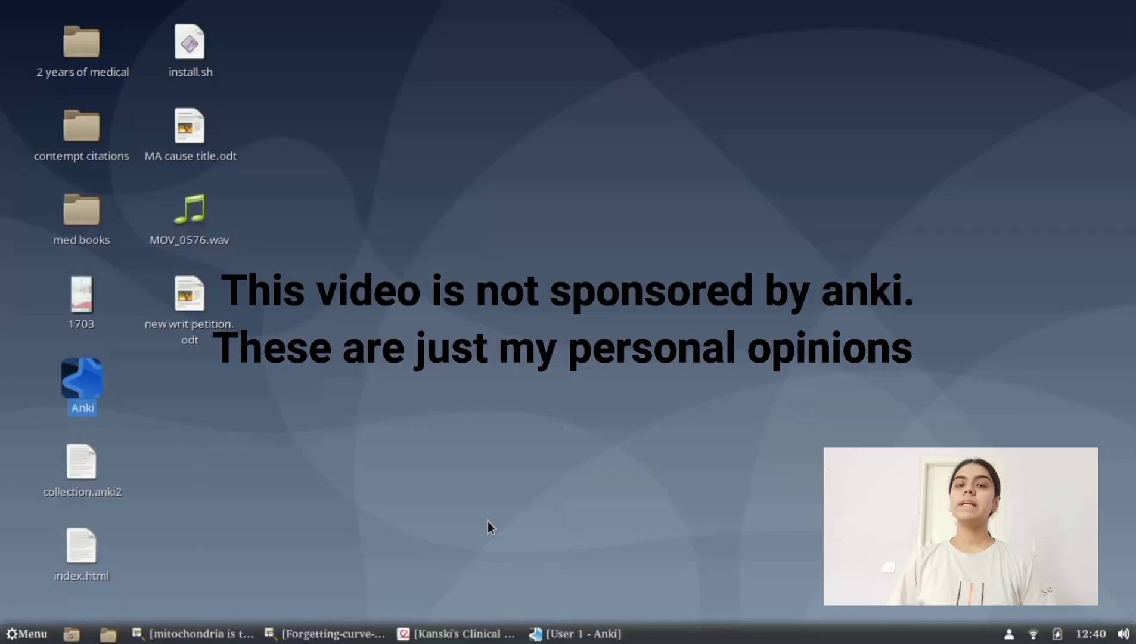
mouse_move(758, 460)
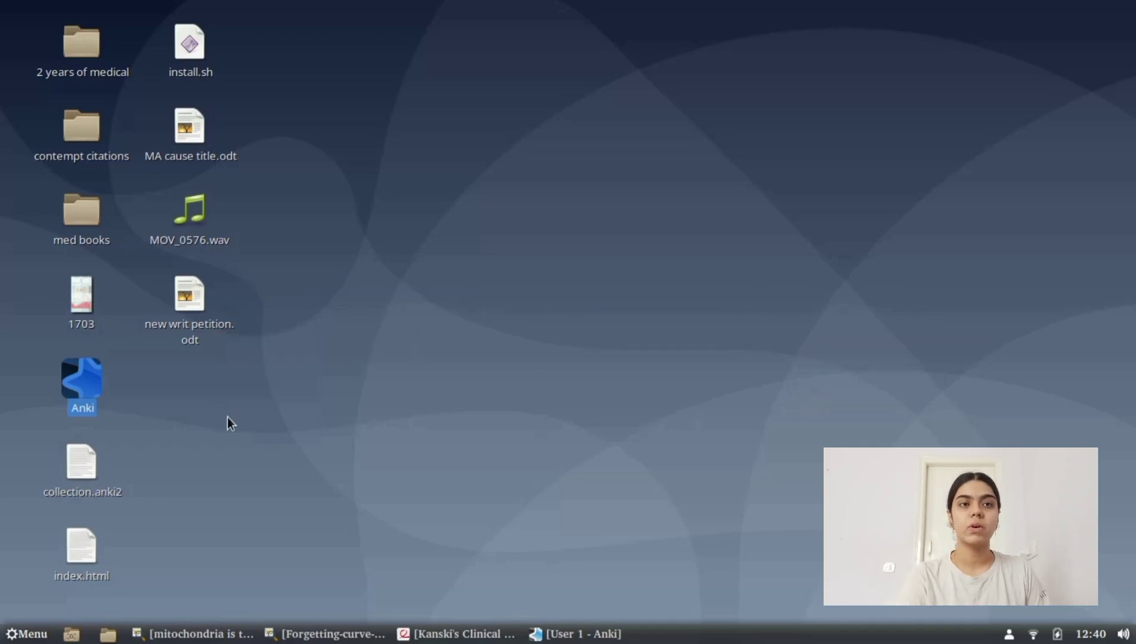
mouse_move(274, 446)
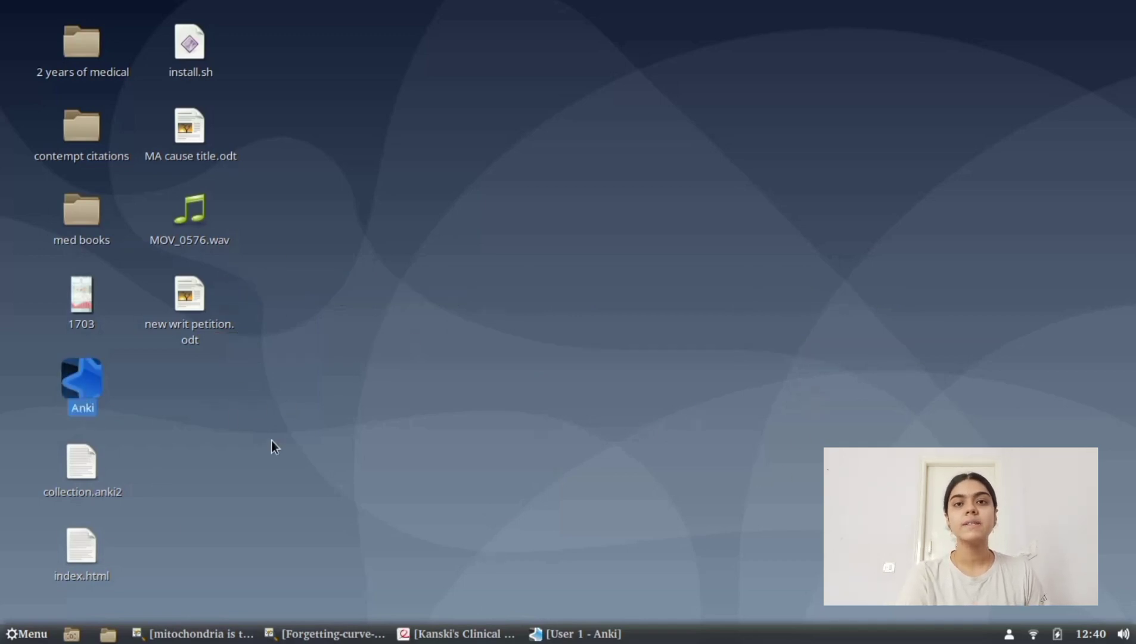
mouse_move(293, 417)
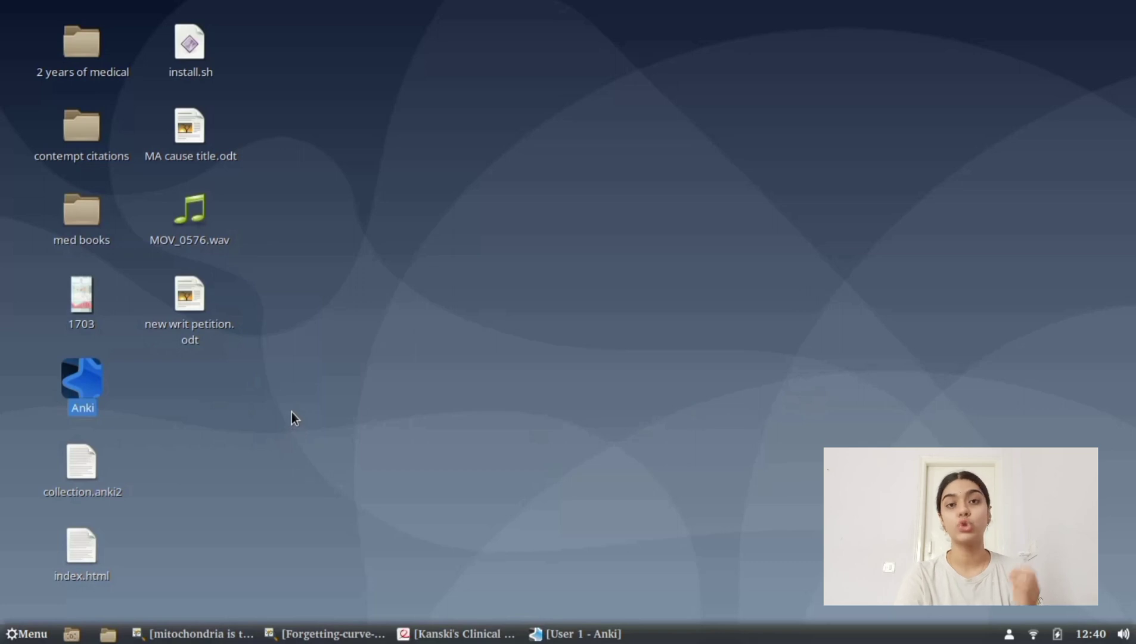
mouse_move(297, 411)
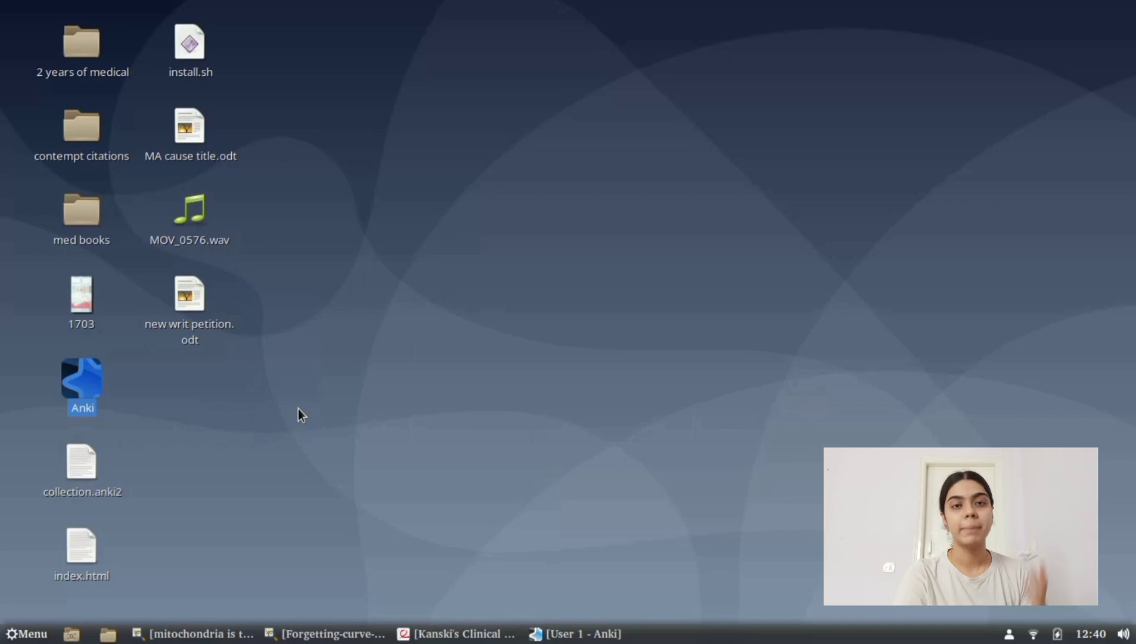
mouse_move(457, 633)
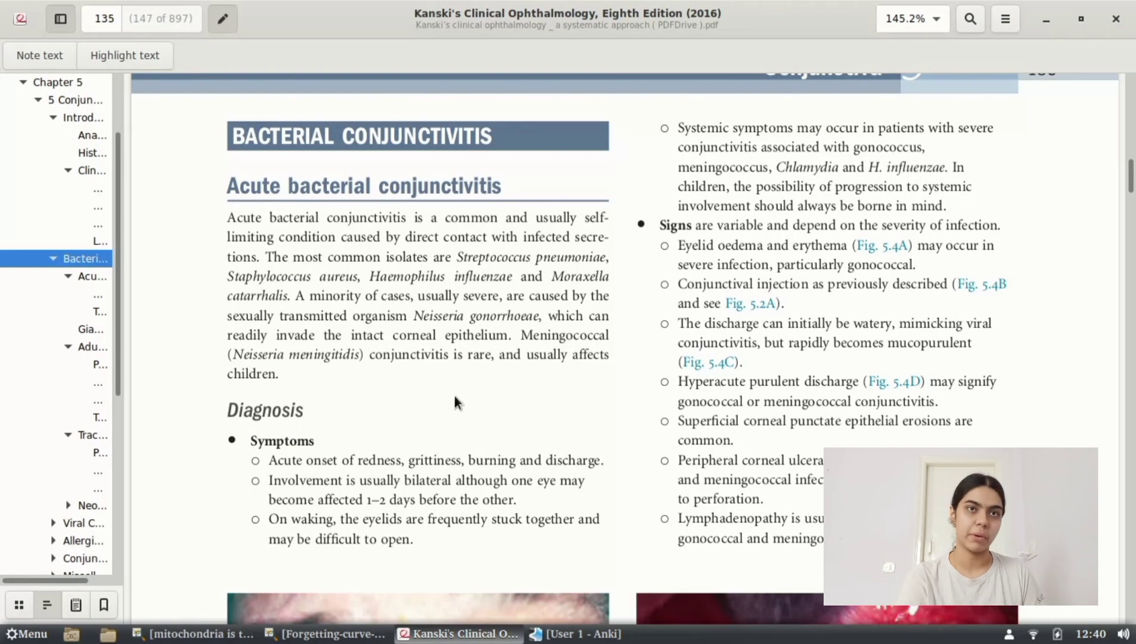
mouse_move(455, 360)
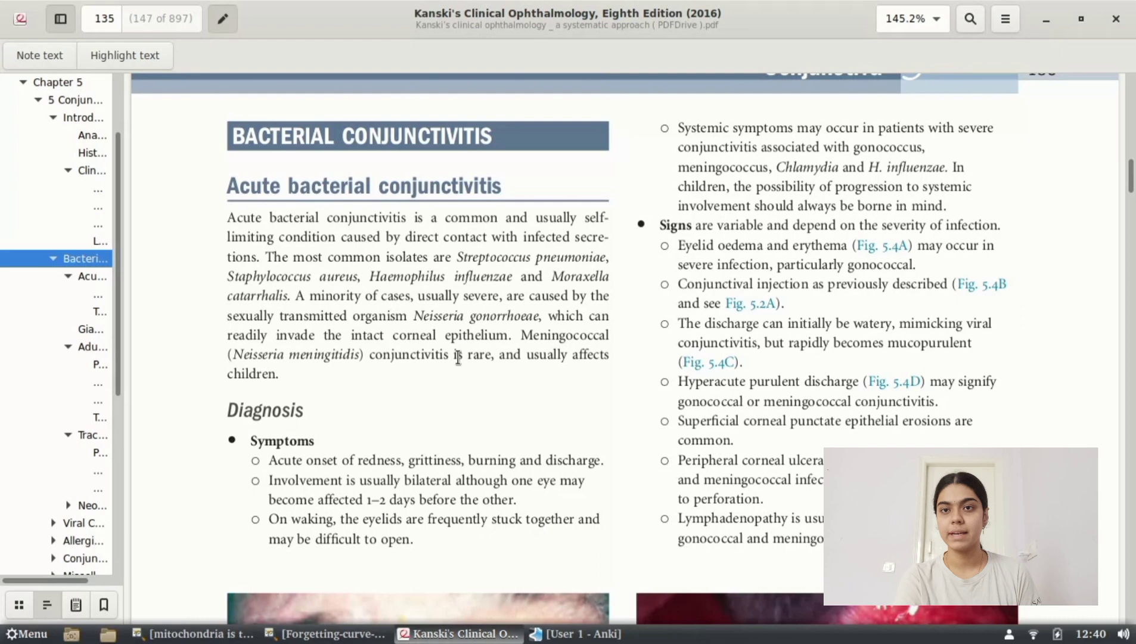
mouse_move(220, 237)
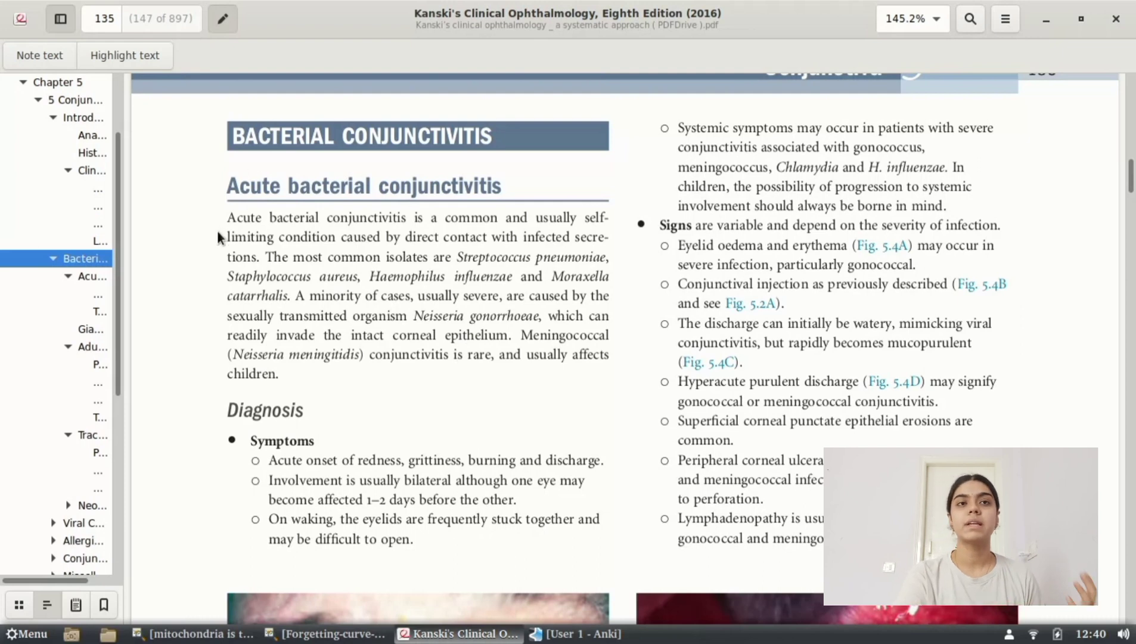
mouse_move(500, 166)
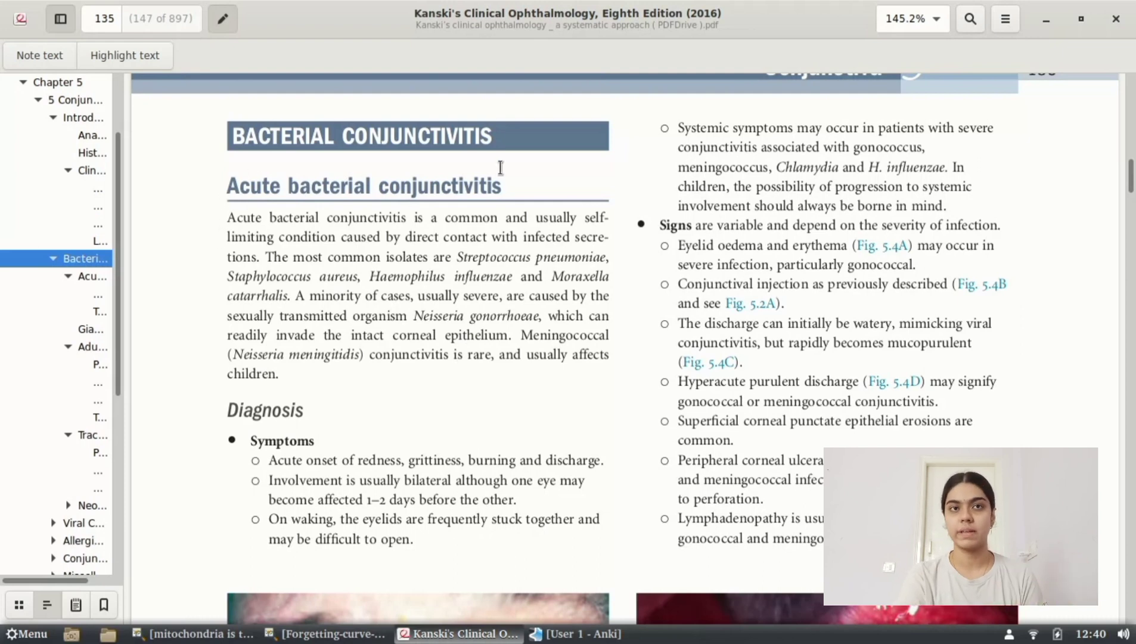
mouse_move(265, 373)
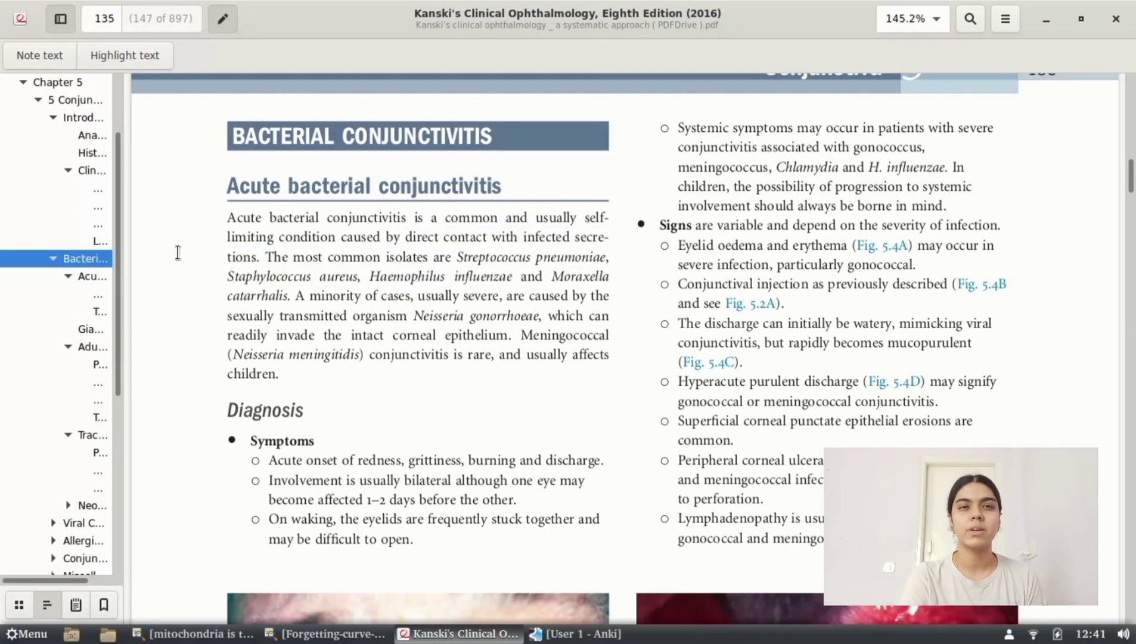
mouse_move(425, 263)
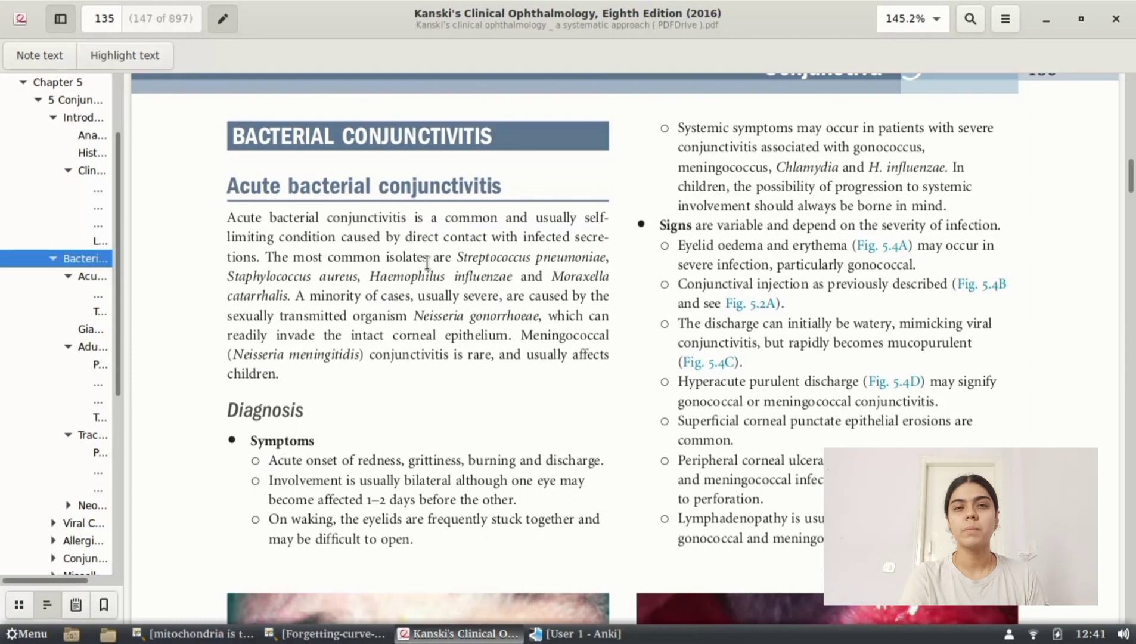
mouse_move(583, 294)
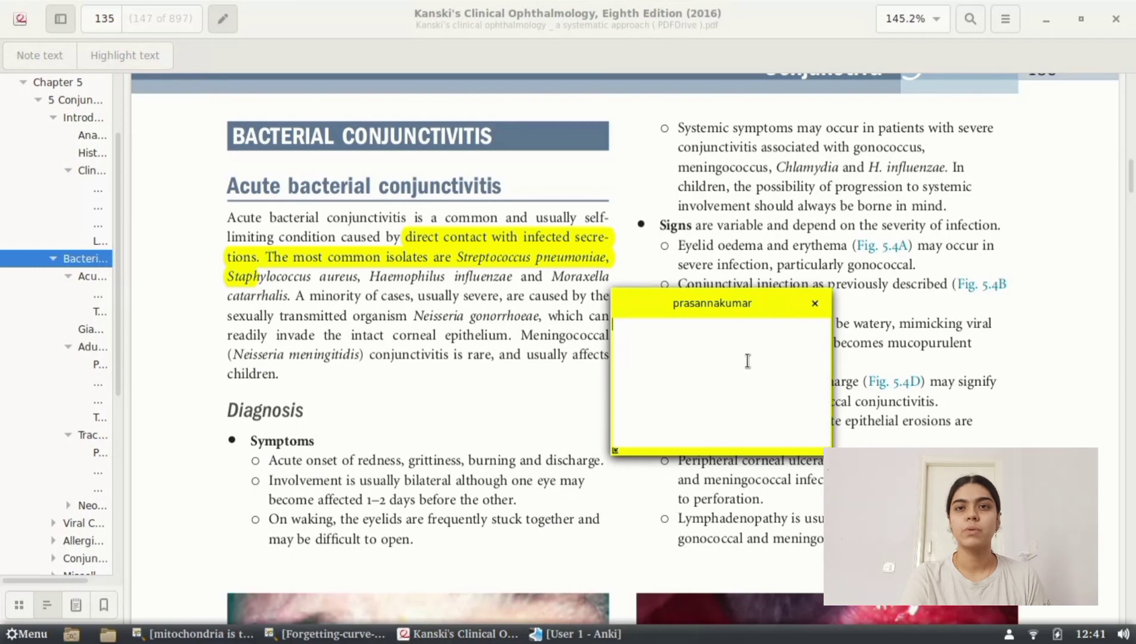
Add placeholder note text 'hgyjyuk' to the highlight and dismiss the note popup
text(hgyjyuk)
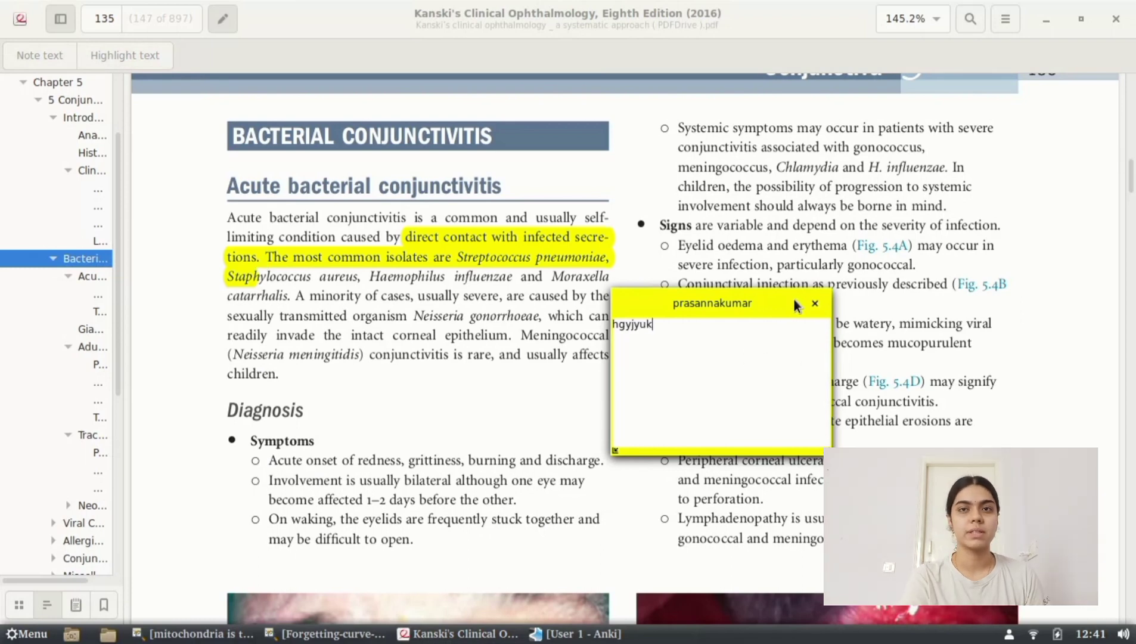
click(814, 303)
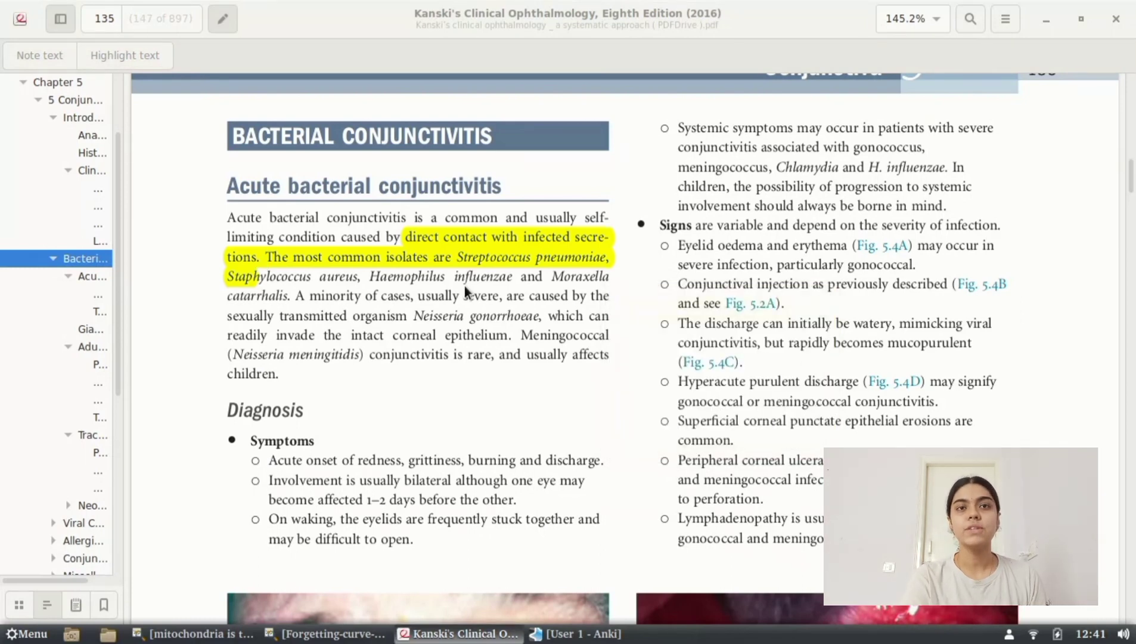
mouse_move(518, 417)
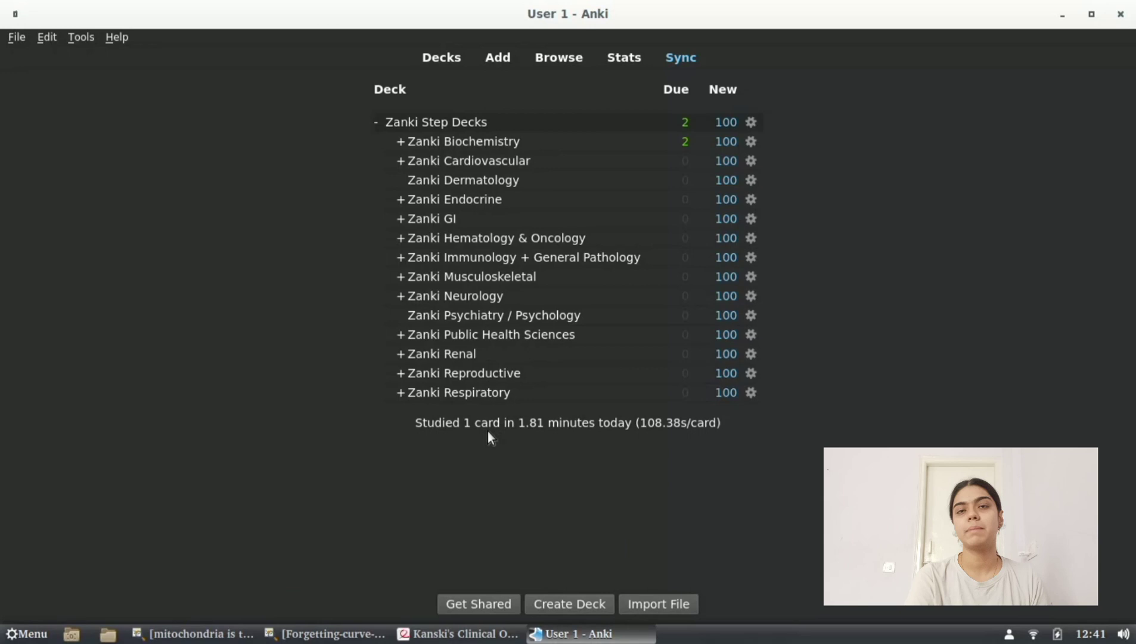
Preview the mode-of-infection flashcard and reveal its answer
click(464, 141)
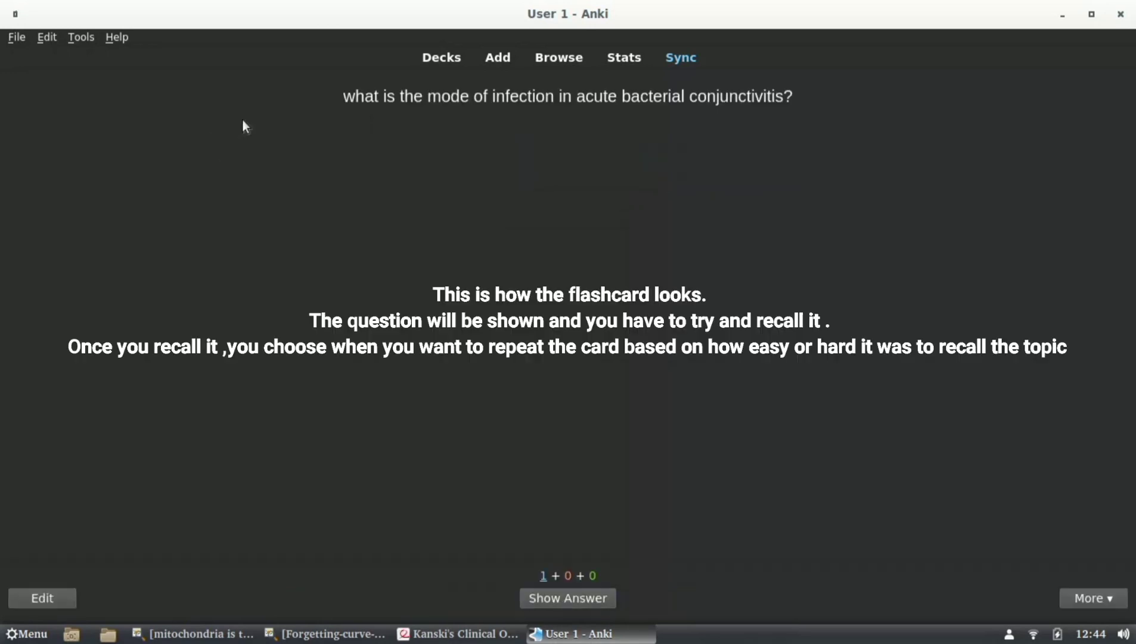
mouse_move(615, 119)
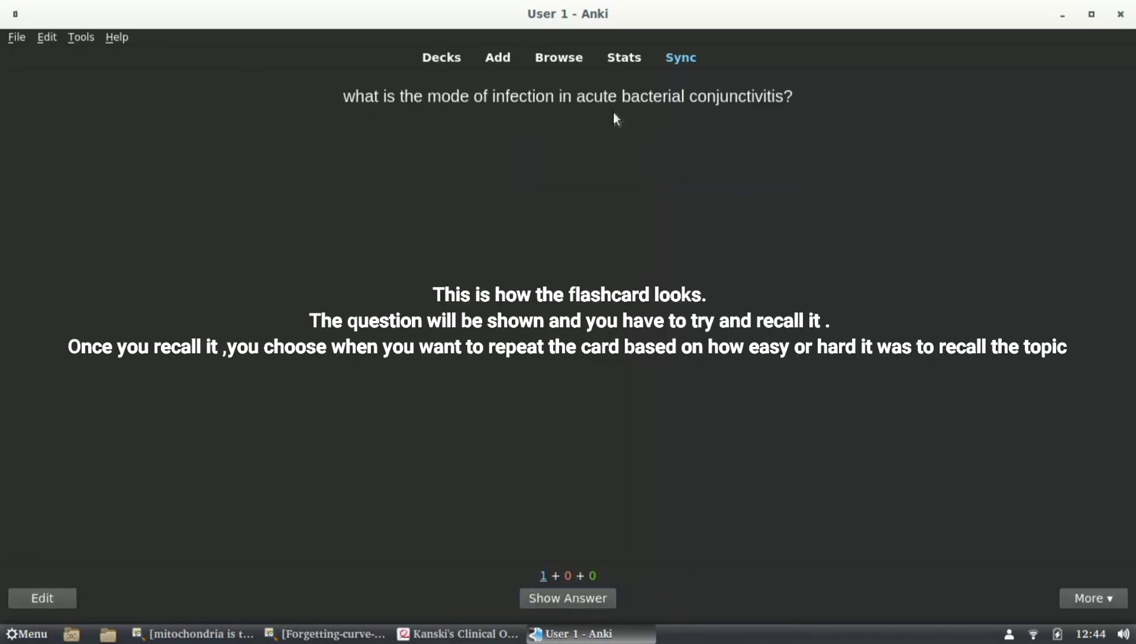
mouse_move(599, 304)
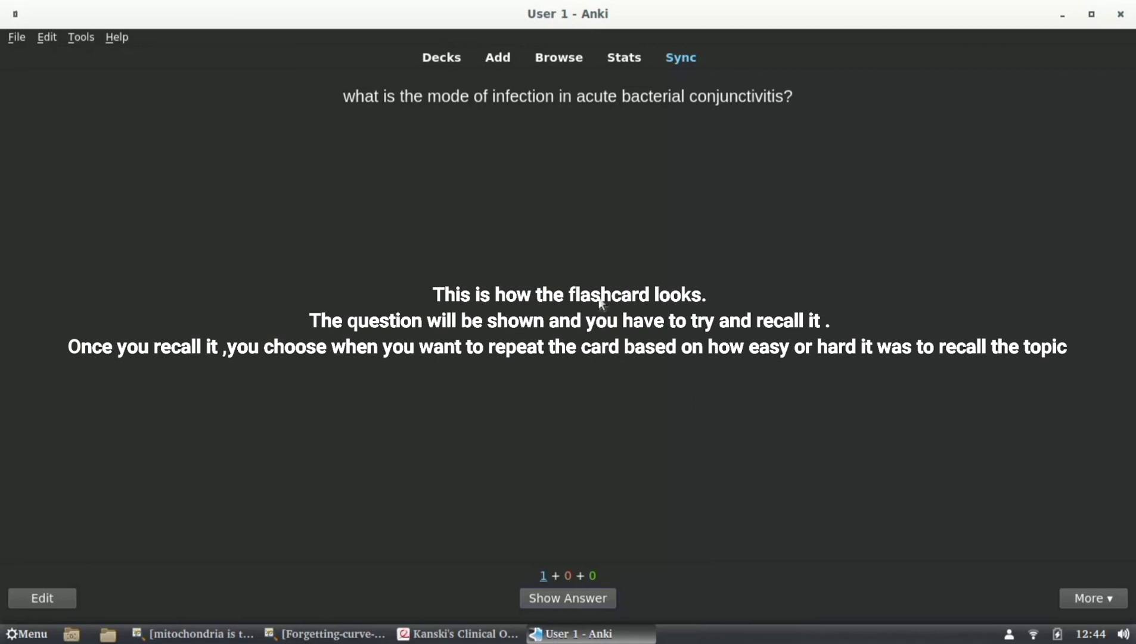
click(568, 597)
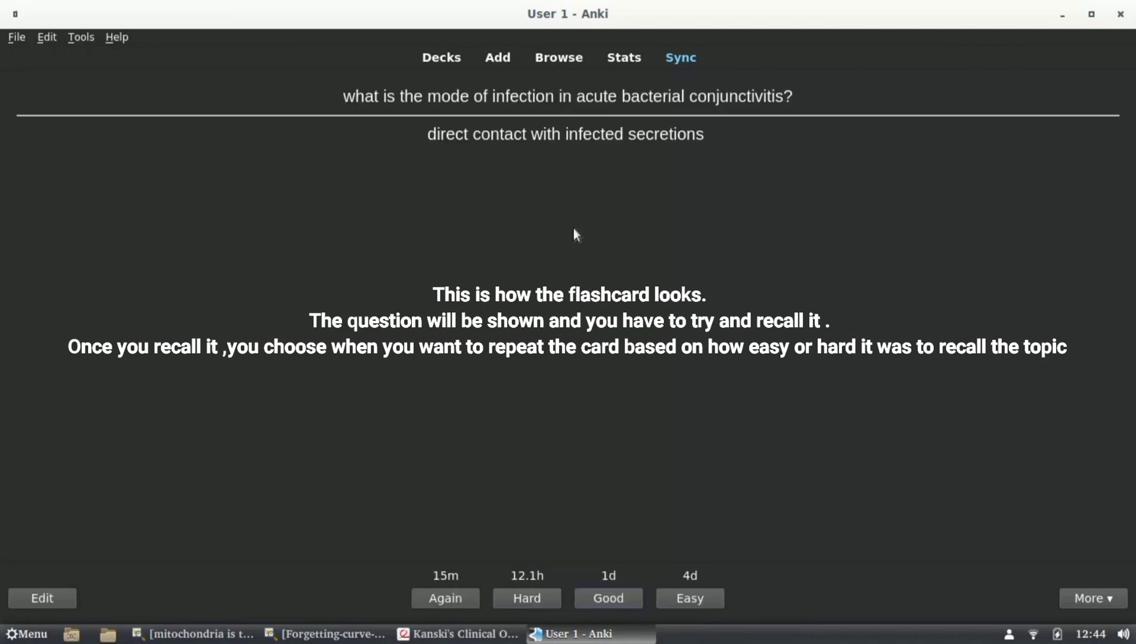
mouse_move(559, 102)
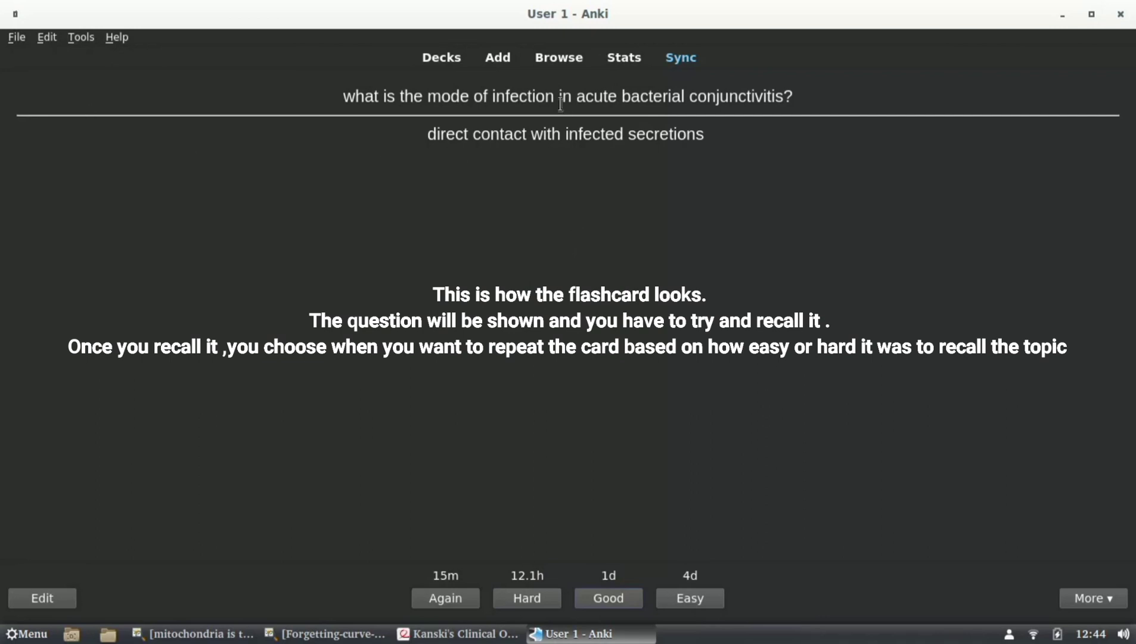
mouse_move(725, 138)
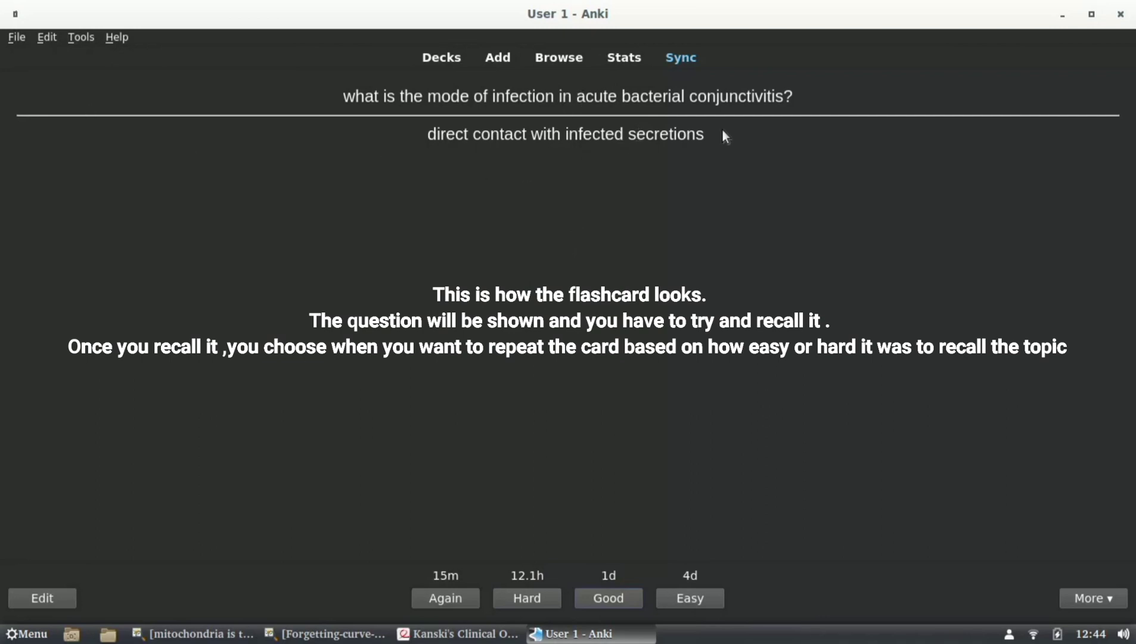
mouse_move(665, 475)
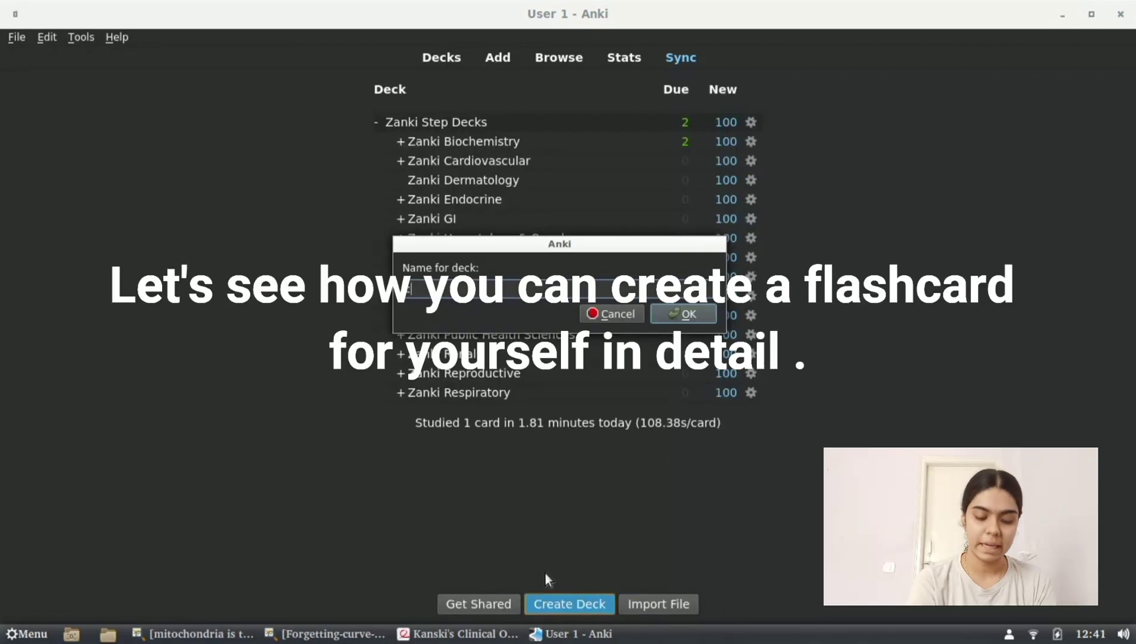
Name the new deck 'conjunctivitis' and confirm it
text(conjunct)
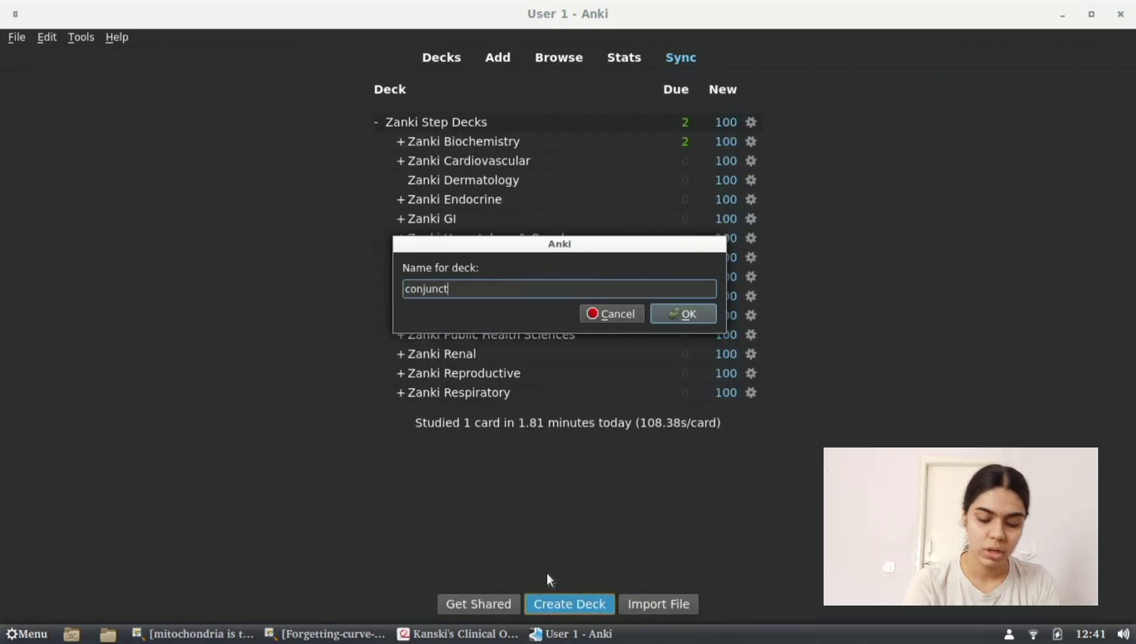
text(ivitis)
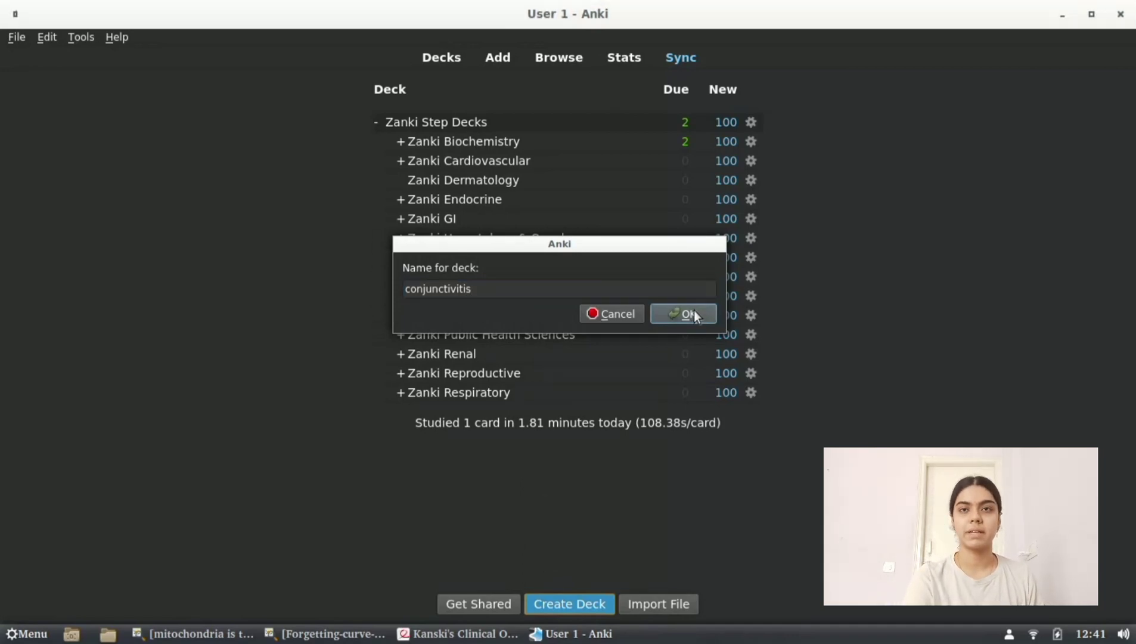
click(682, 314)
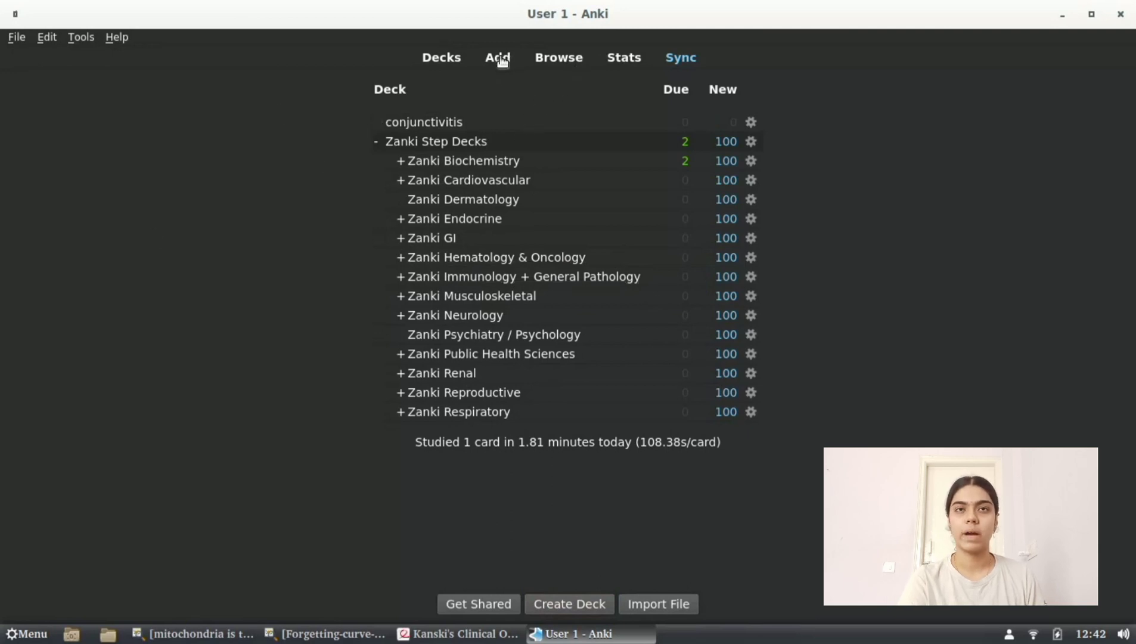
Start a new card filed under the conjunctivitis deck
click(497, 57)
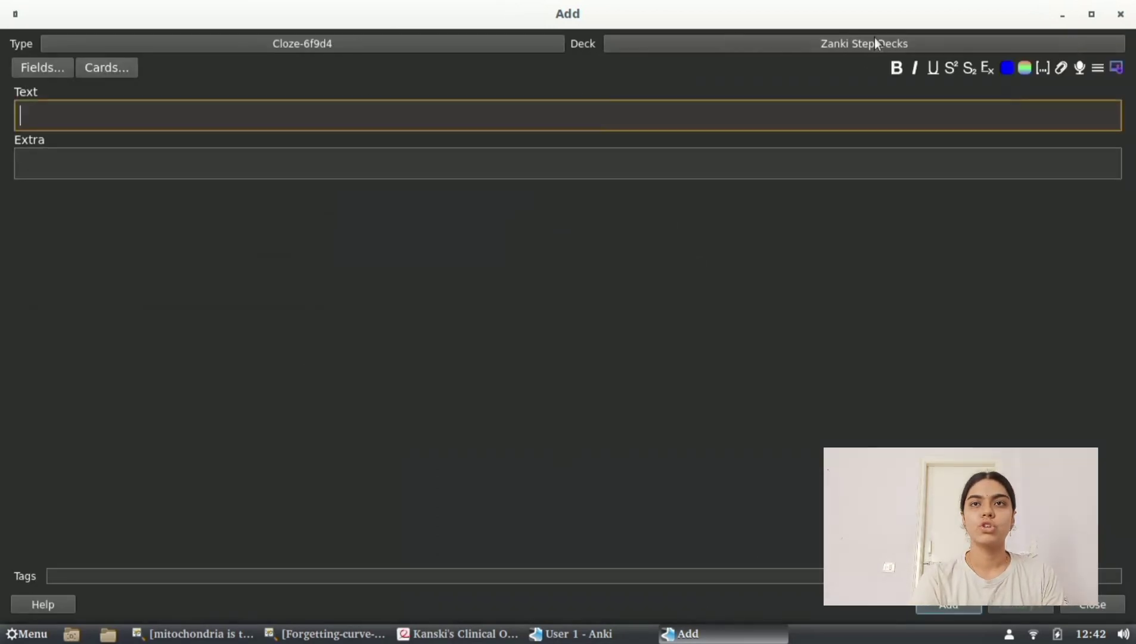
click(863, 42)
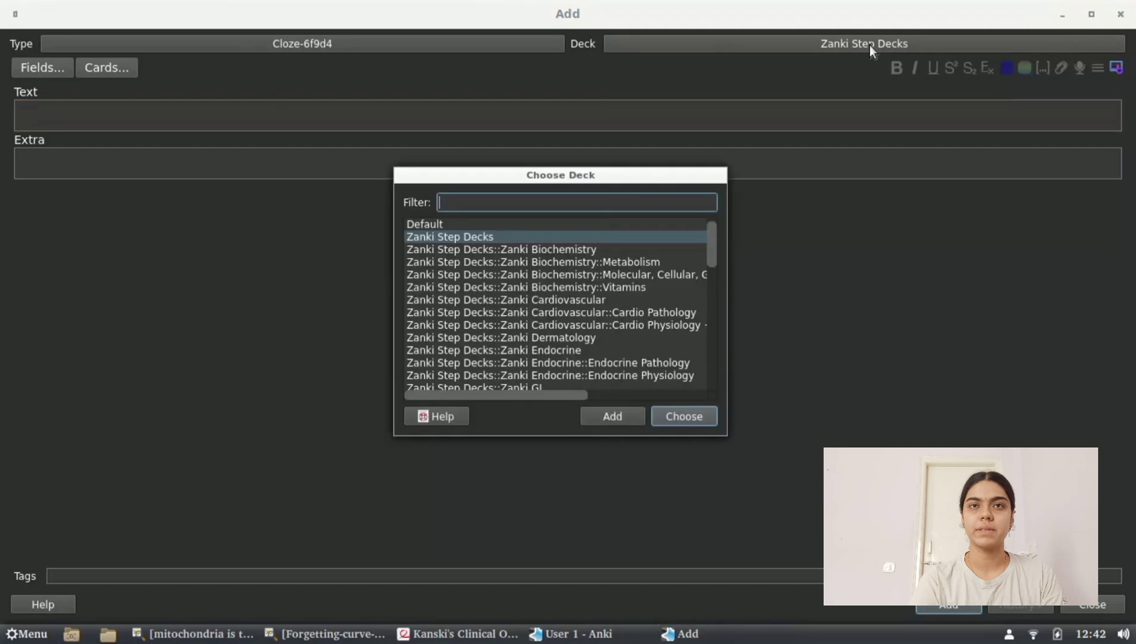
click(682, 415)
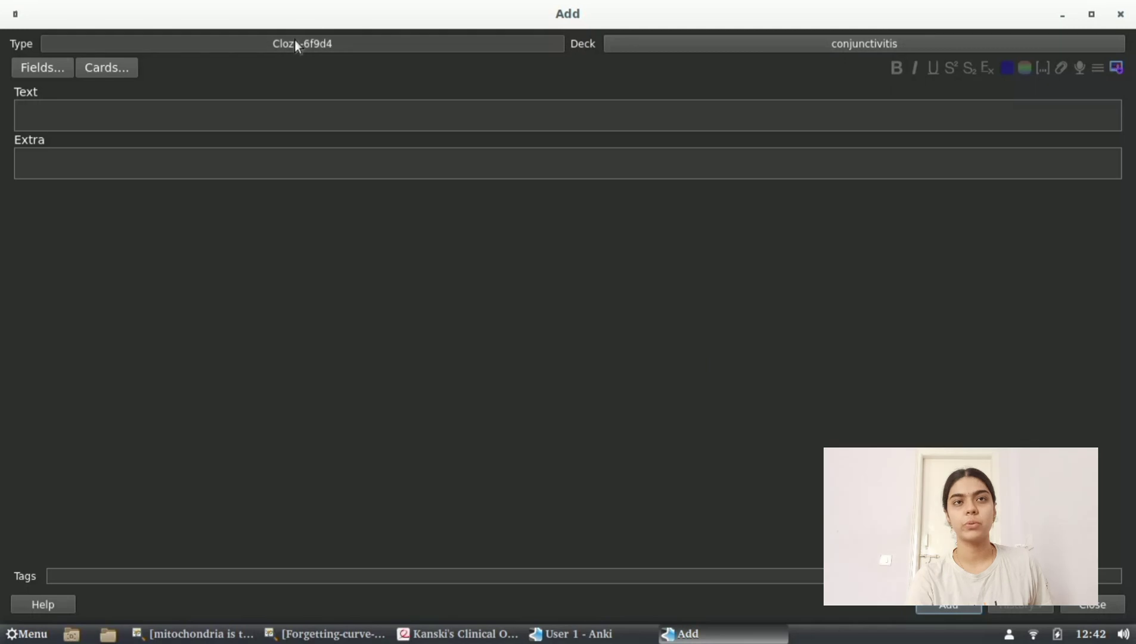
Choose Basic as the note type for the new card
click(301, 43)
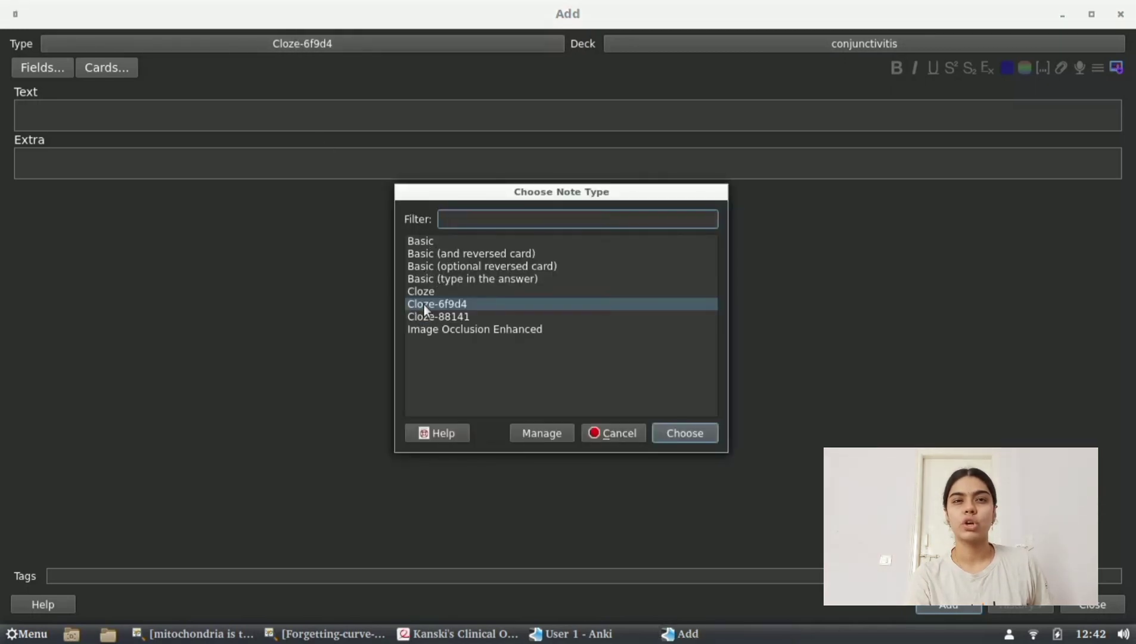
click(421, 240)
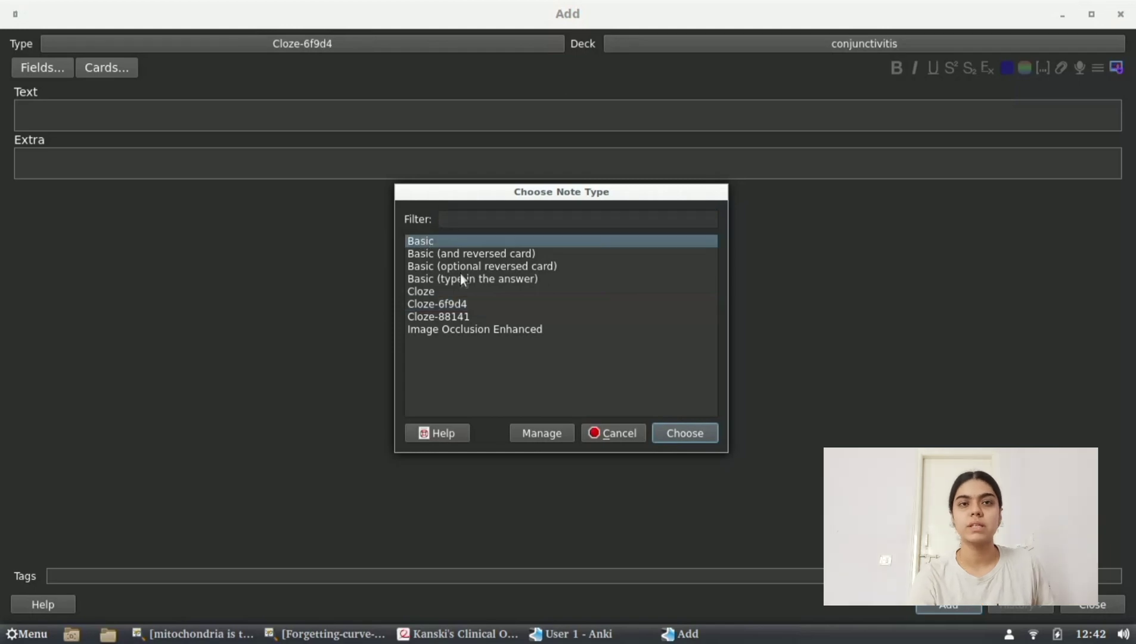
click(683, 432)
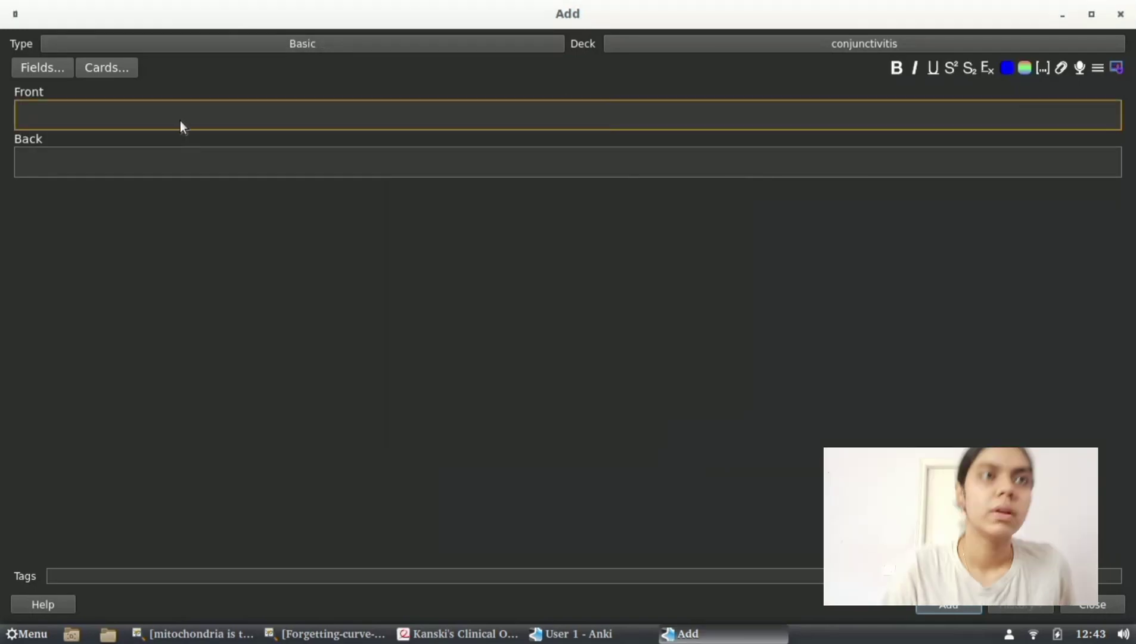
mouse_move(302, 340)
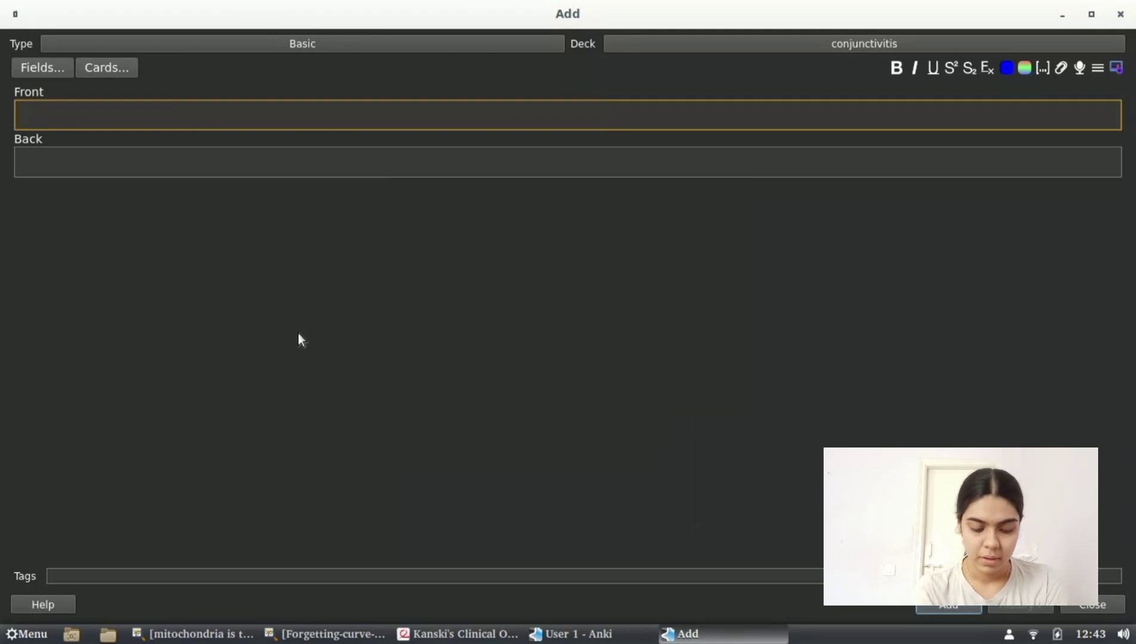
Write front 'what is the mode of infection in acute bacterial conjunctivitis', back 'direct contact with infected secretions', and save the card
text(what is the m)
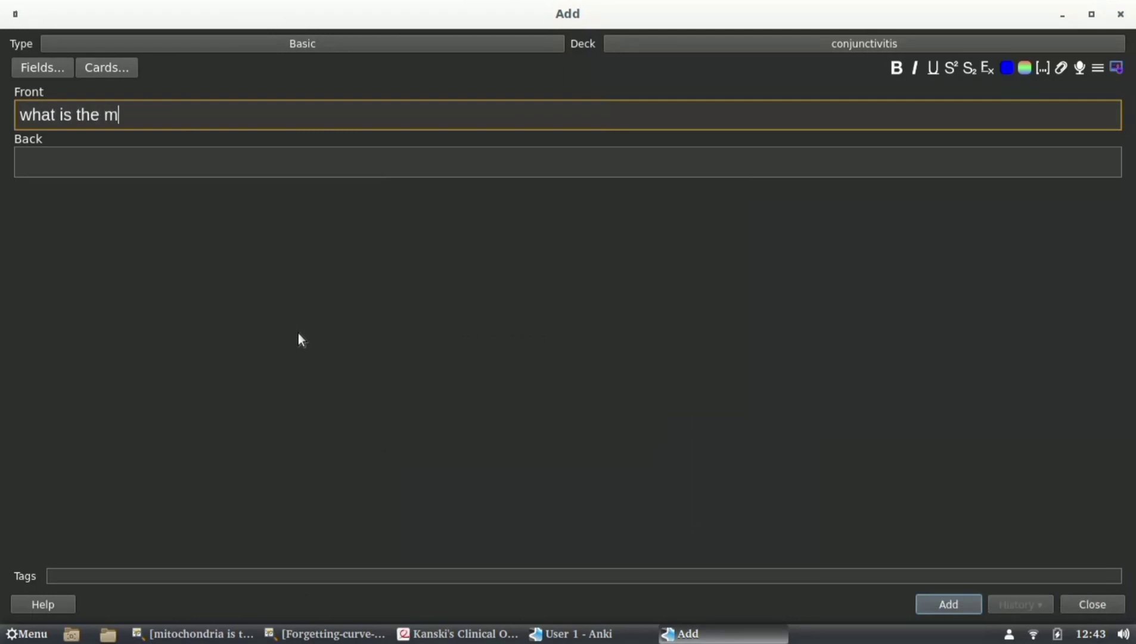
text(ode of infection in acut)
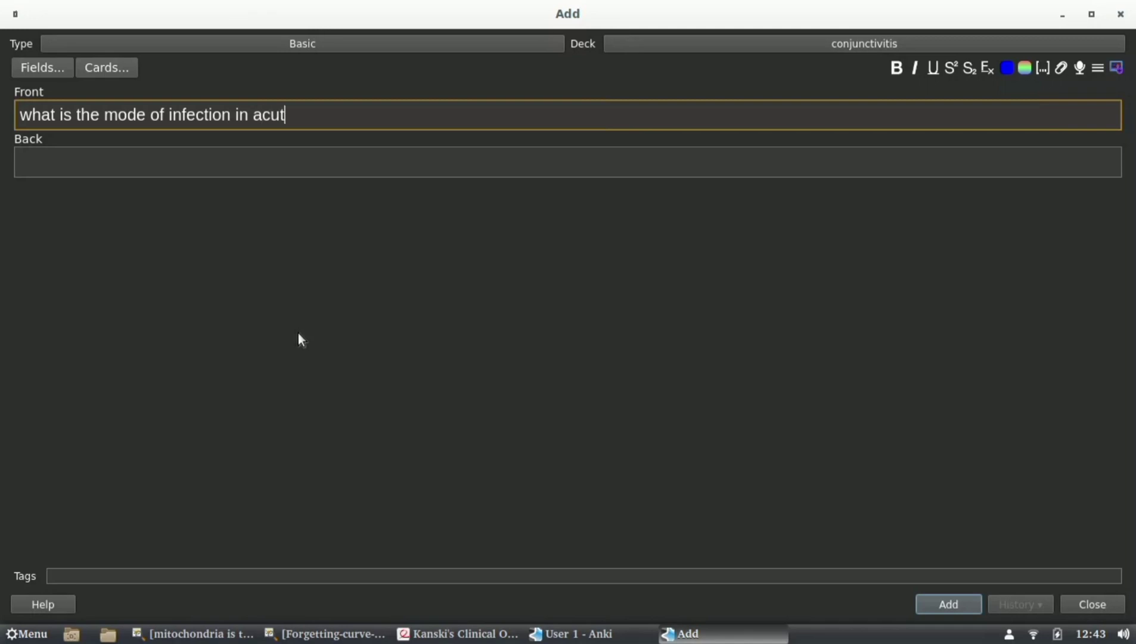
text(e bacterial conjunctivitis)
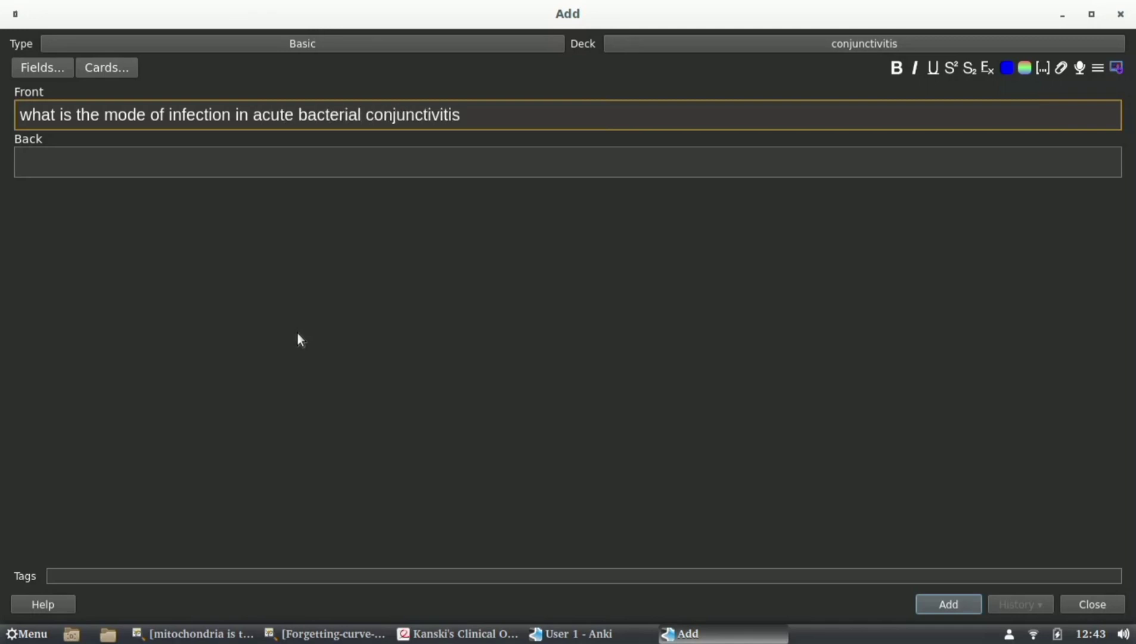
text(direct con)
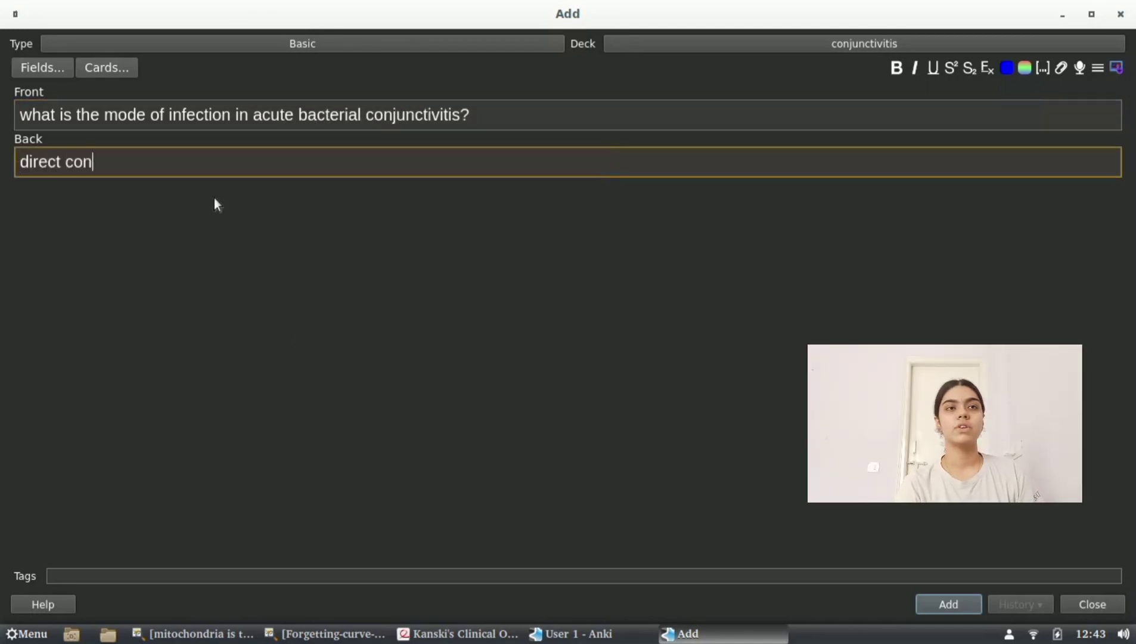
text(tact with infe)
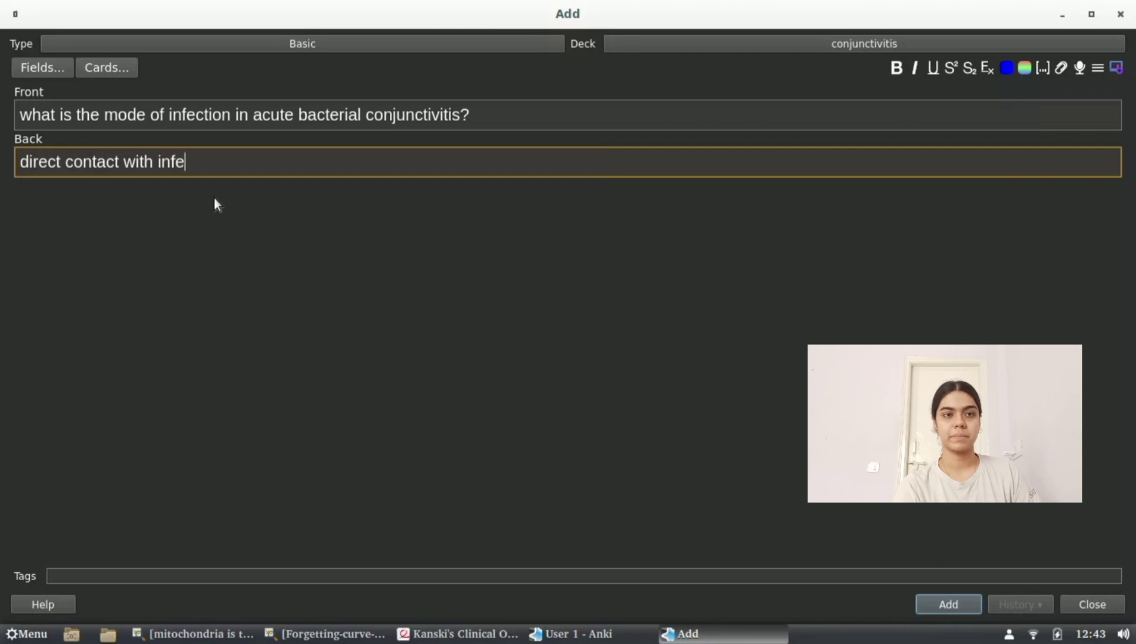
text(cted secretions)
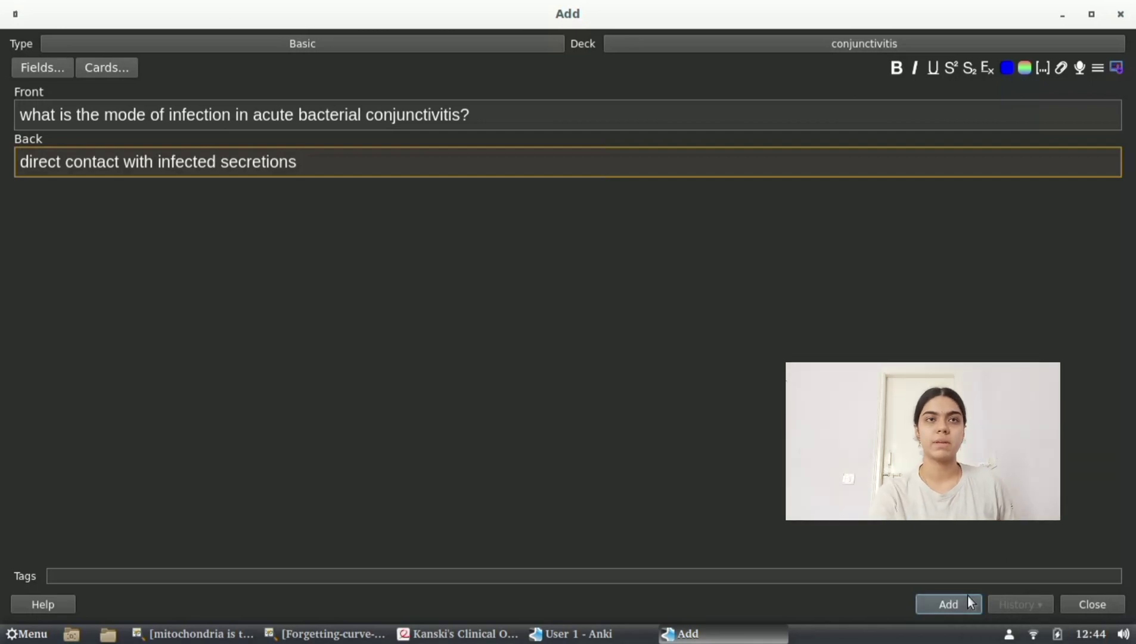
click(948, 605)
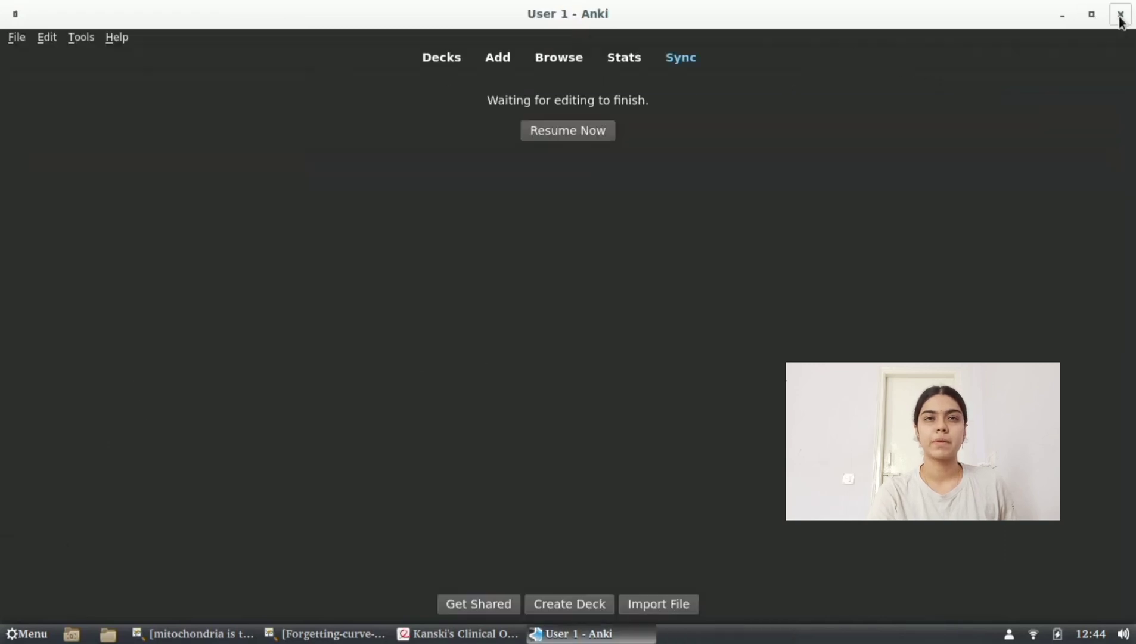
Return to the deck list and begin studying the conjunctivitis deck
click(567, 130)
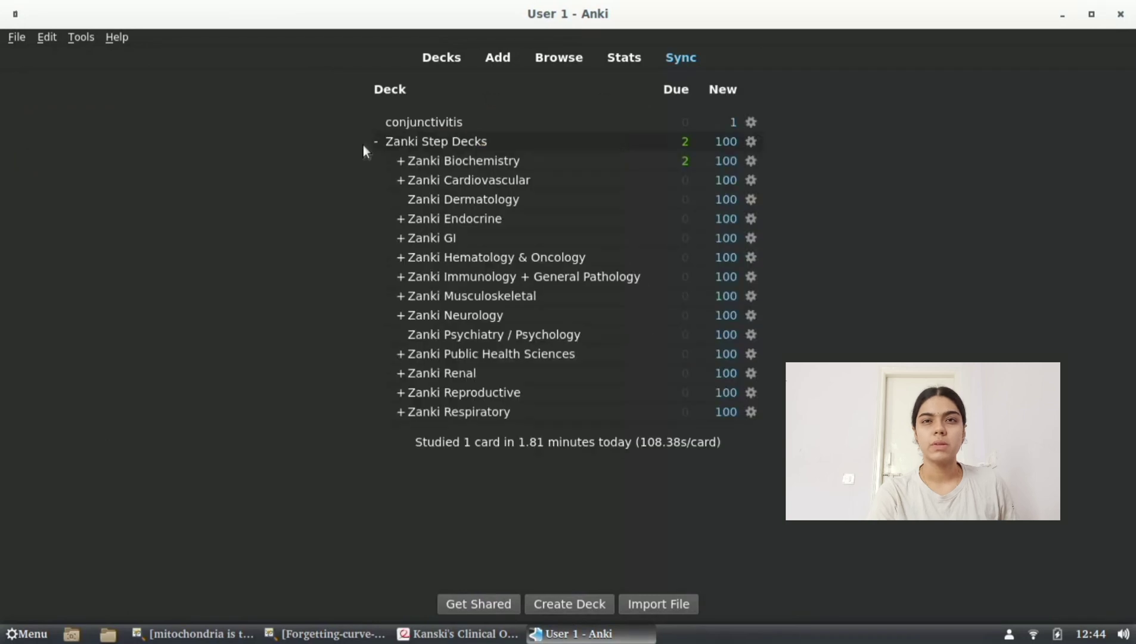
mouse_move(423, 122)
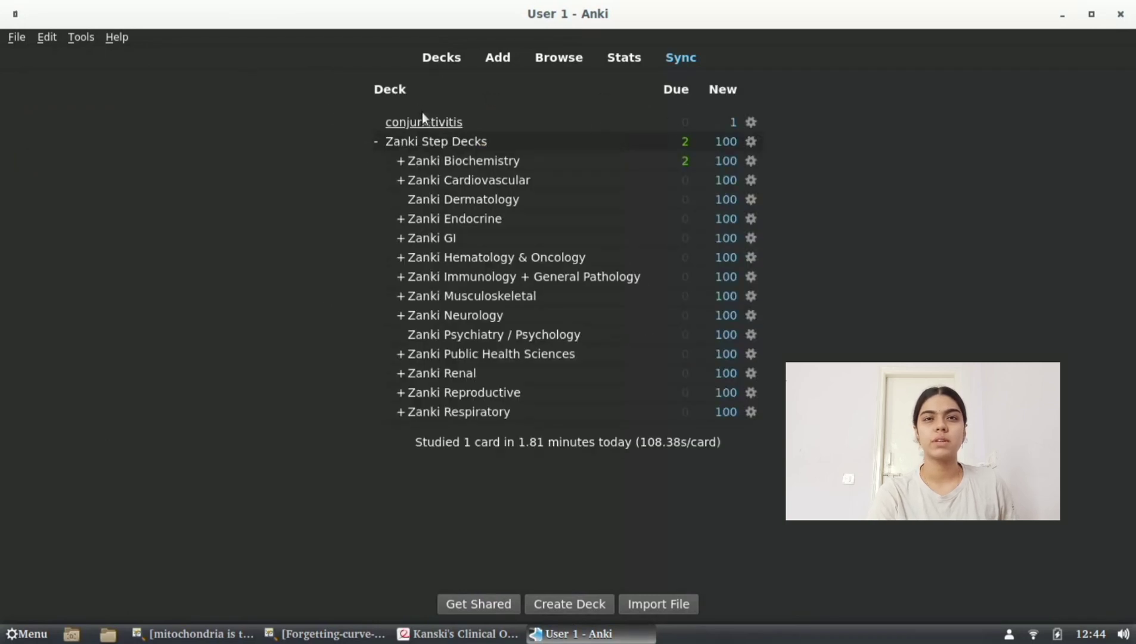
mouse_move(733, 129)
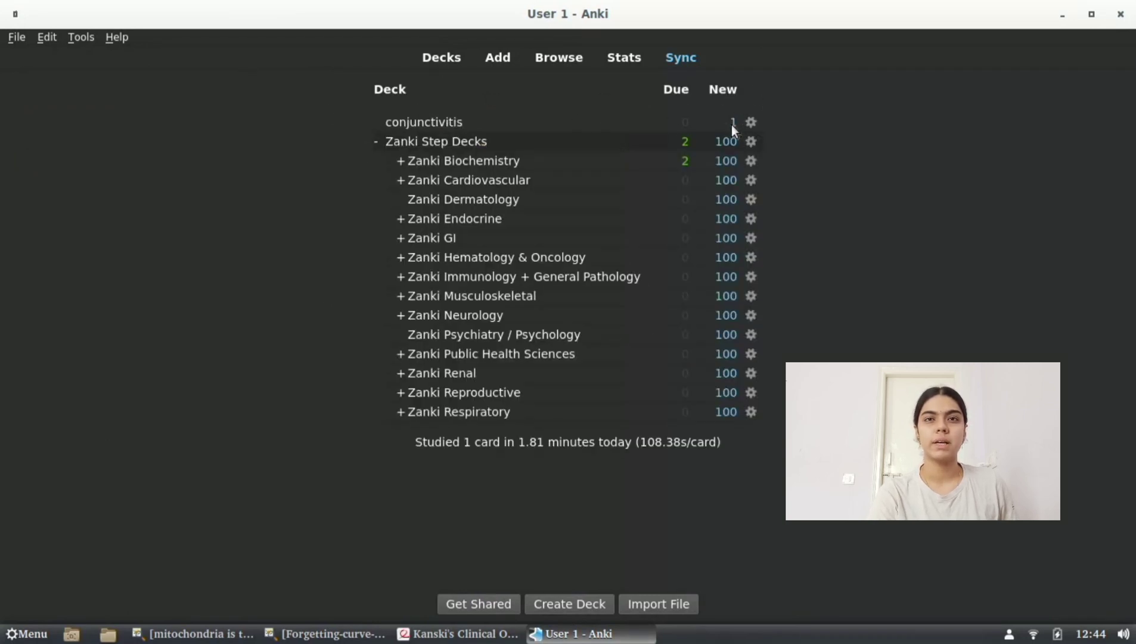
mouse_move(423, 121)
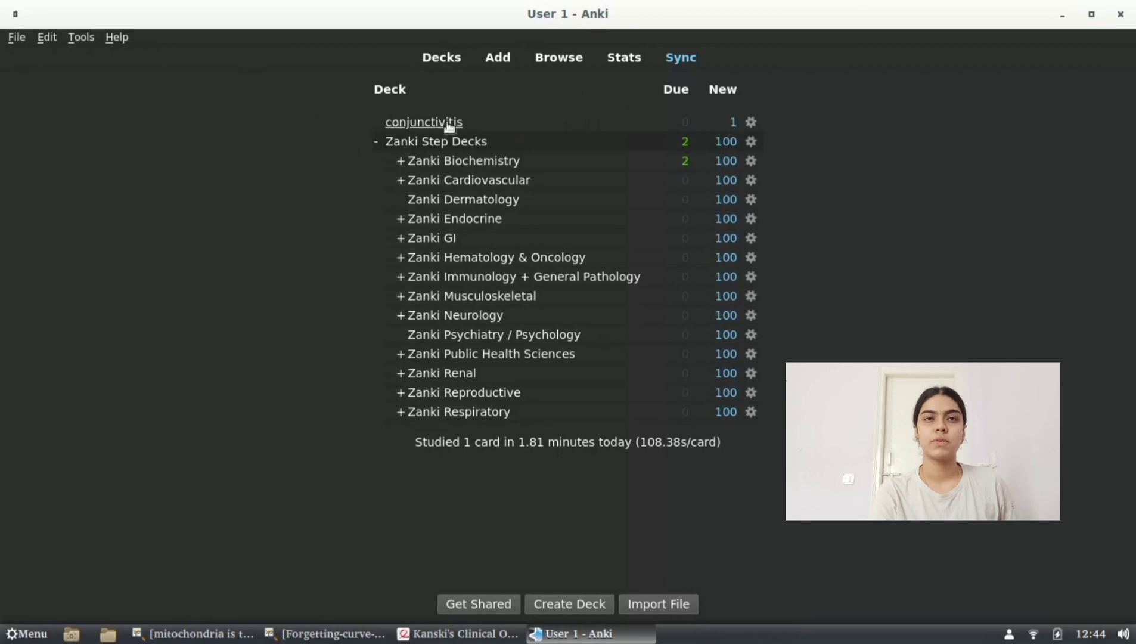
click(424, 121)
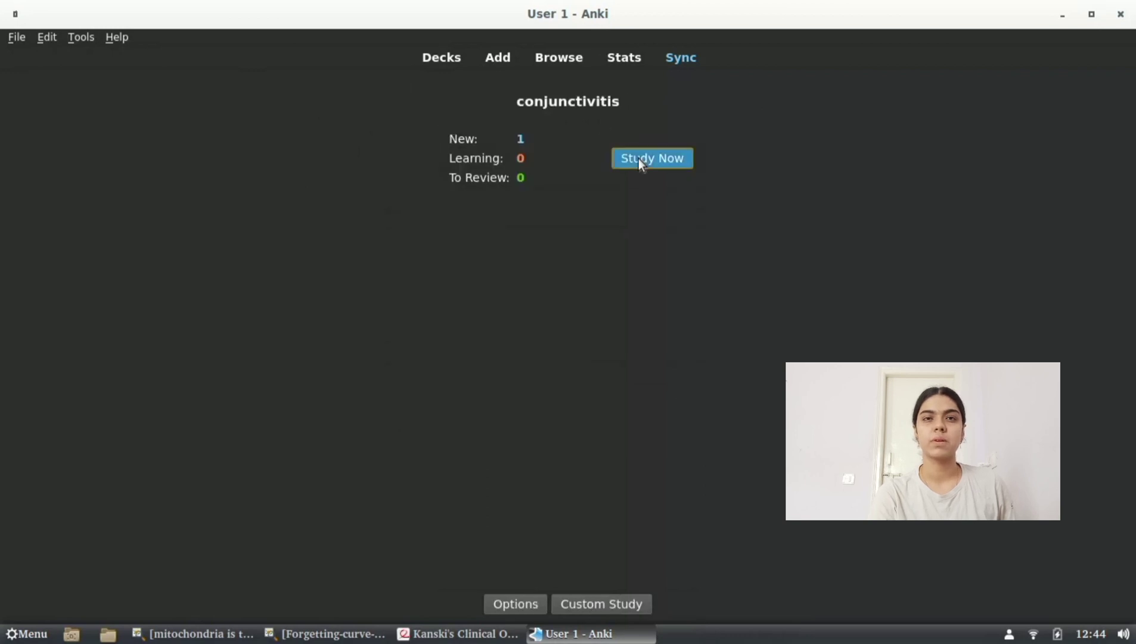
click(651, 158)
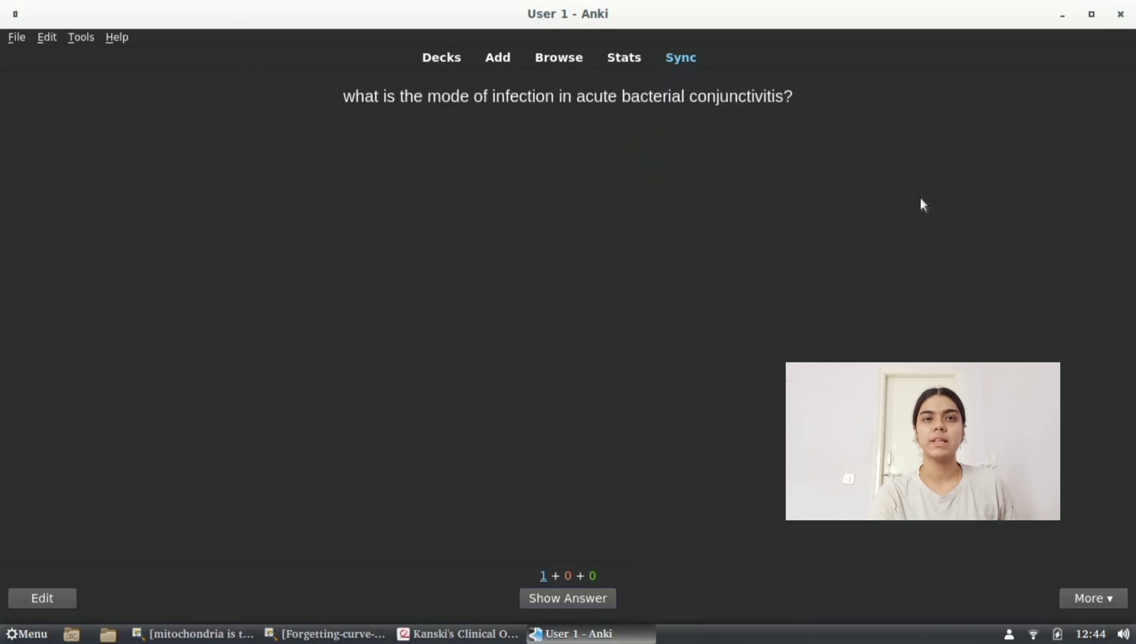
mouse_move(600, 303)
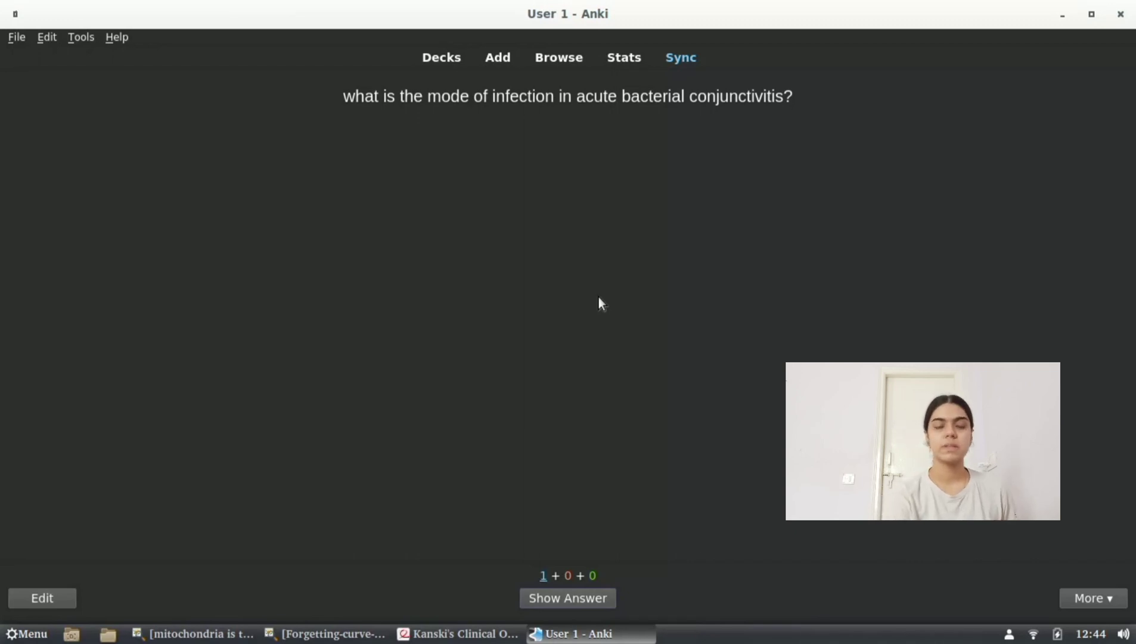
Reveal the answer 'direct contact with infected secretions' on the study card
click(568, 598)
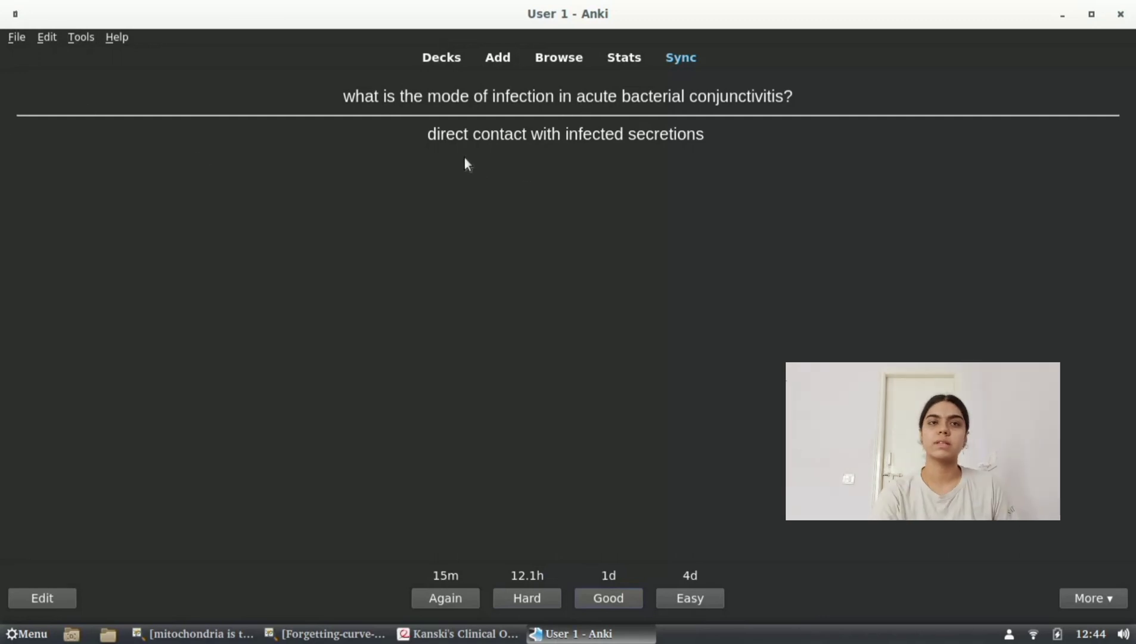
mouse_move(423, 255)
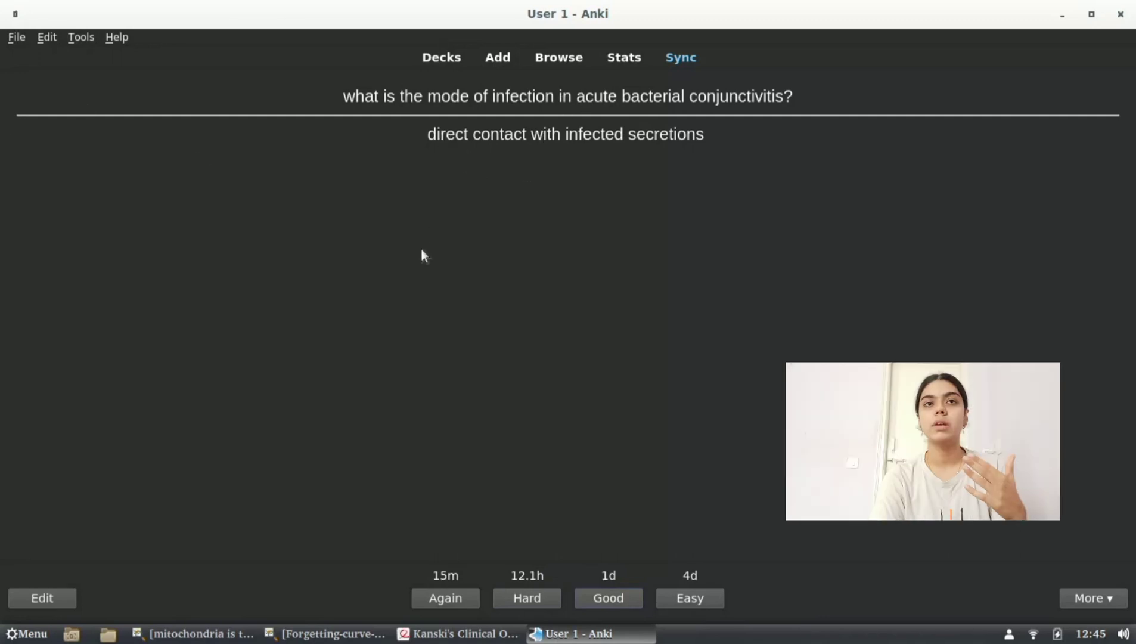
mouse_move(429, 268)
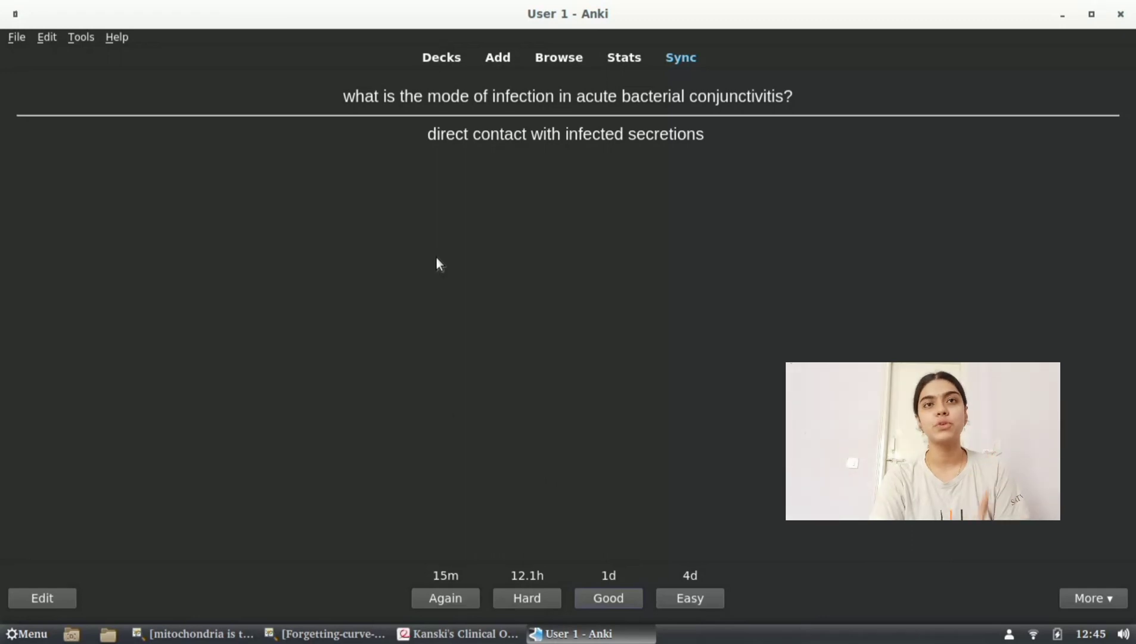
mouse_move(484, 262)
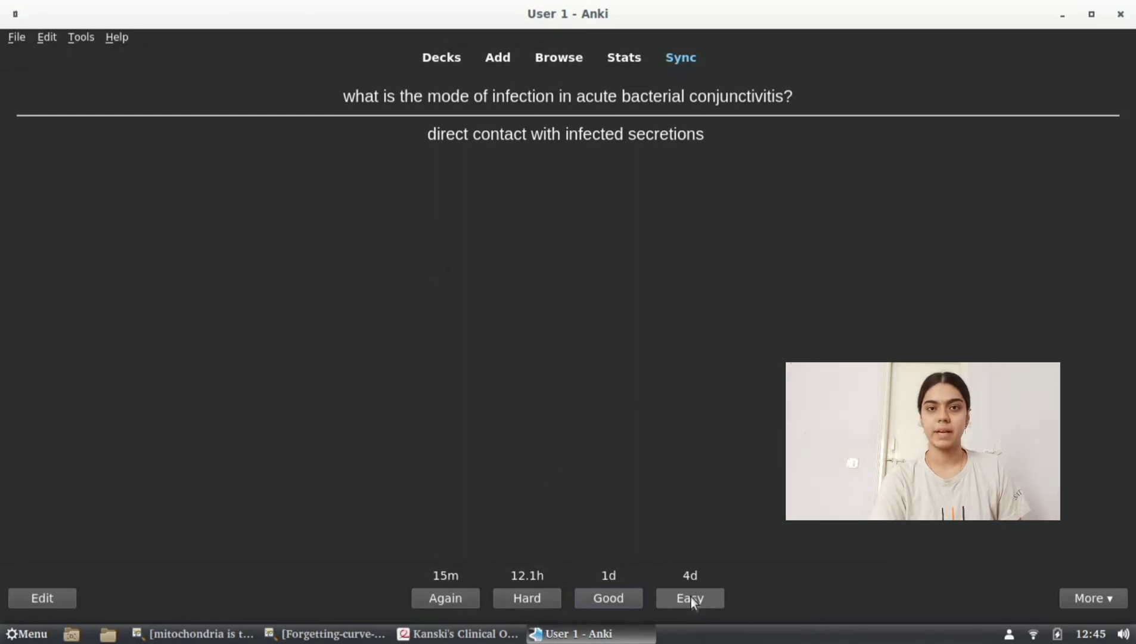
mouse_move(629, 564)
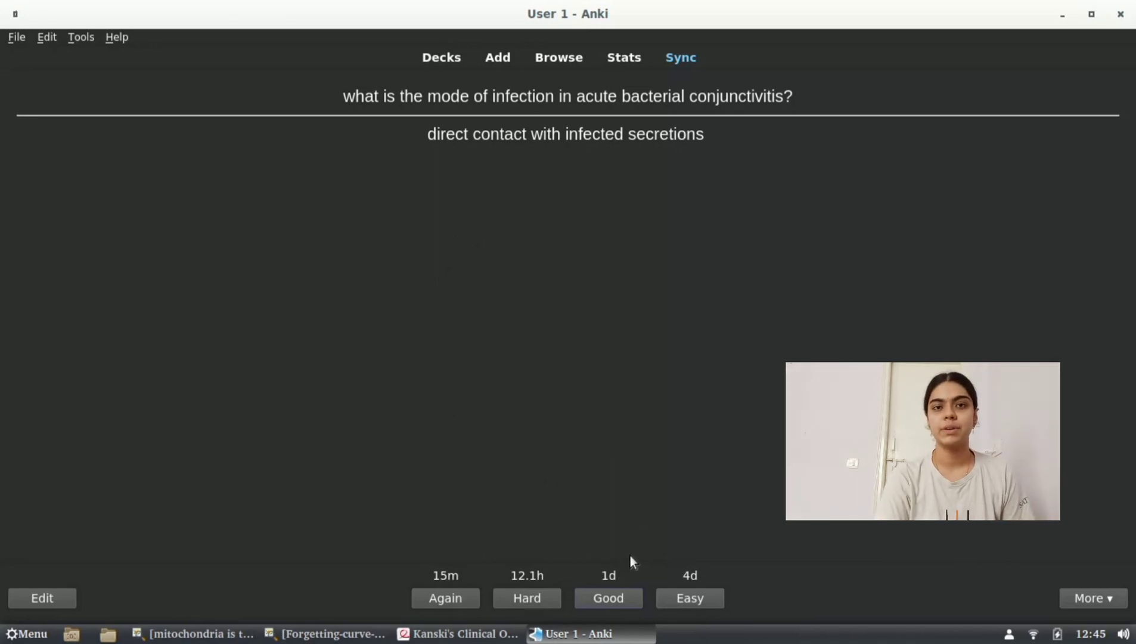
mouse_move(584, 606)
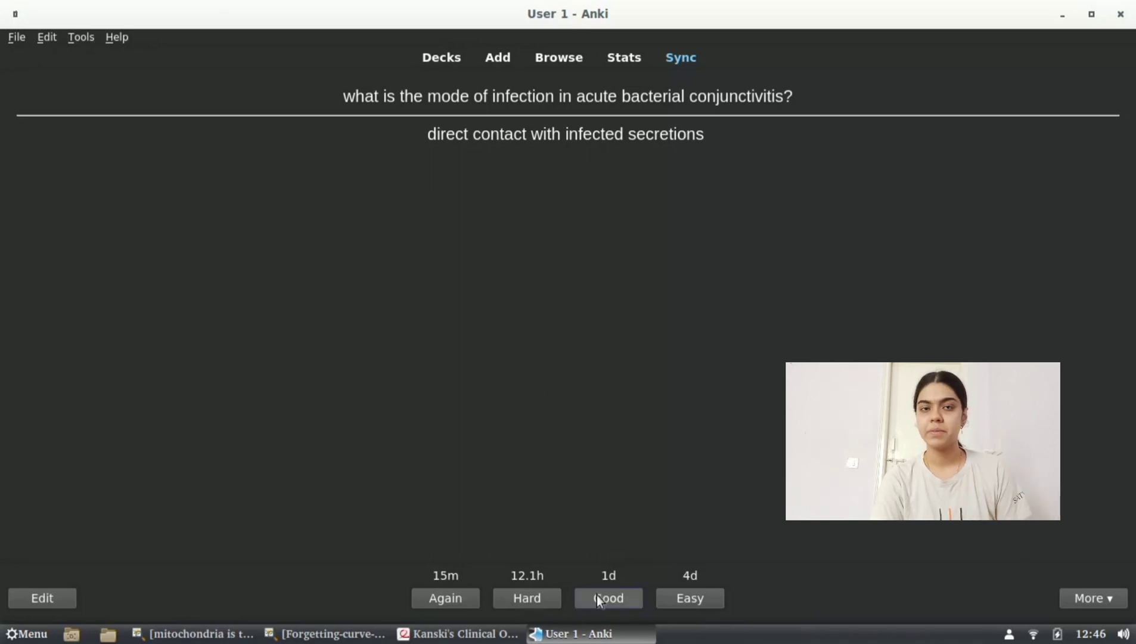
mouse_move(523, 560)
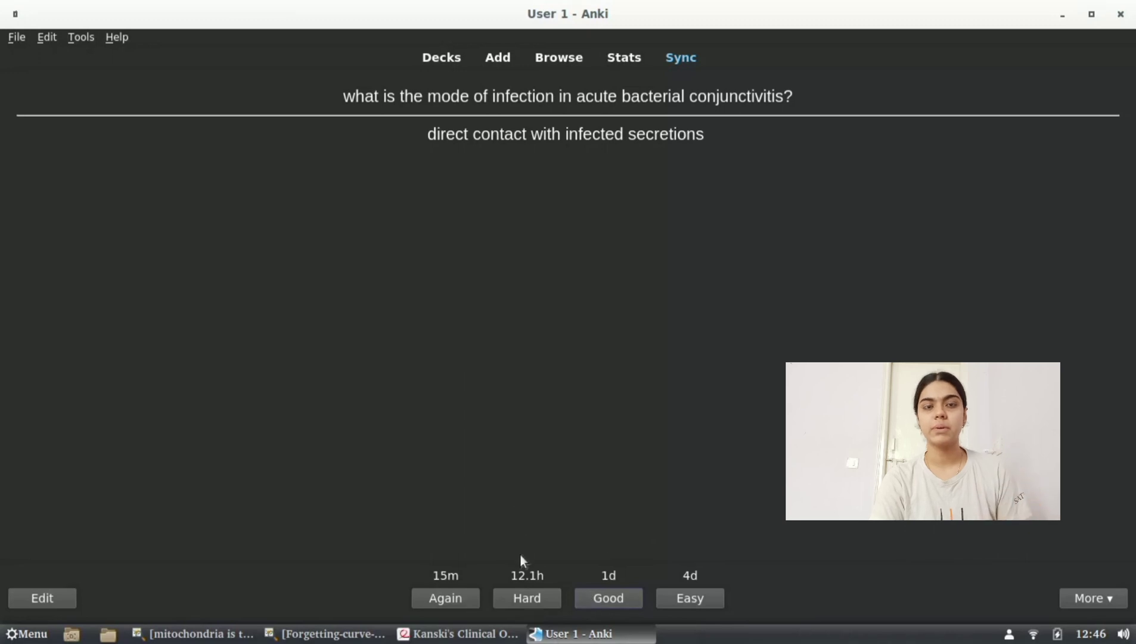
mouse_move(527, 606)
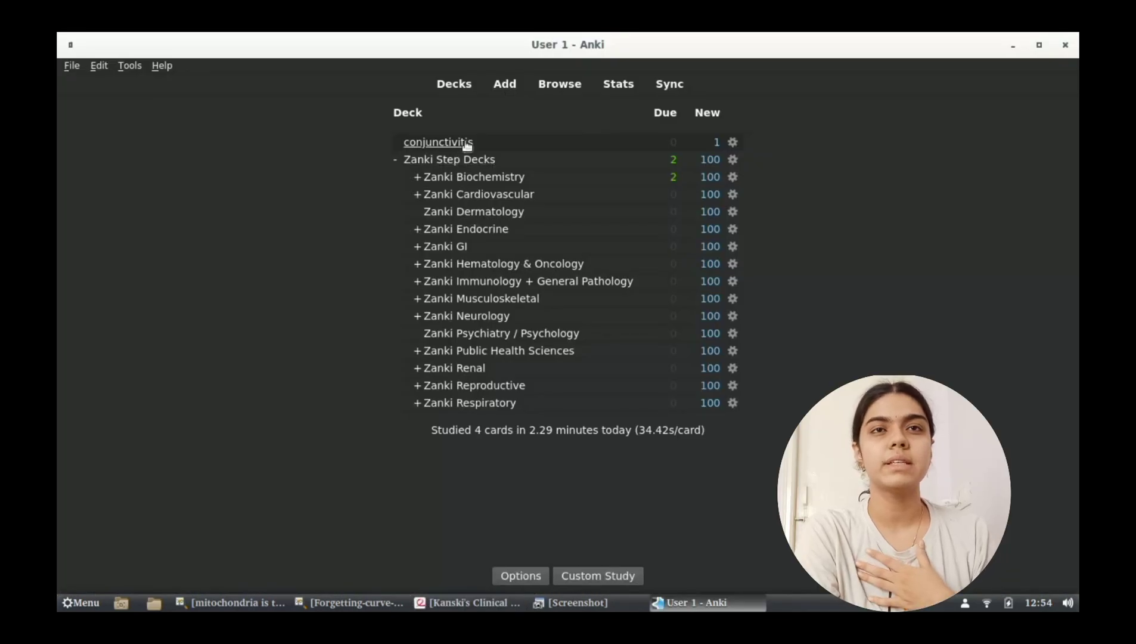
Start a new note in the conjunctivitis deck and paste the Chlamydia classification diagram into its Image field
click(438, 141)
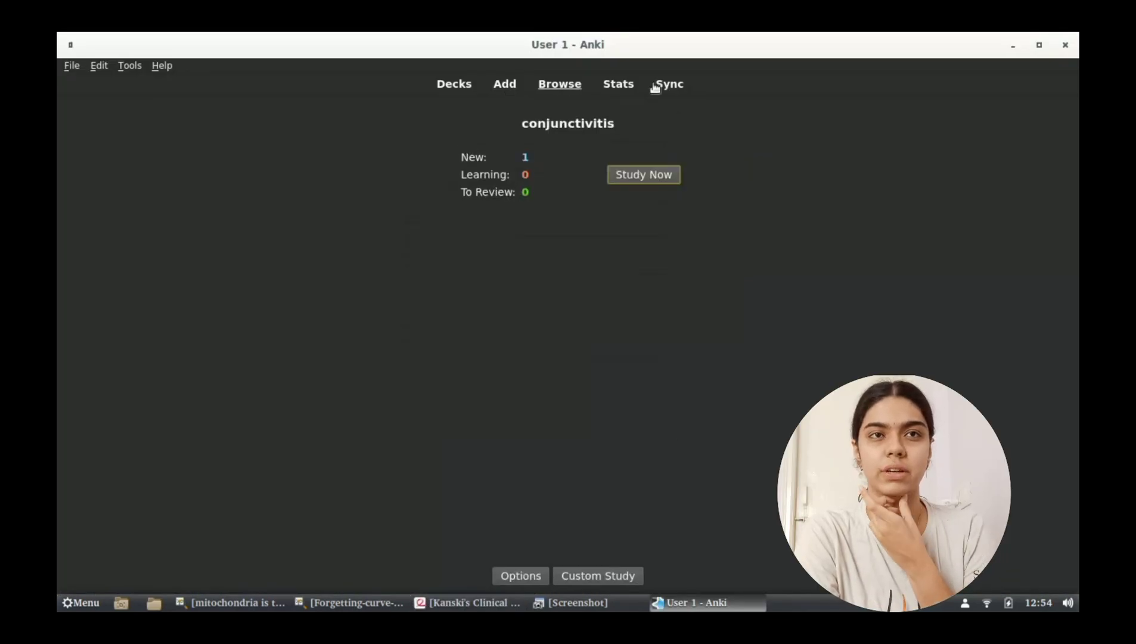
click(504, 83)
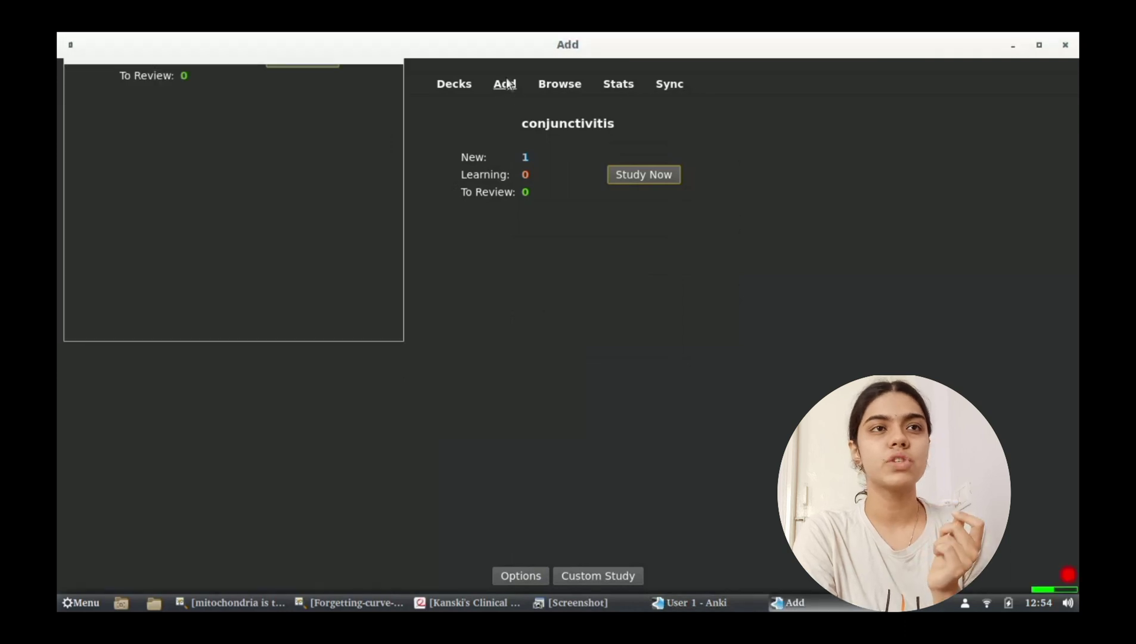
click(505, 83)
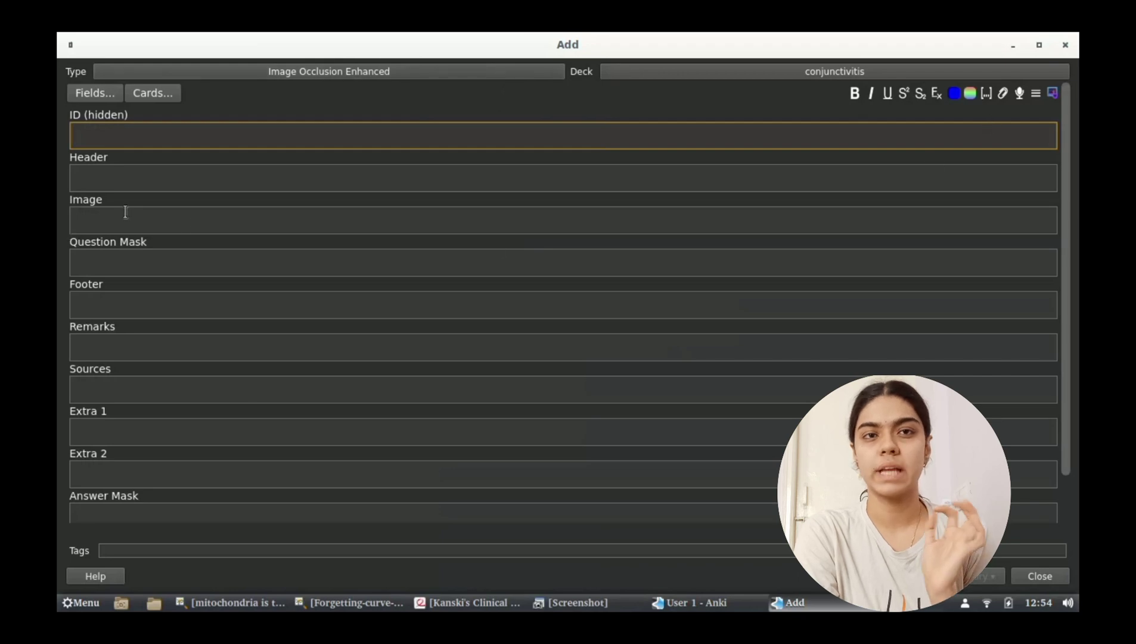
right_click(130, 220)
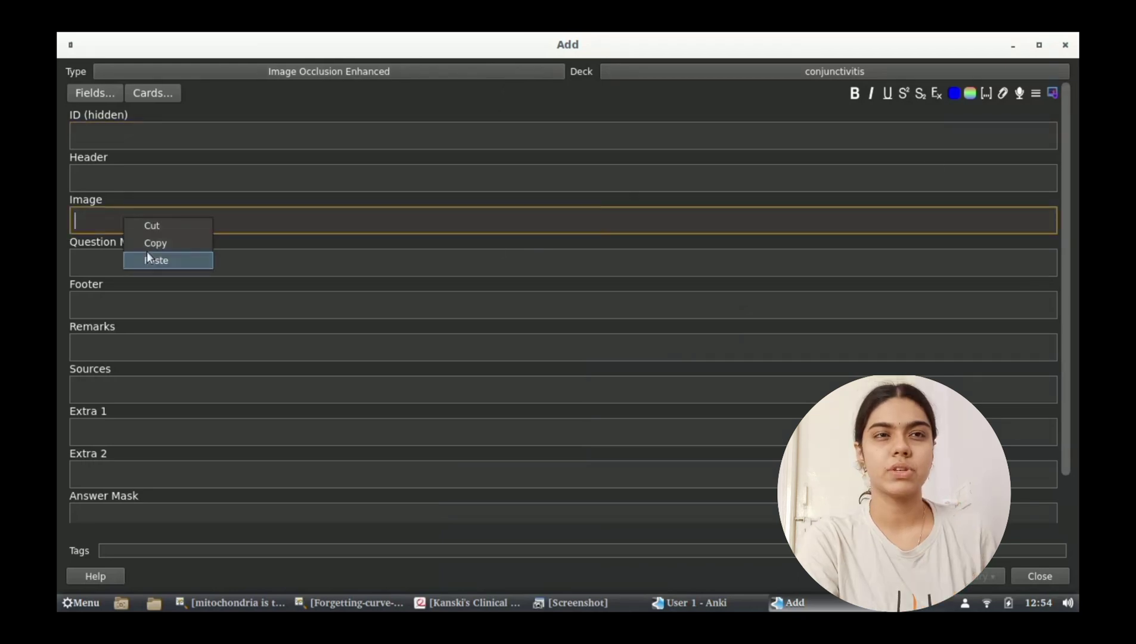
click(156, 260)
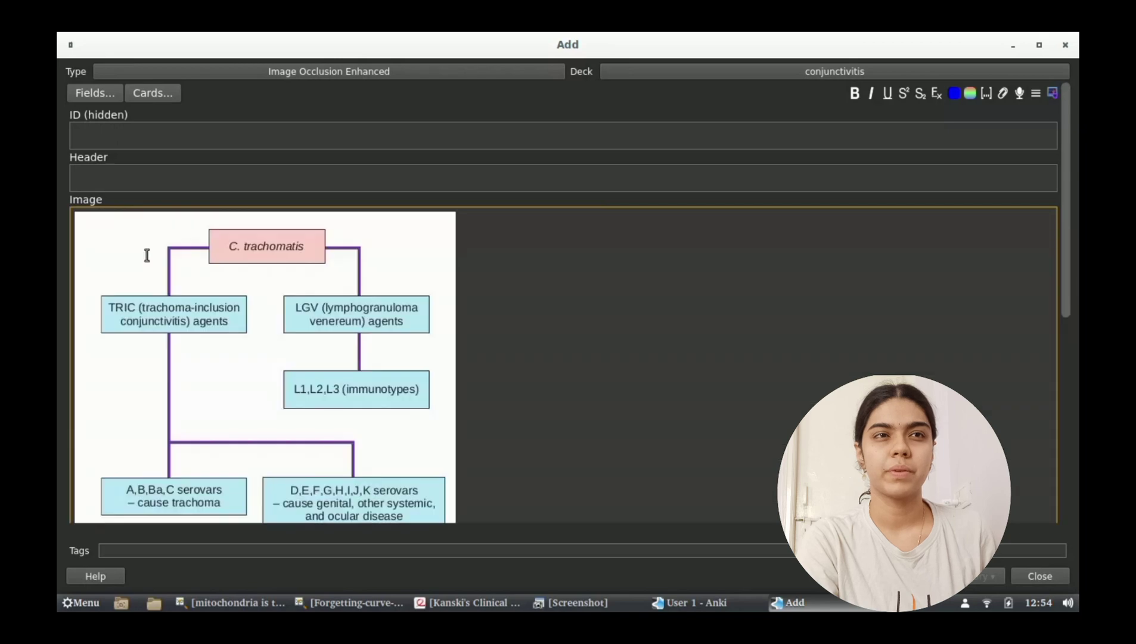
mouse_move(1053, 93)
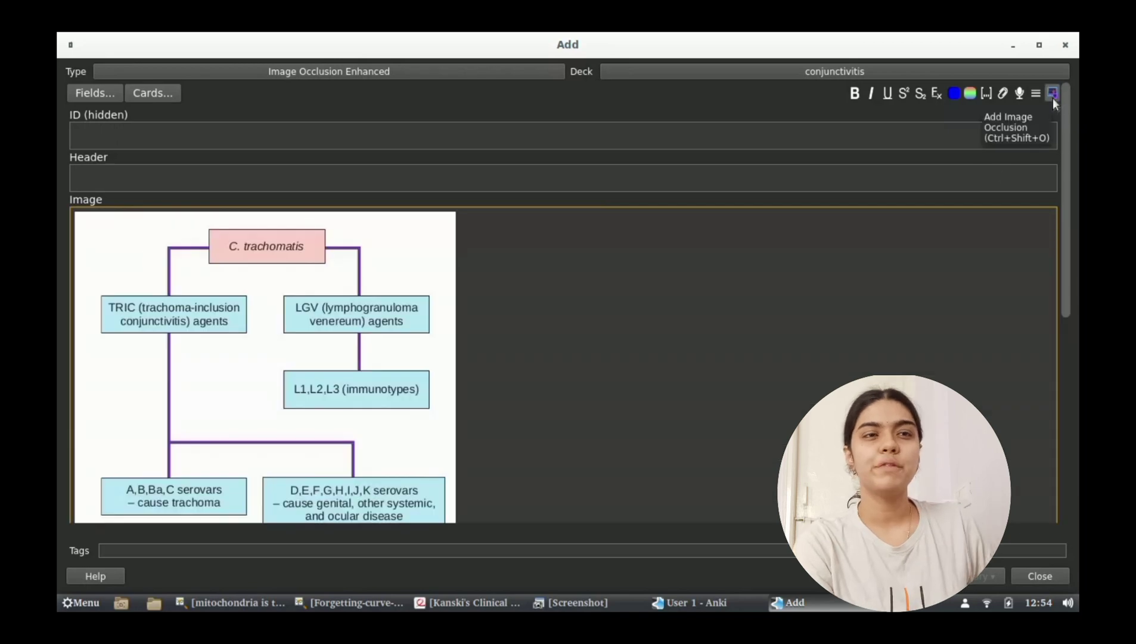
Mask the C. trachomatis and TRIC agents boxes in the occlusion editor and generate hide-all, guess-one cards
click(1054, 93)
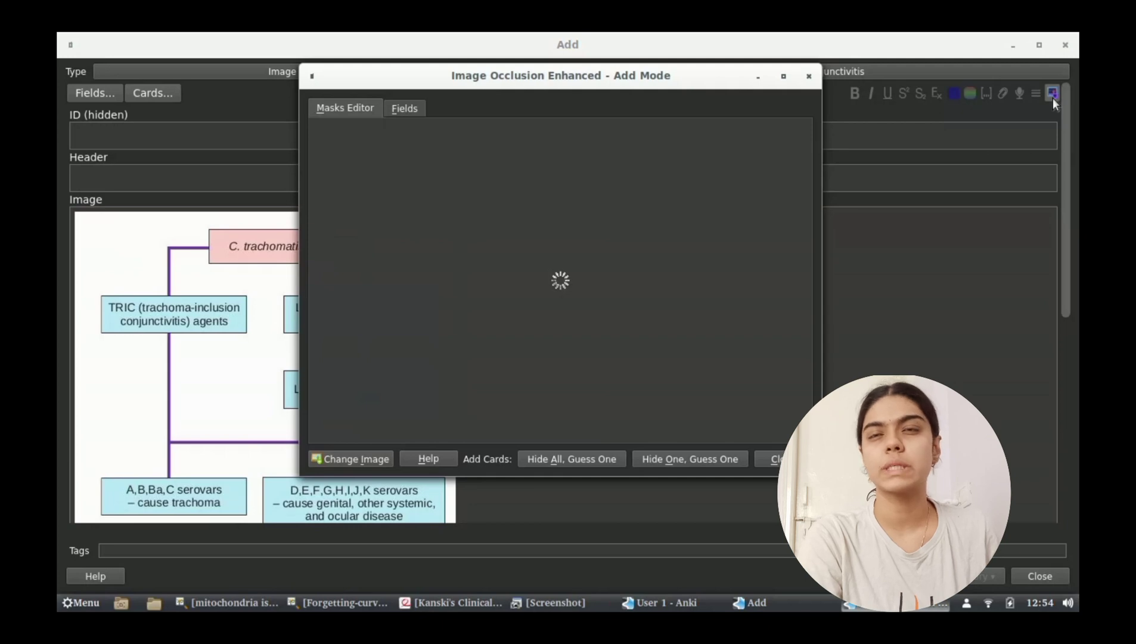
mouse_move(831, 243)
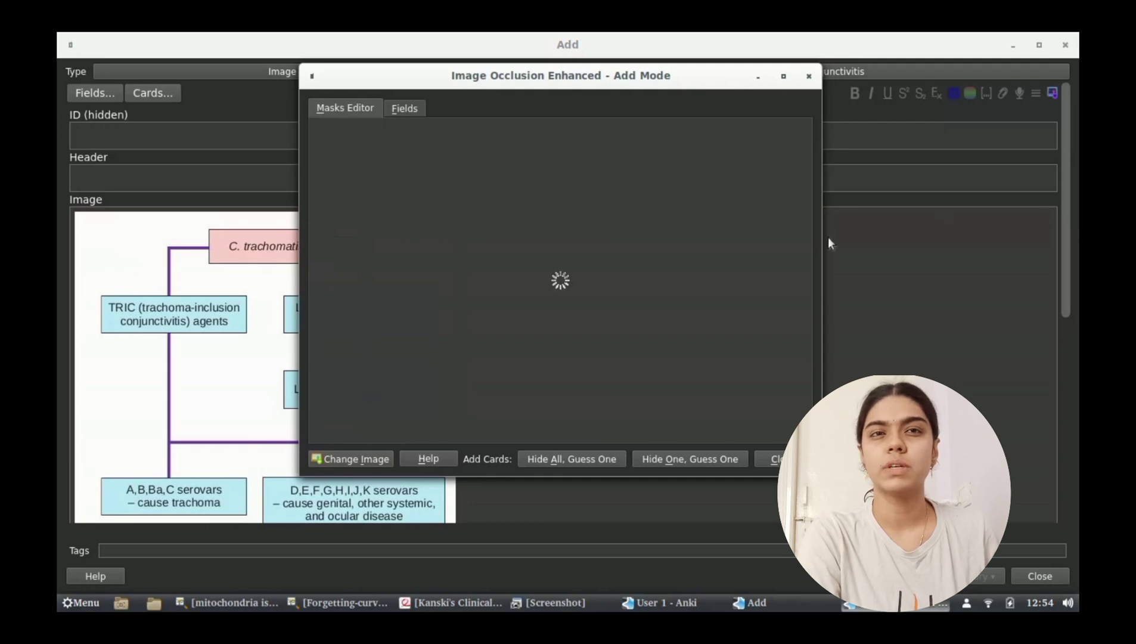
mouse_move(853, 221)
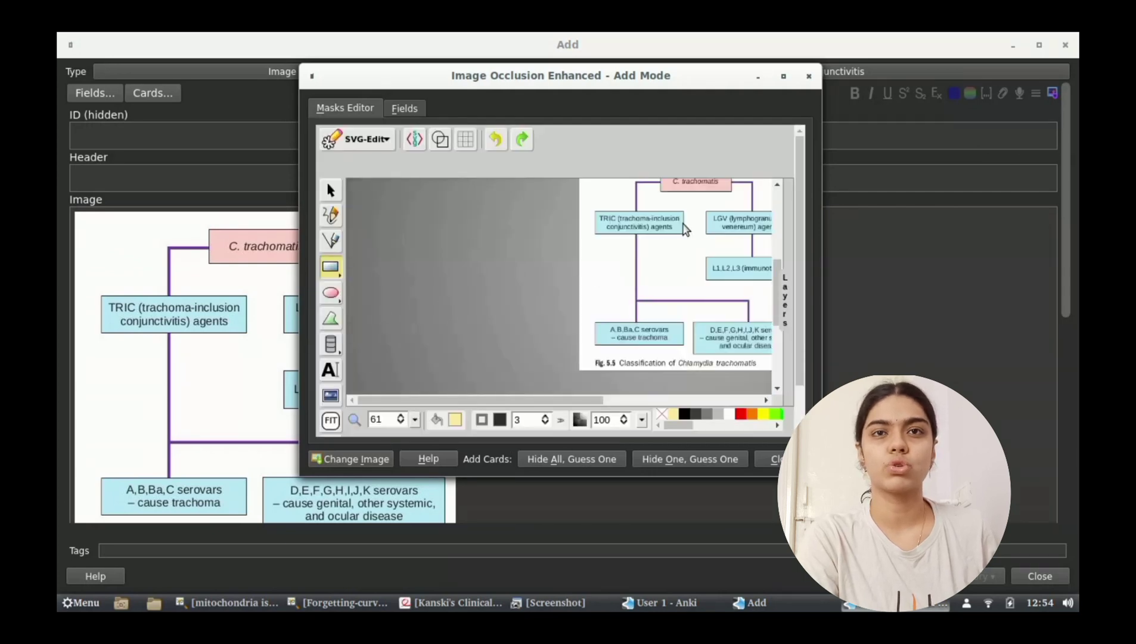
mouse_move(553, 418)
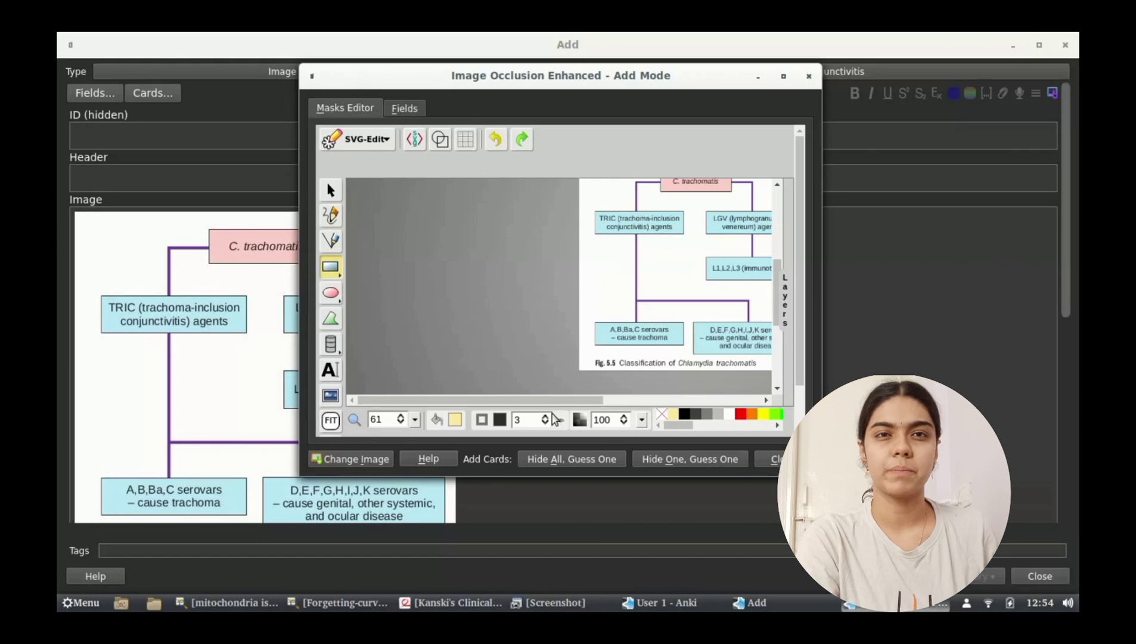
scroll(left, 3)
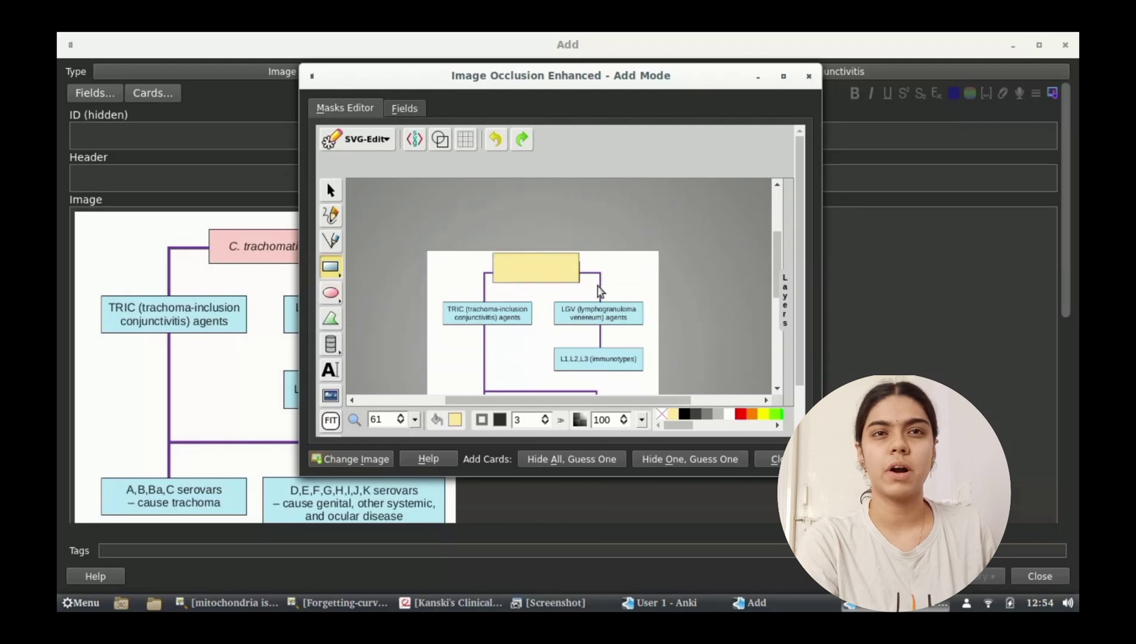
click(541, 269)
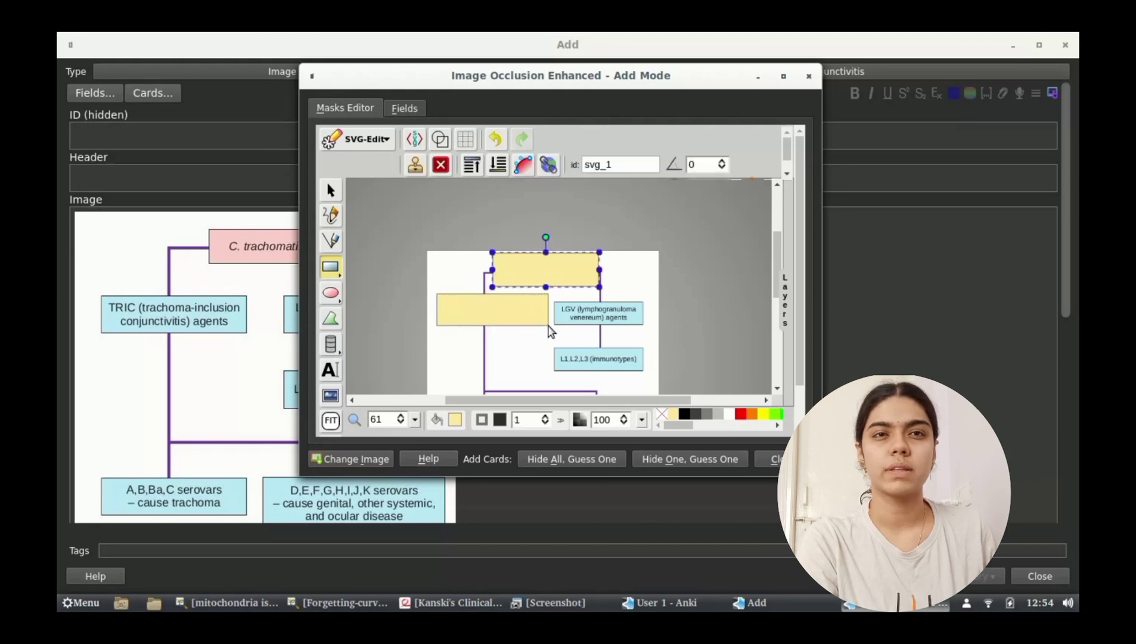
click(489, 307)
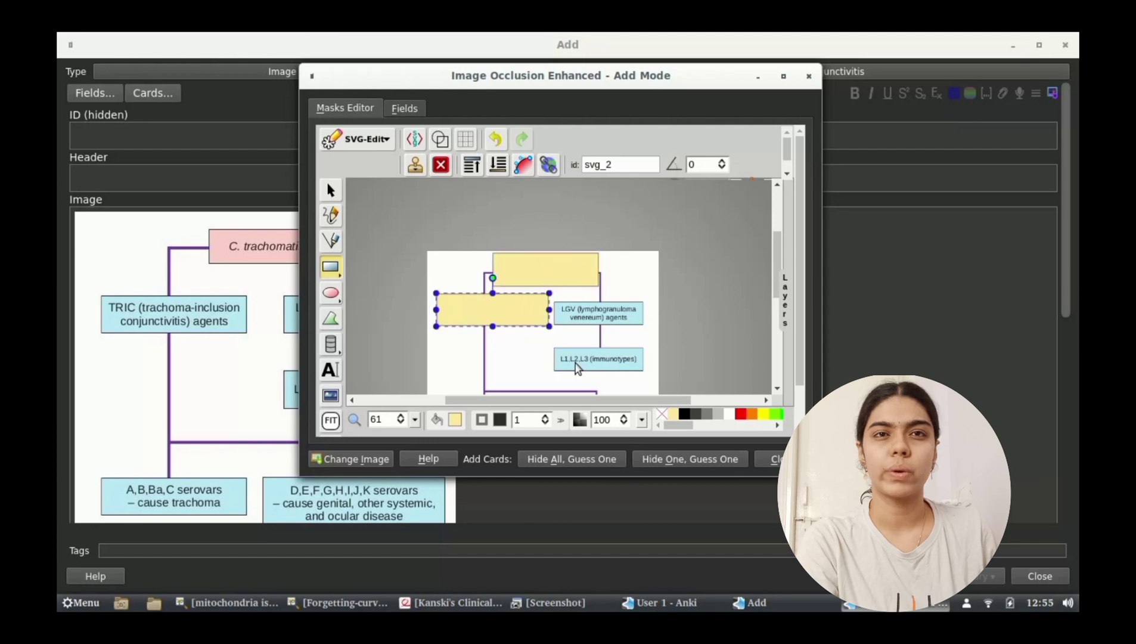
mouse_move(577, 474)
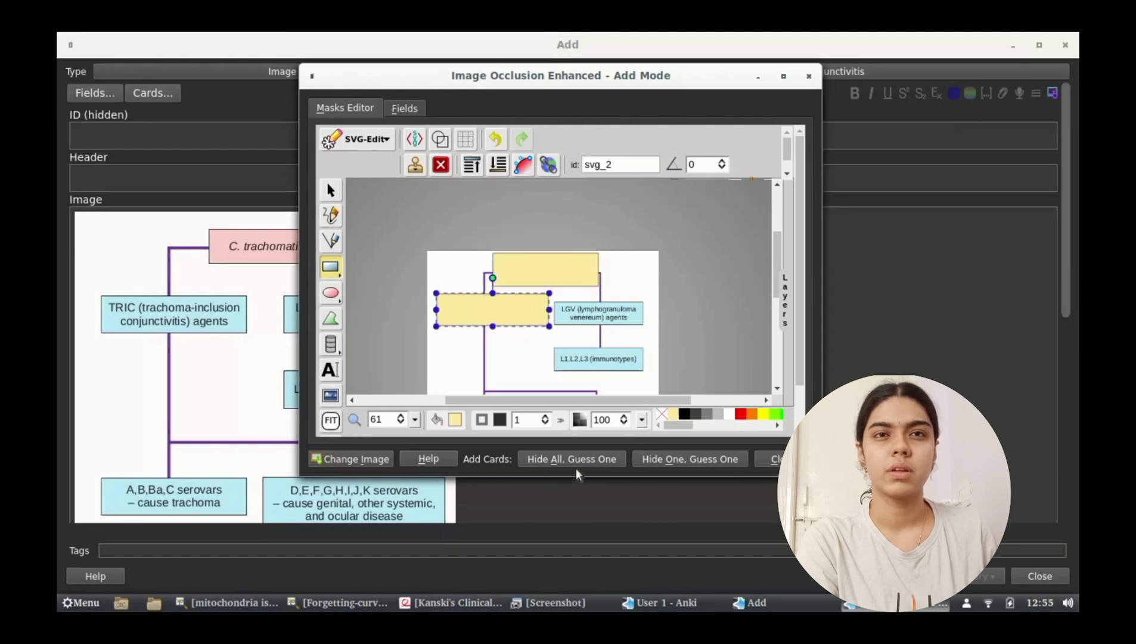
mouse_move(569, 458)
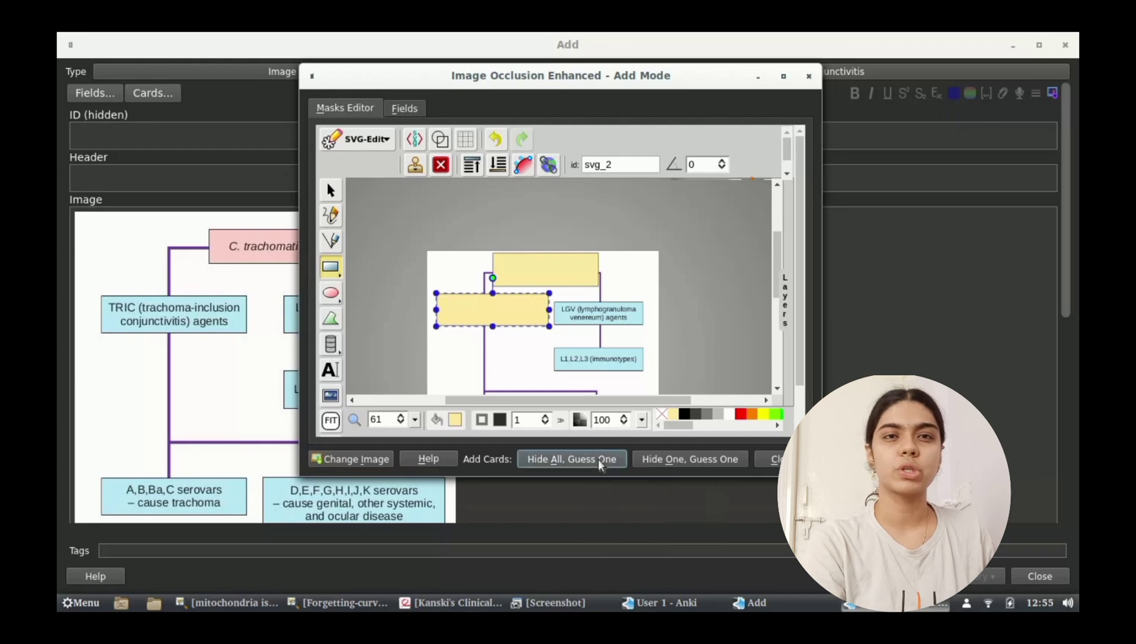
click(571, 457)
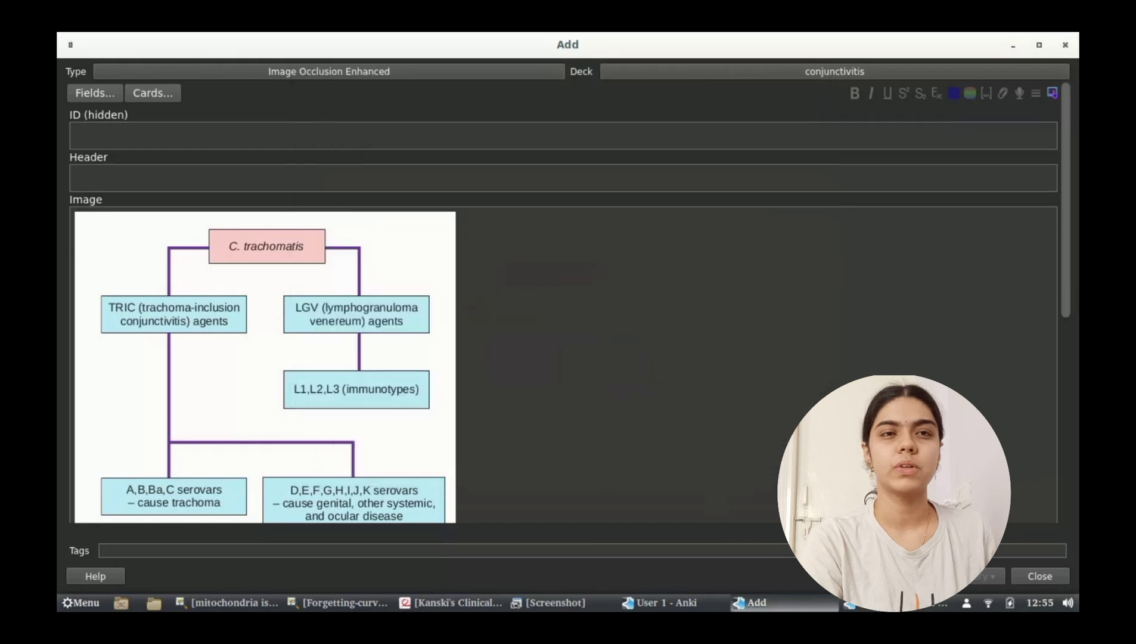
Close the Add window and start studying the conjunctivitis deck's occlusion cards
click(1040, 576)
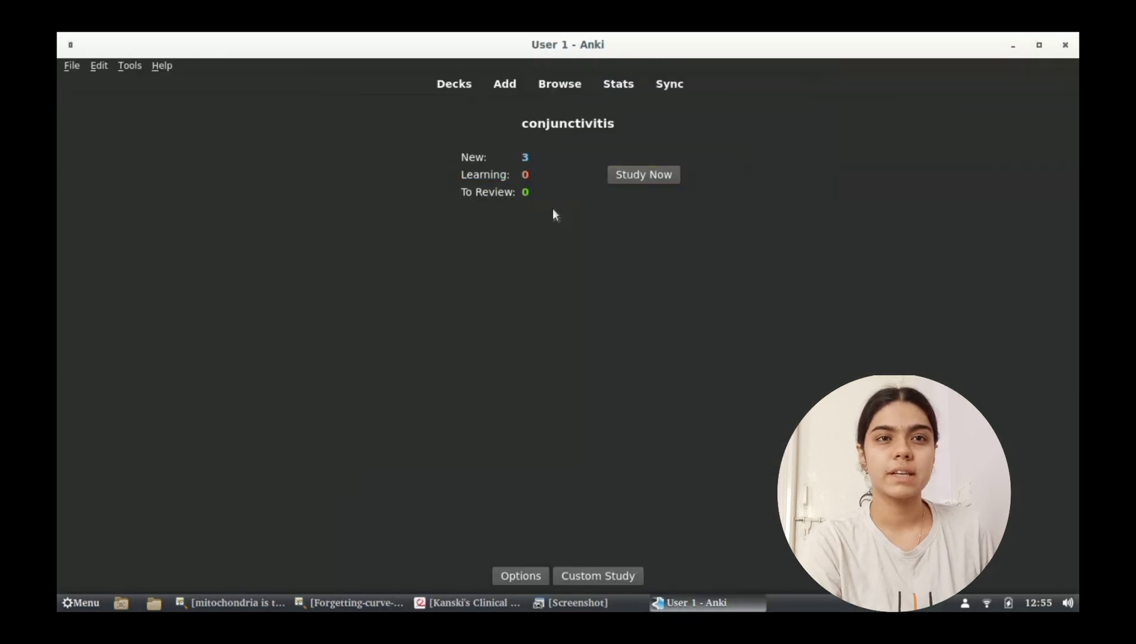
mouse_move(643, 174)
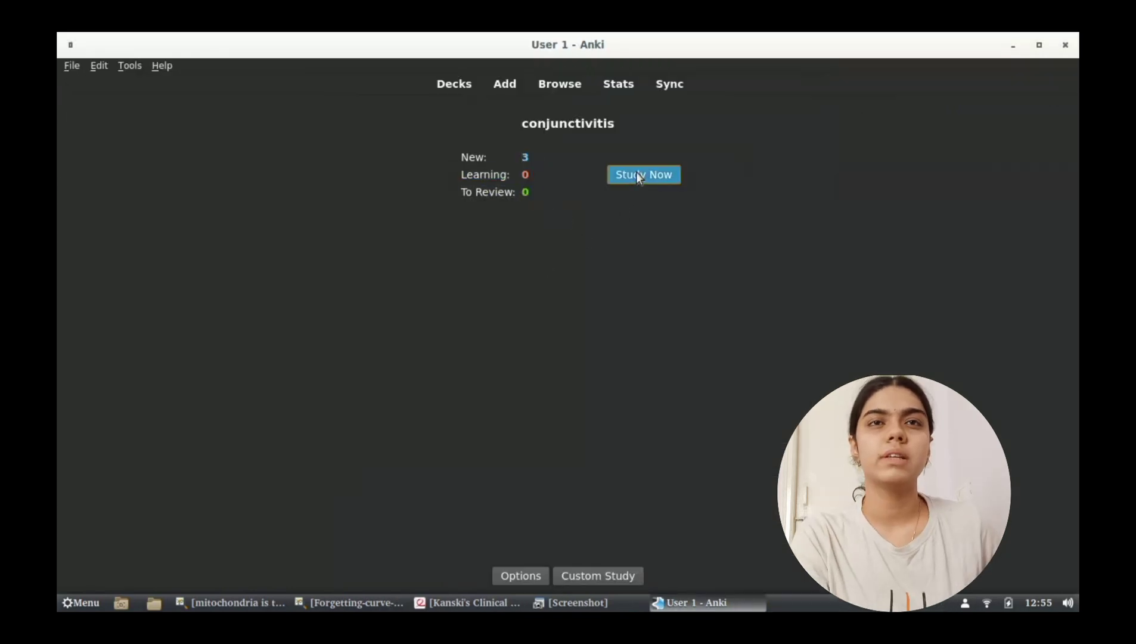
click(643, 174)
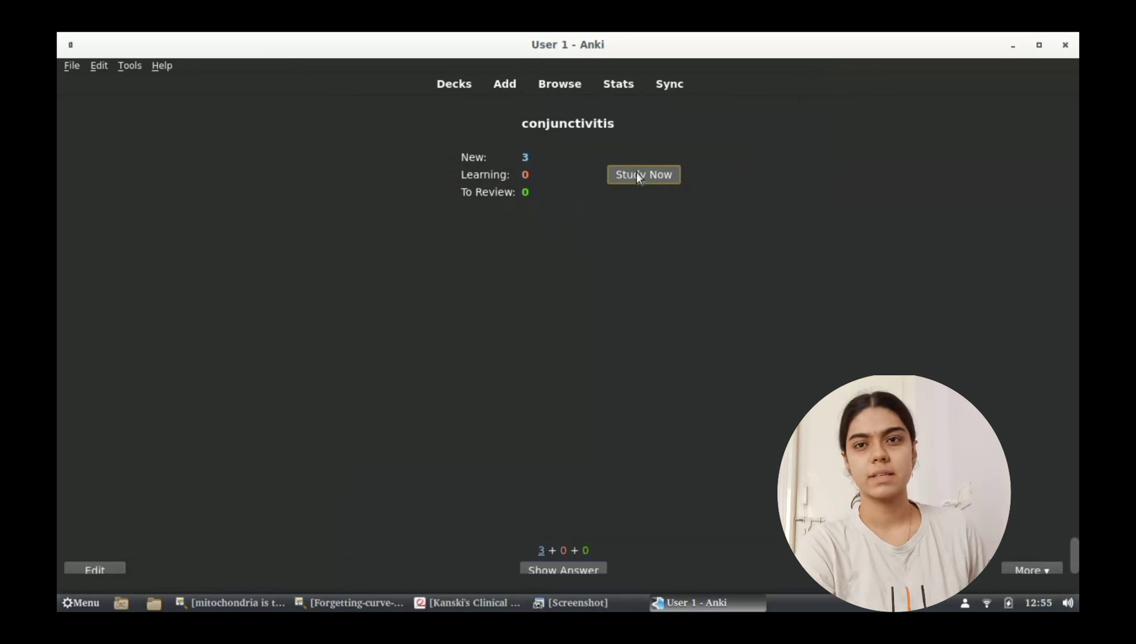
click(641, 174)
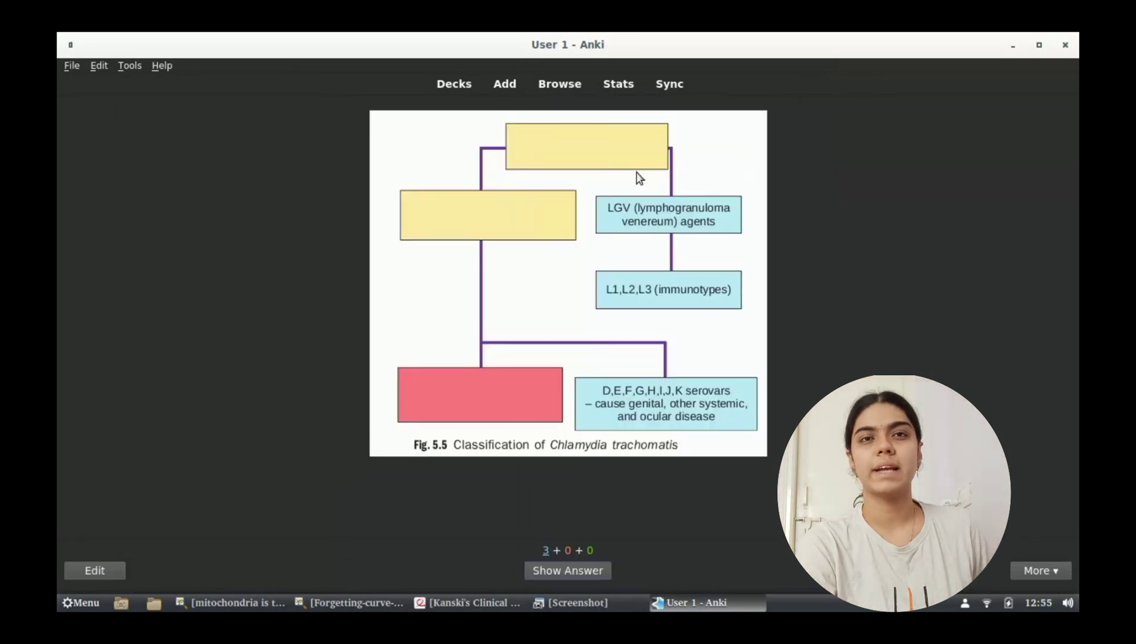
mouse_move(764, 330)
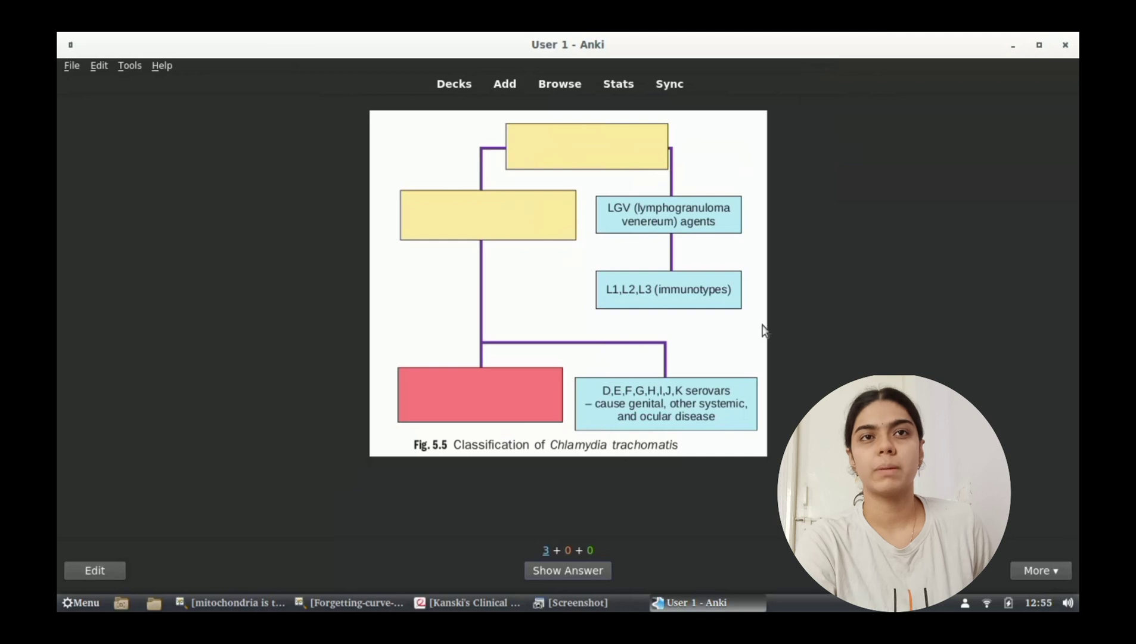
mouse_move(587, 326)
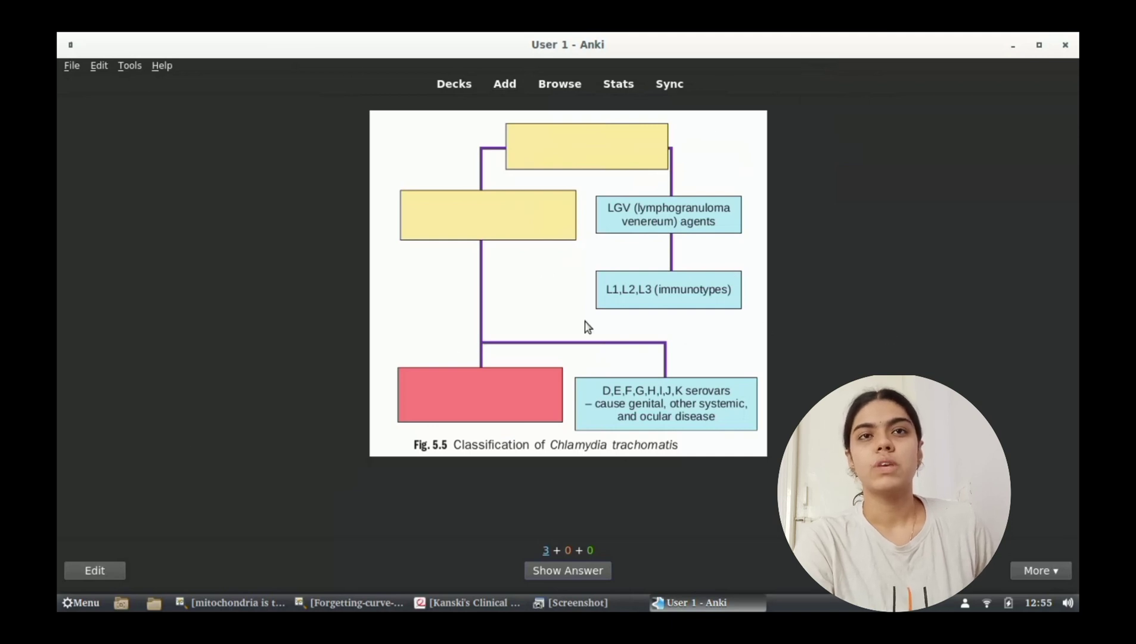
mouse_move(576, 392)
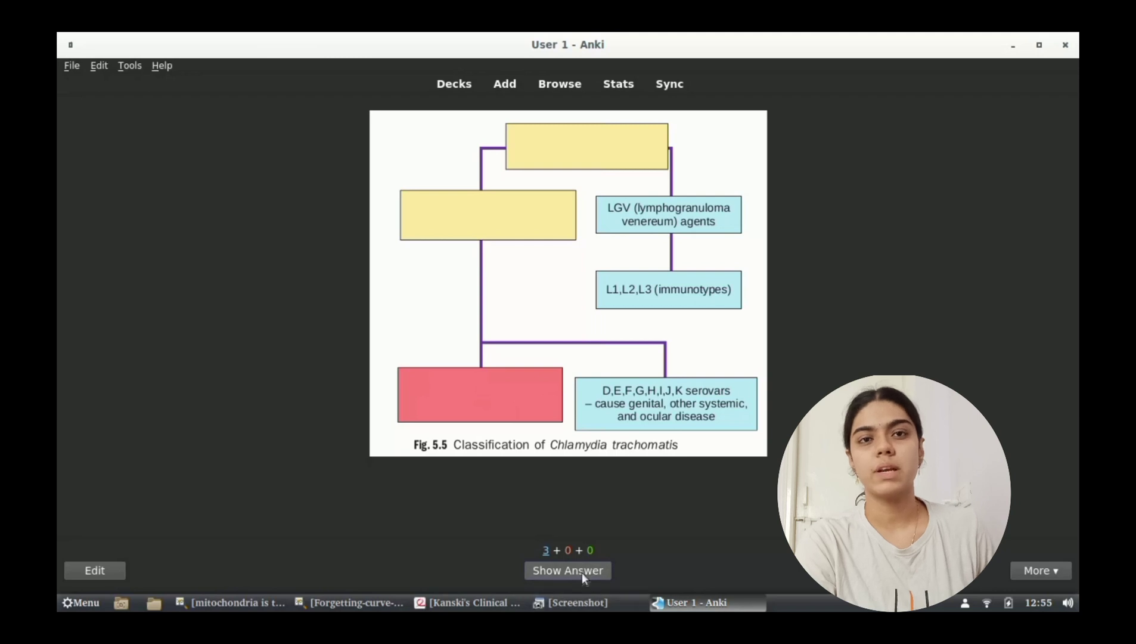
Reveal and rate Good the A,B,Ba,C serovars, C. trachomatis and TRIC agents occlusion cards
click(568, 570)
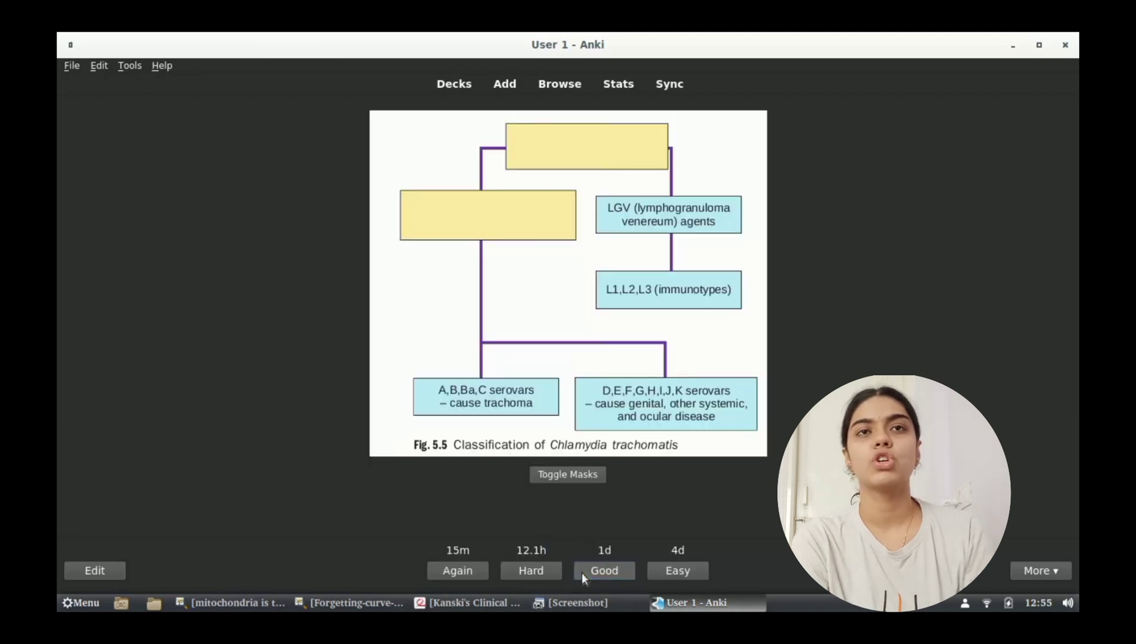
mouse_move(572, 529)
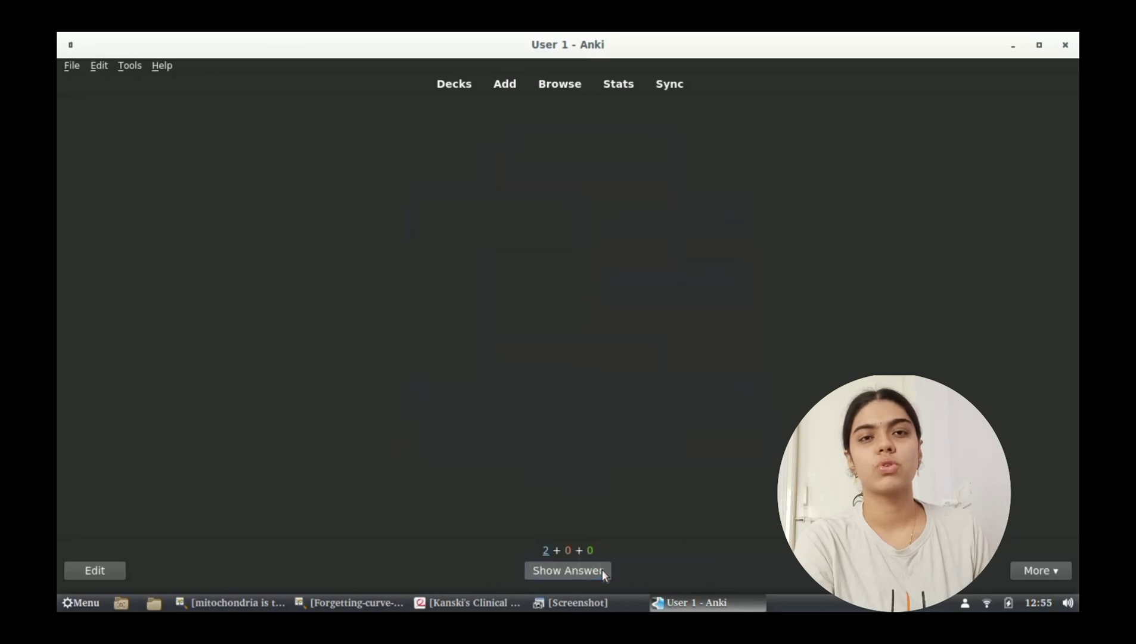
click(568, 570)
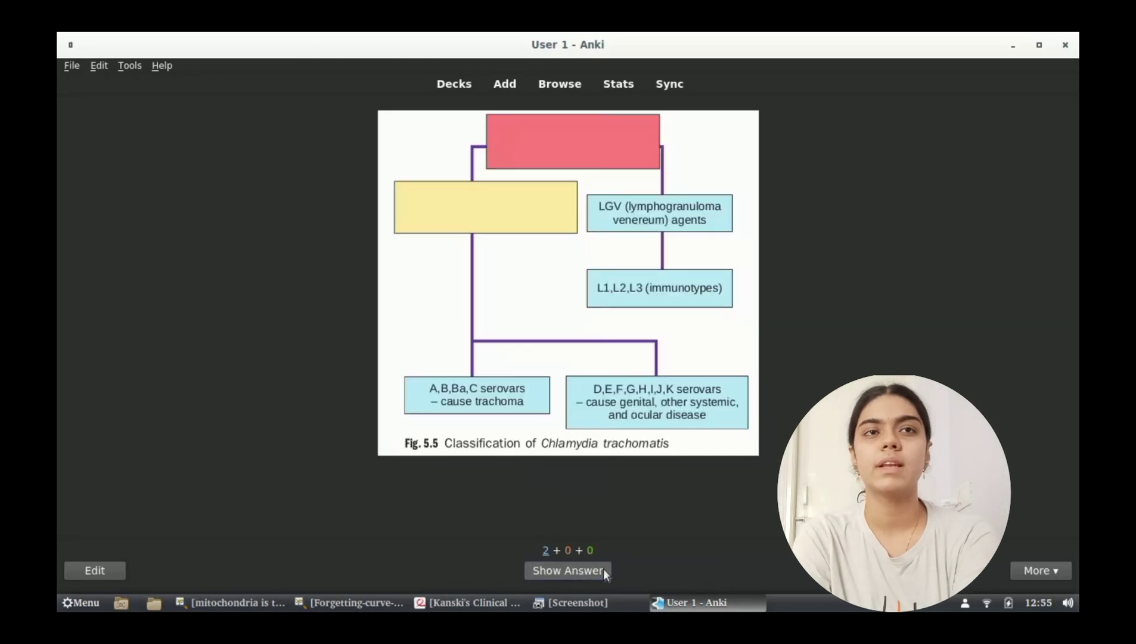
click(567, 570)
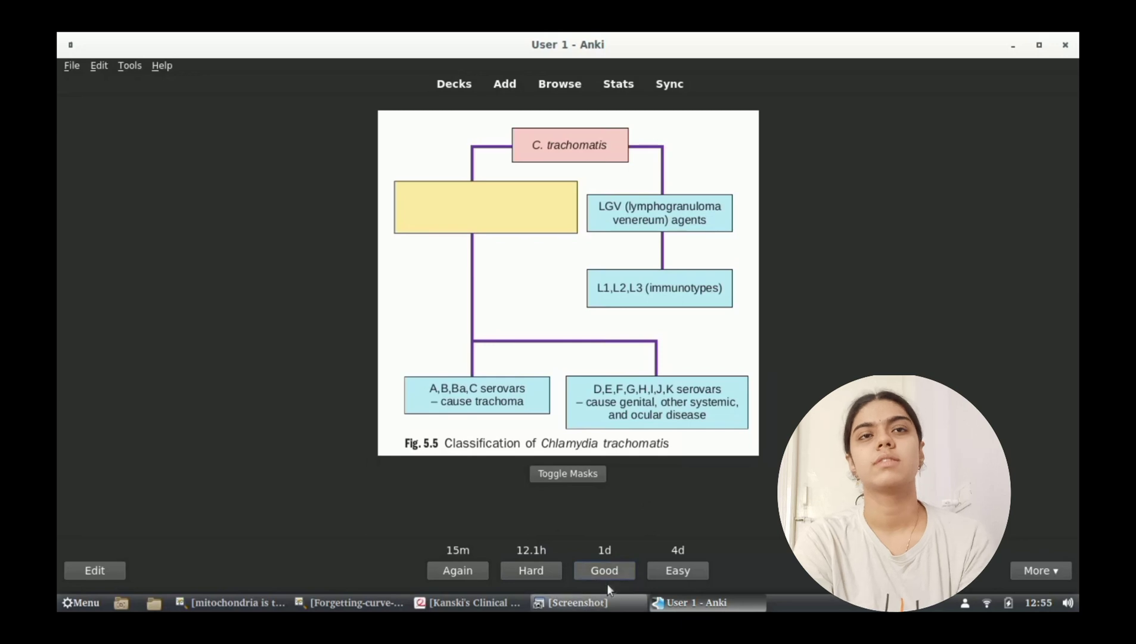
click(605, 571)
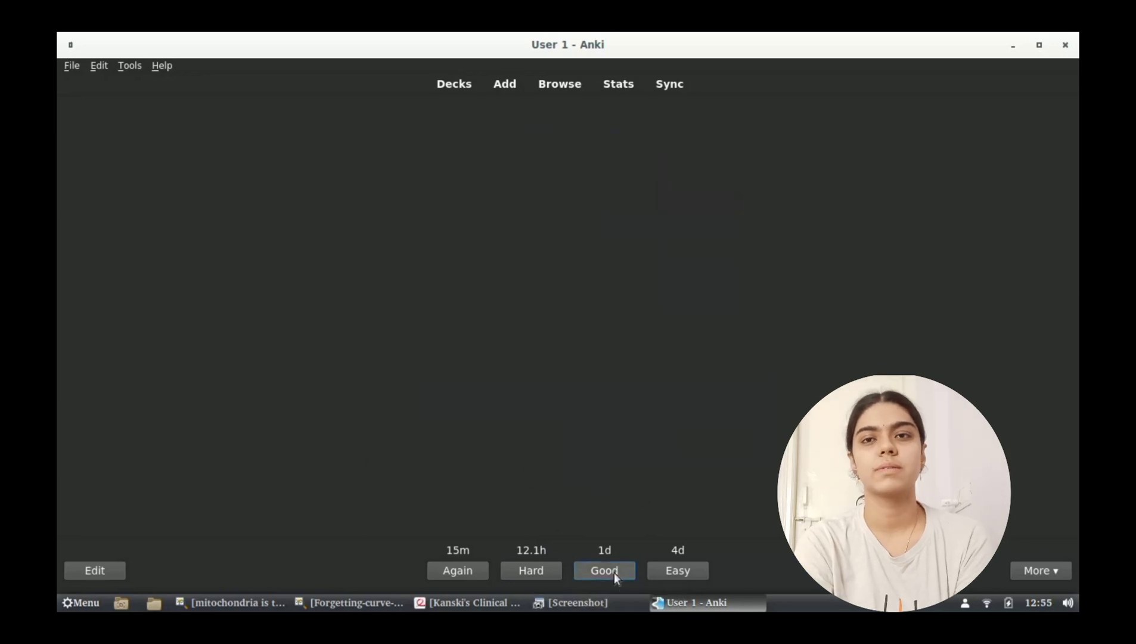
click(604, 570)
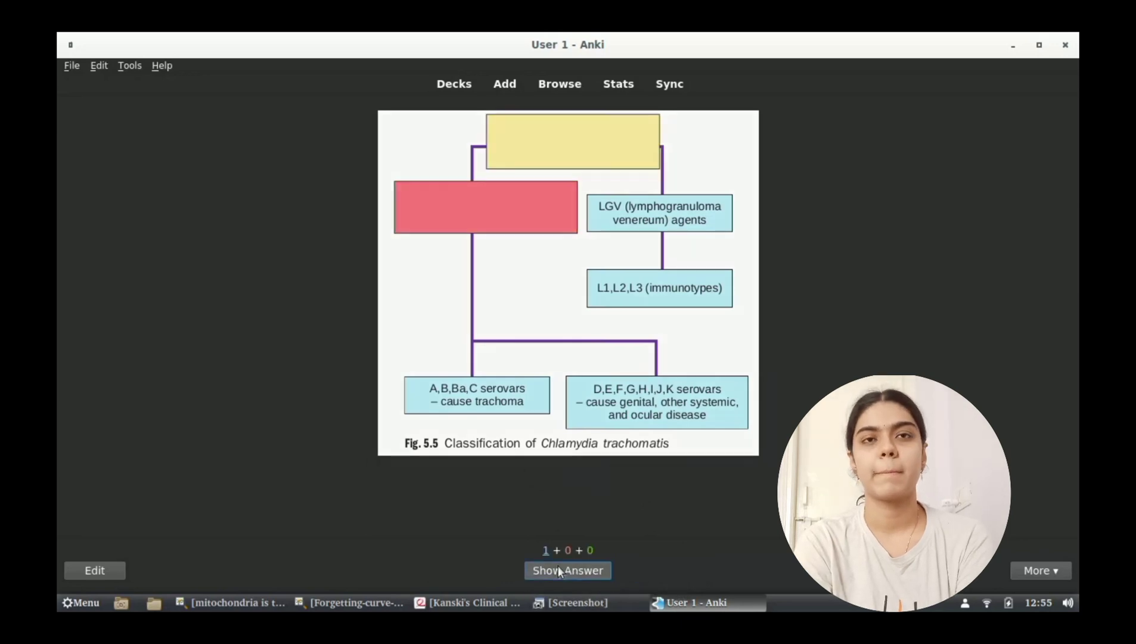
click(567, 570)
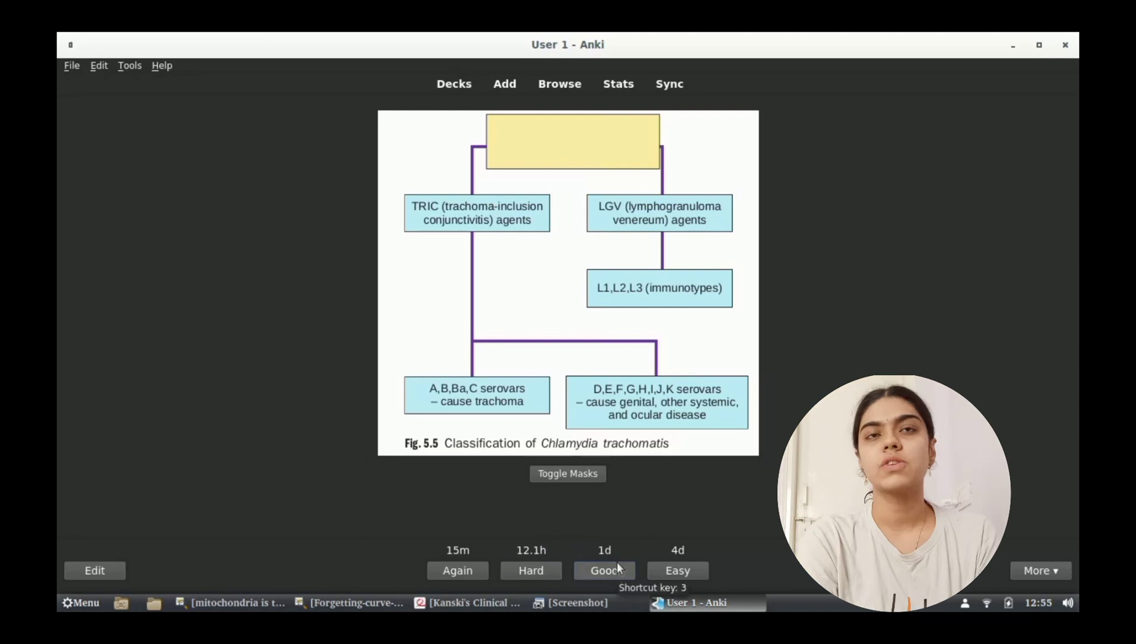
mouse_move(1066, 45)
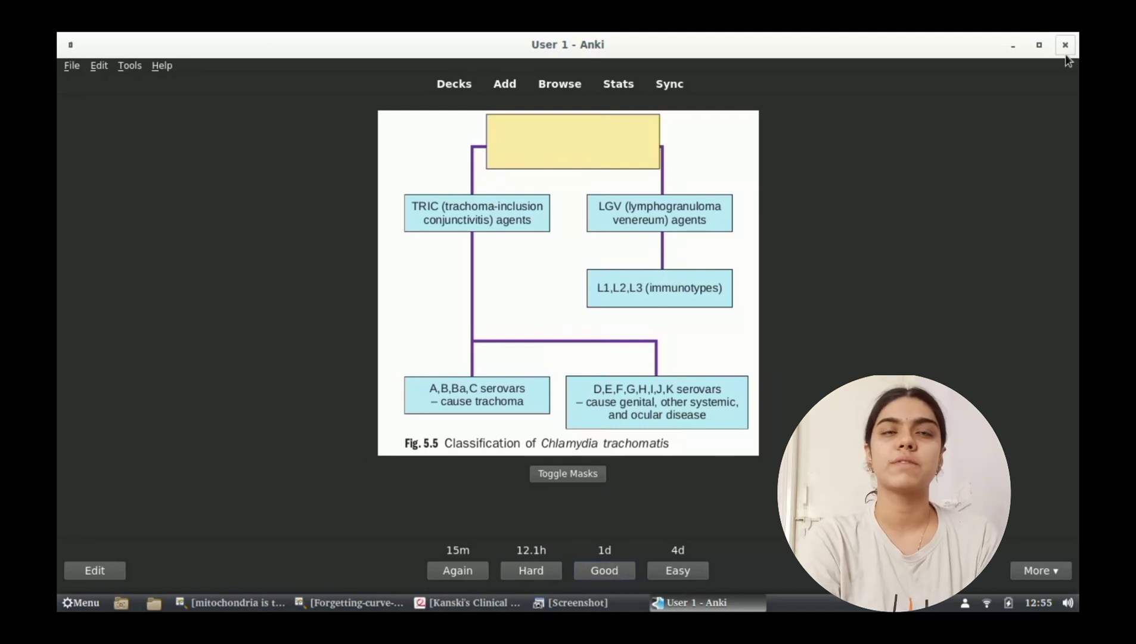
mouse_move(1059, 88)
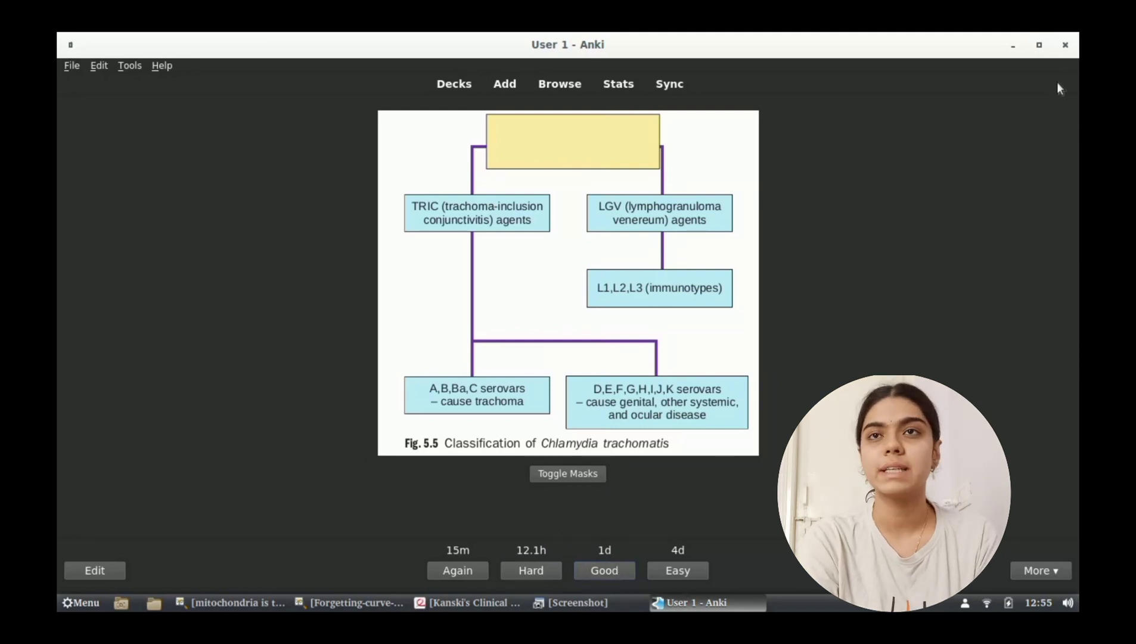